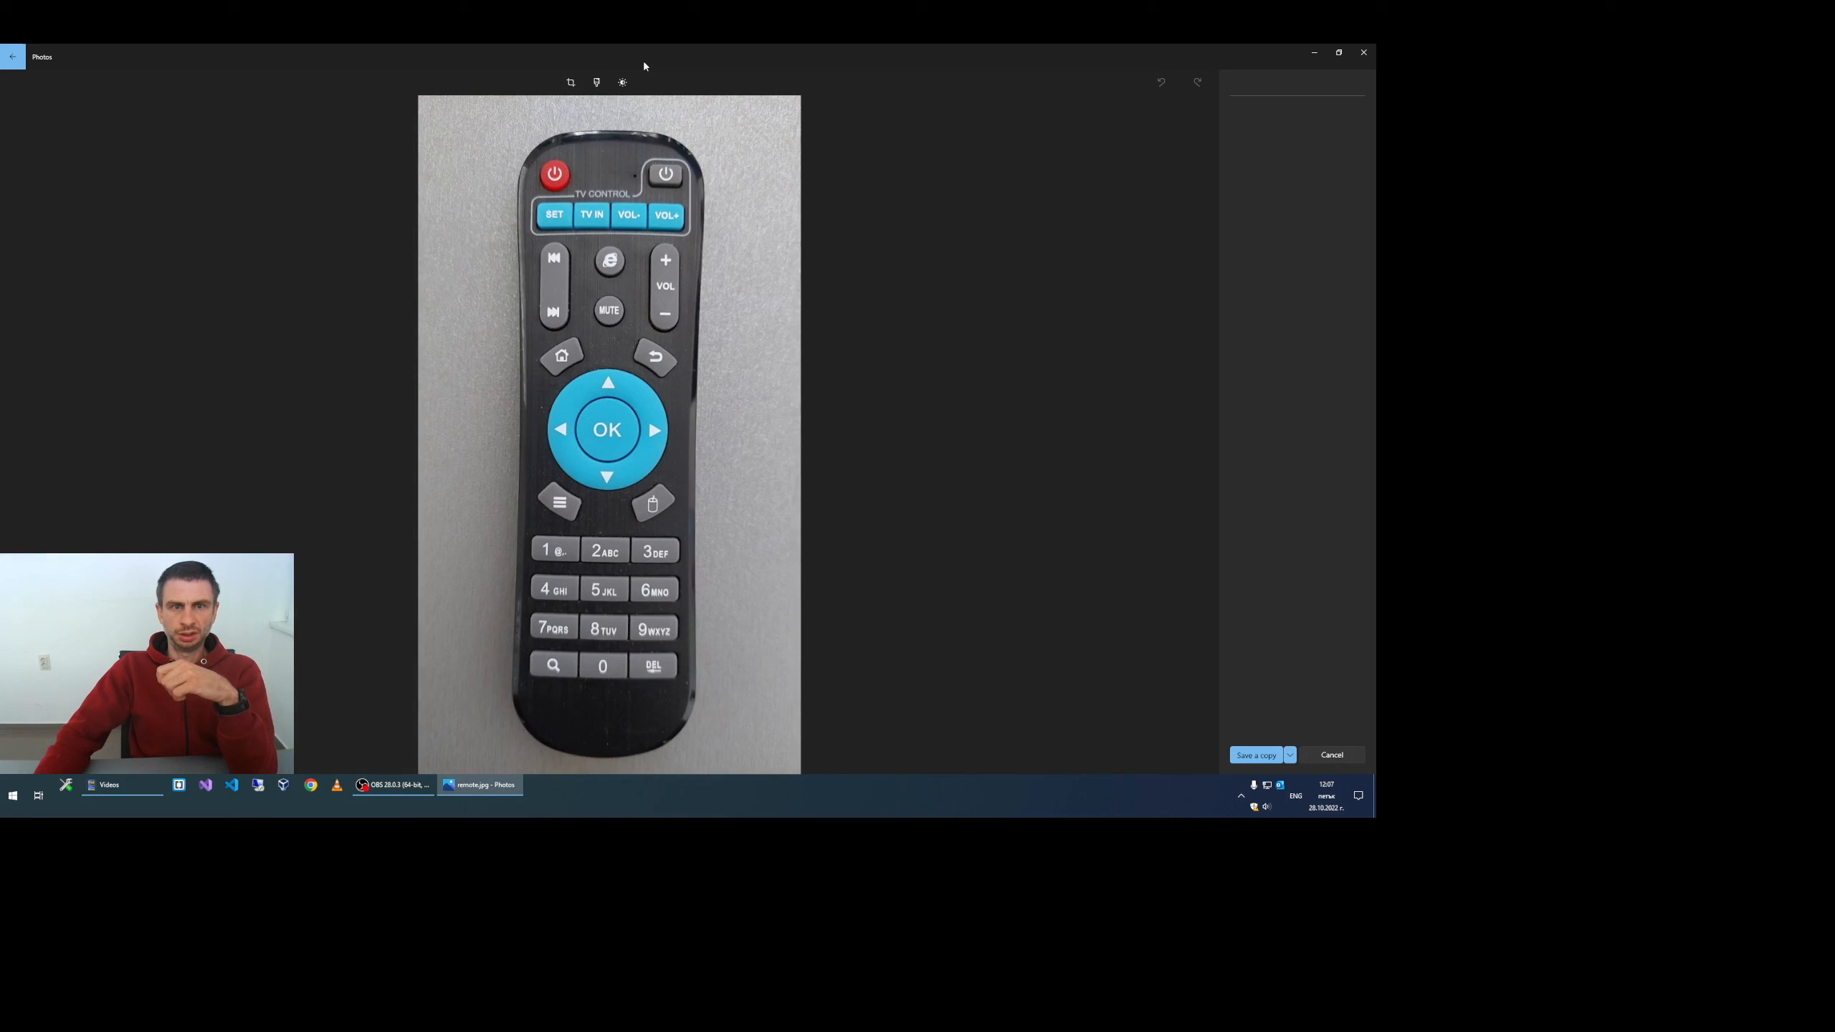
Step: Enter crop mode and nudge the straightening slider to level the tilted remote photo
{"action": "left_click", "coordinate": [570, 81]}
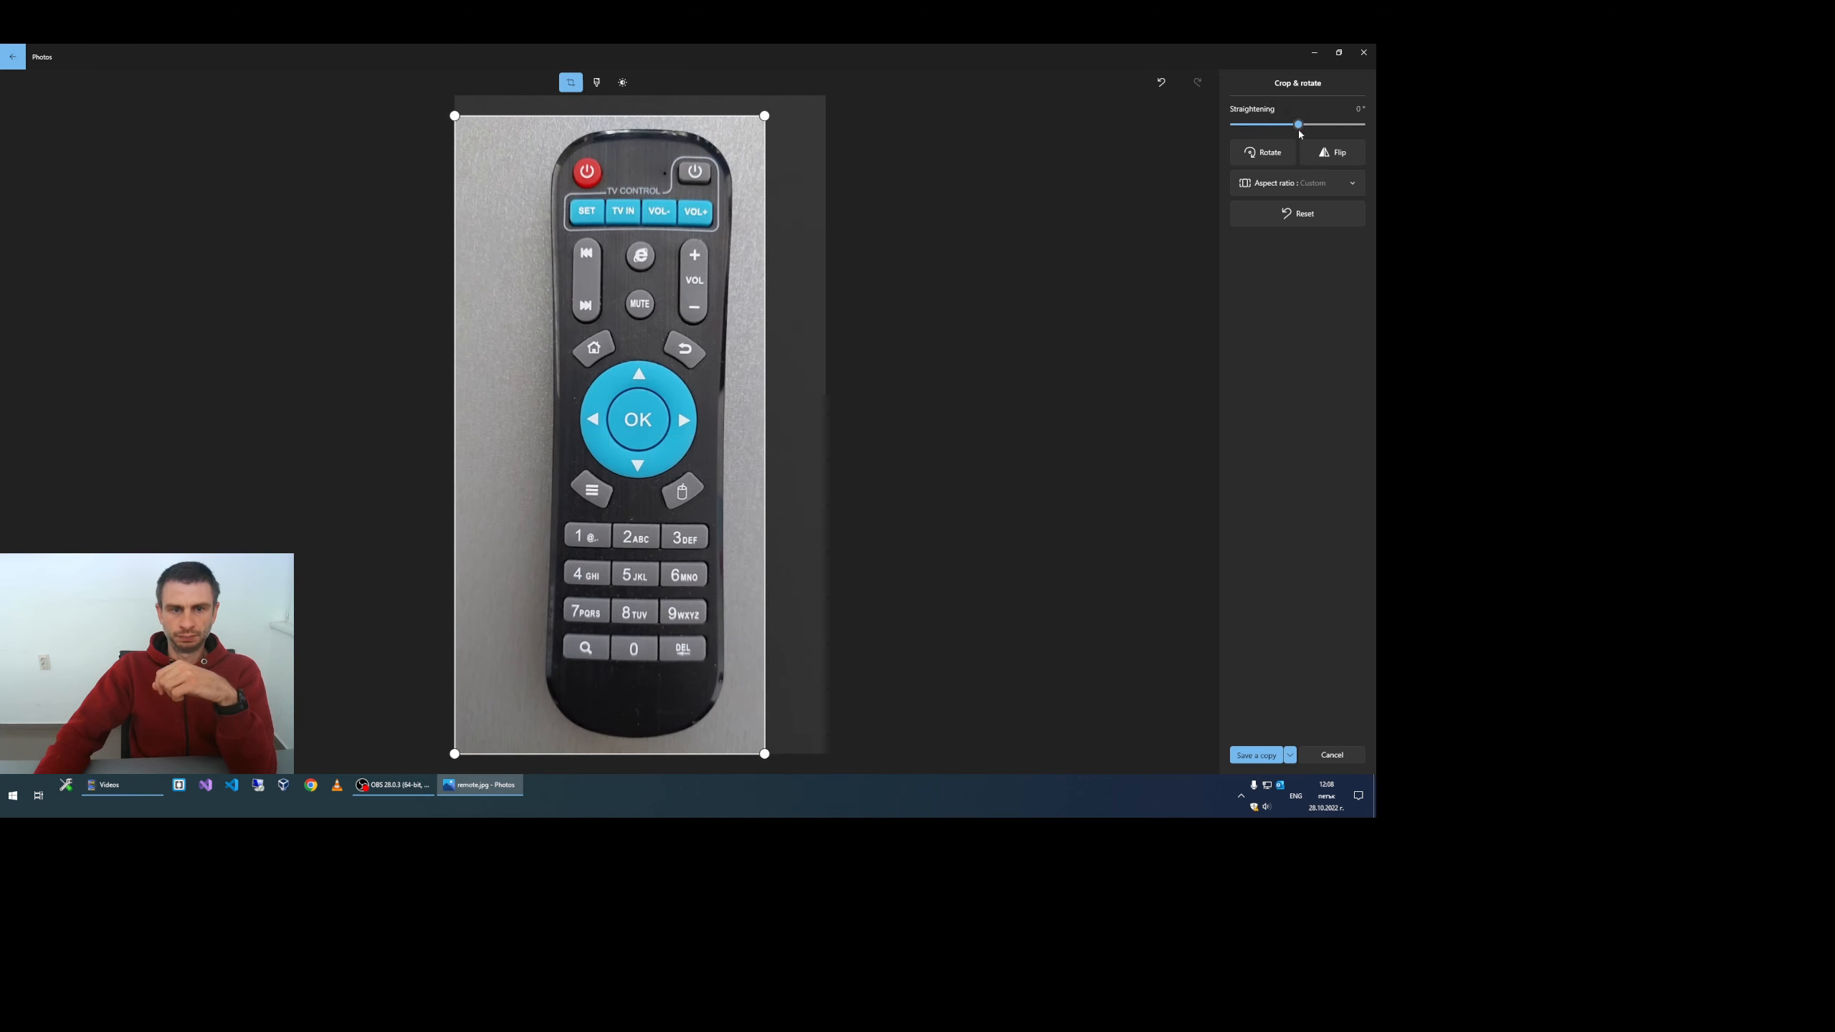
{"action": "left_click_drag", "start_coordinate": [1296, 125], "coordinate": [1295, 125]}
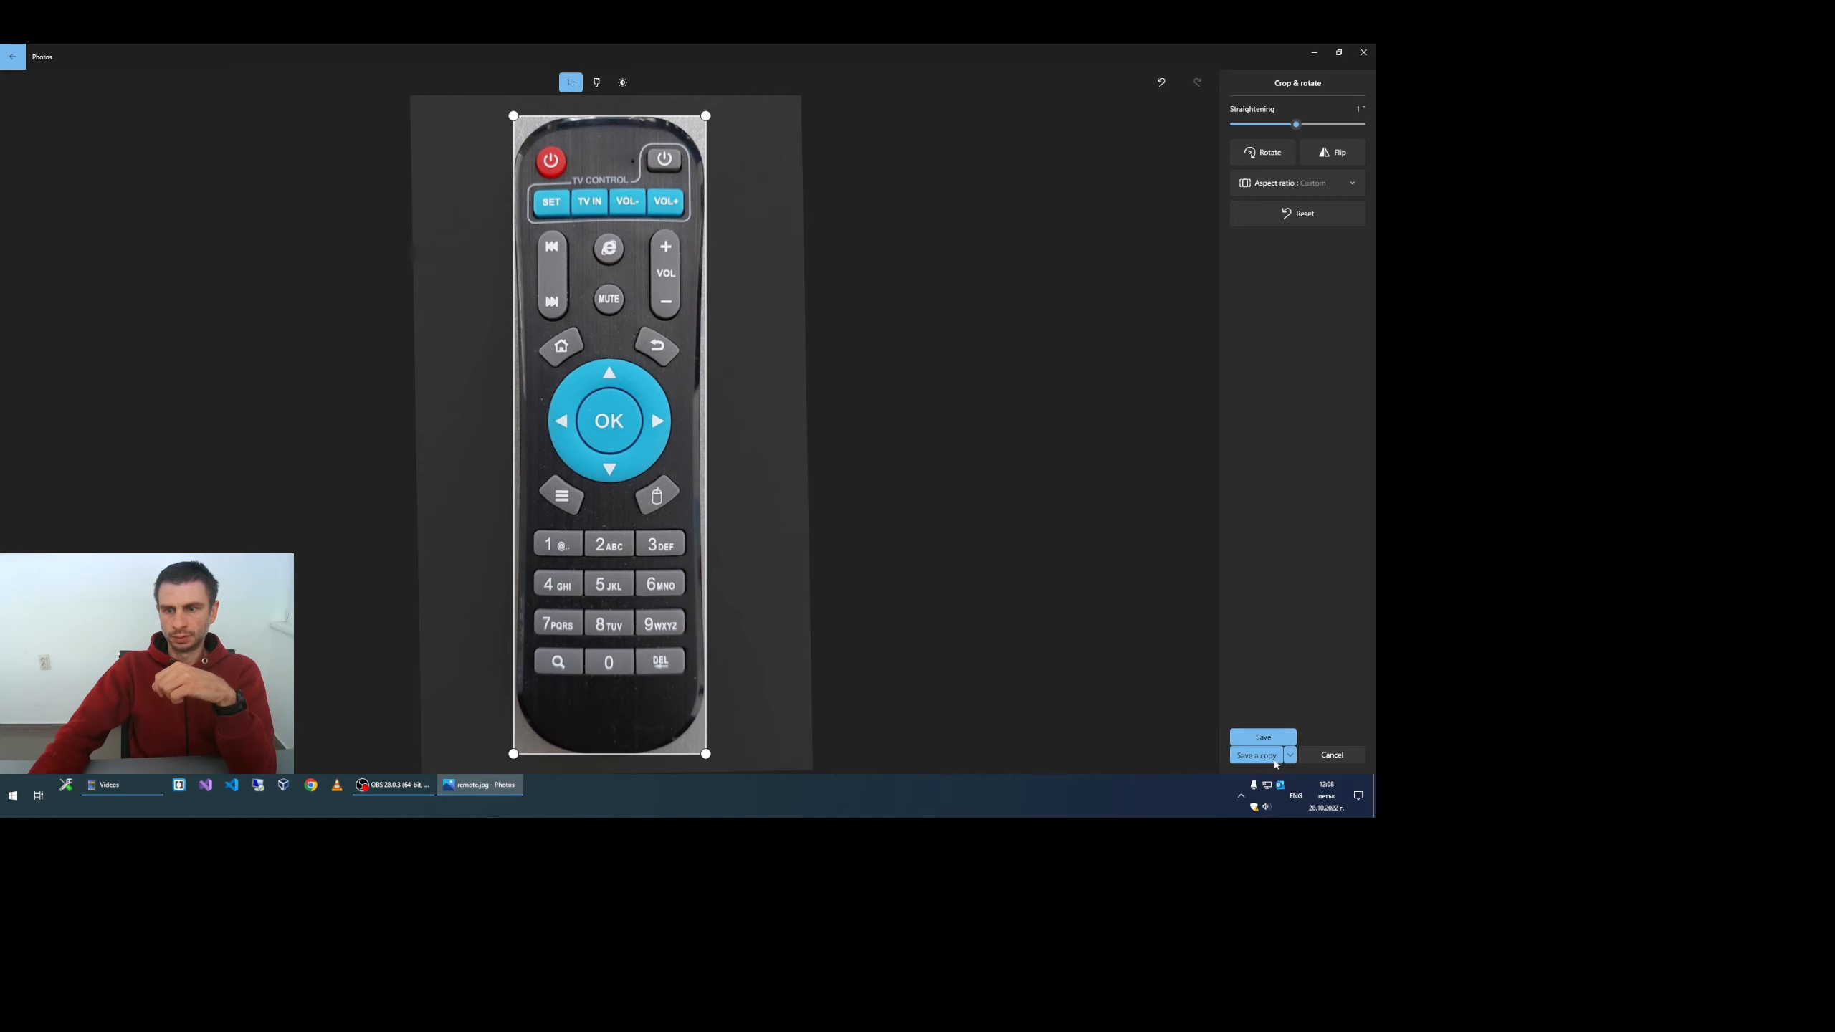
Step: Save the cropped remote as a copy on the desktop and close the Photos viewer
{"action": "left_click", "coordinate": [1255, 755]}
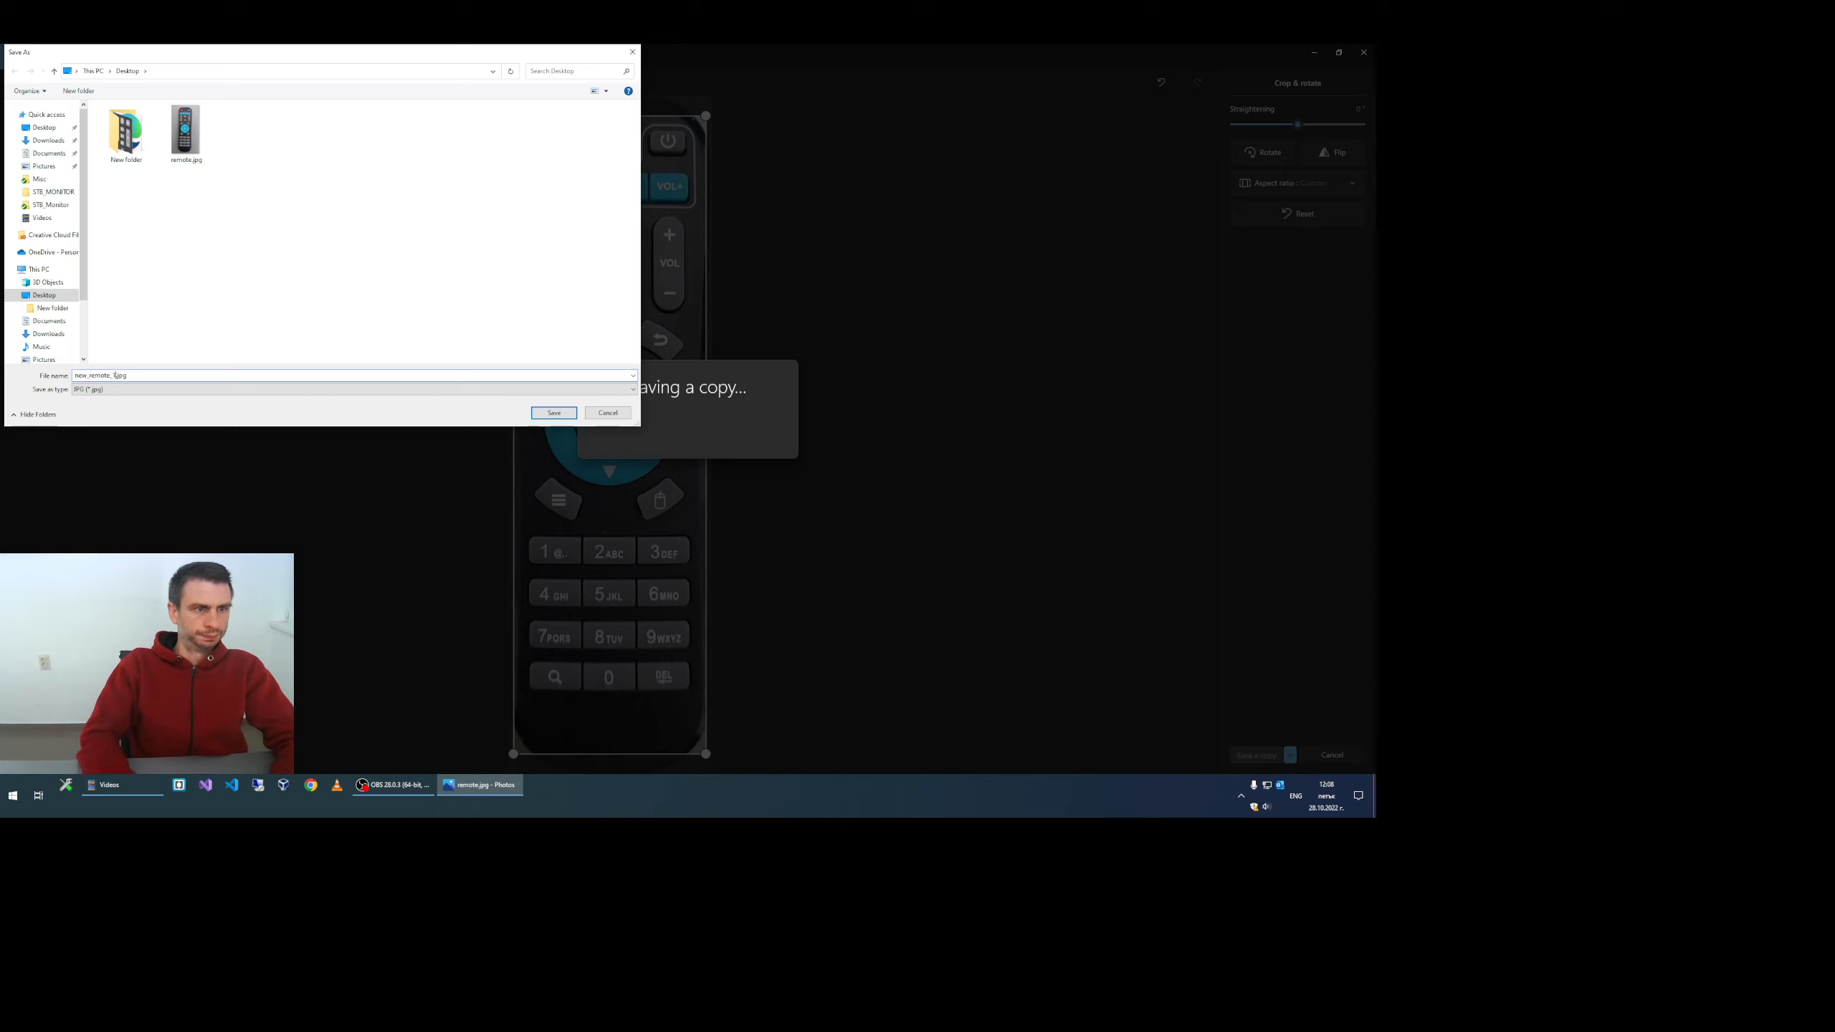
{"action": "left_click", "coordinate": [552, 412]}
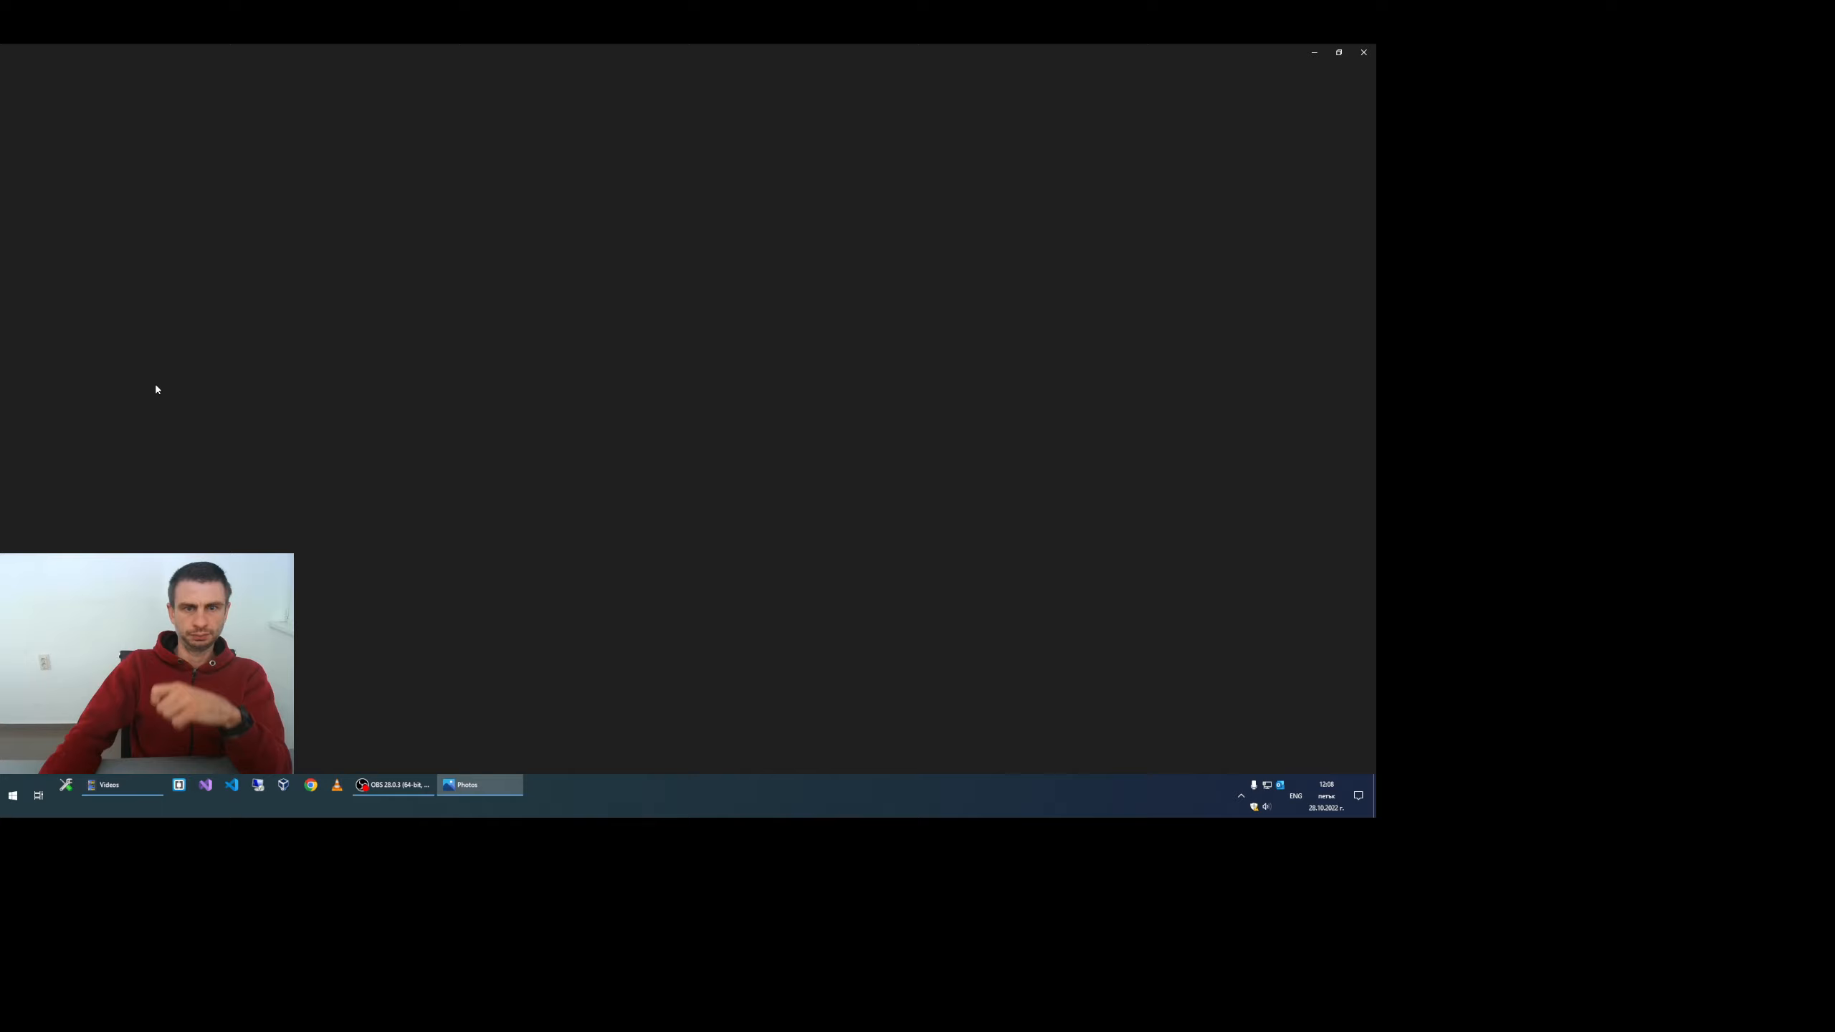
{"action": "left_click", "coordinate": [480, 785]}
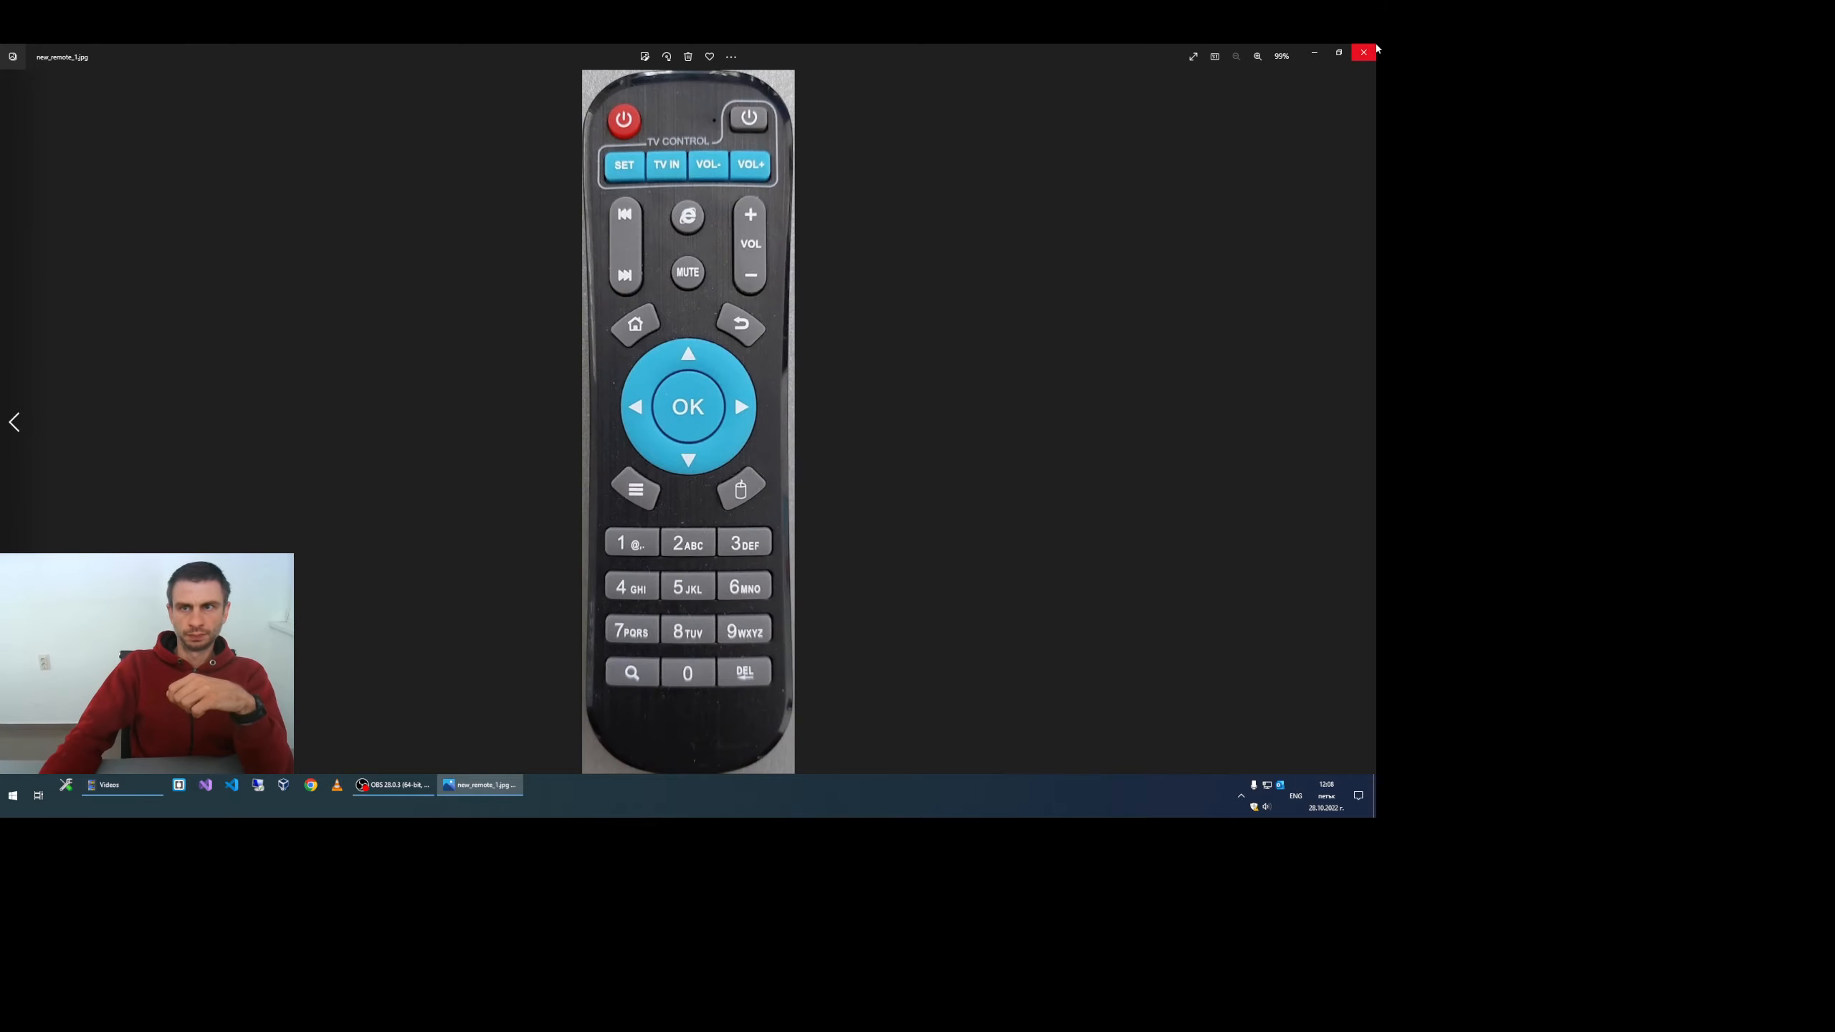
{"action": "left_click", "coordinate": [1362, 53]}
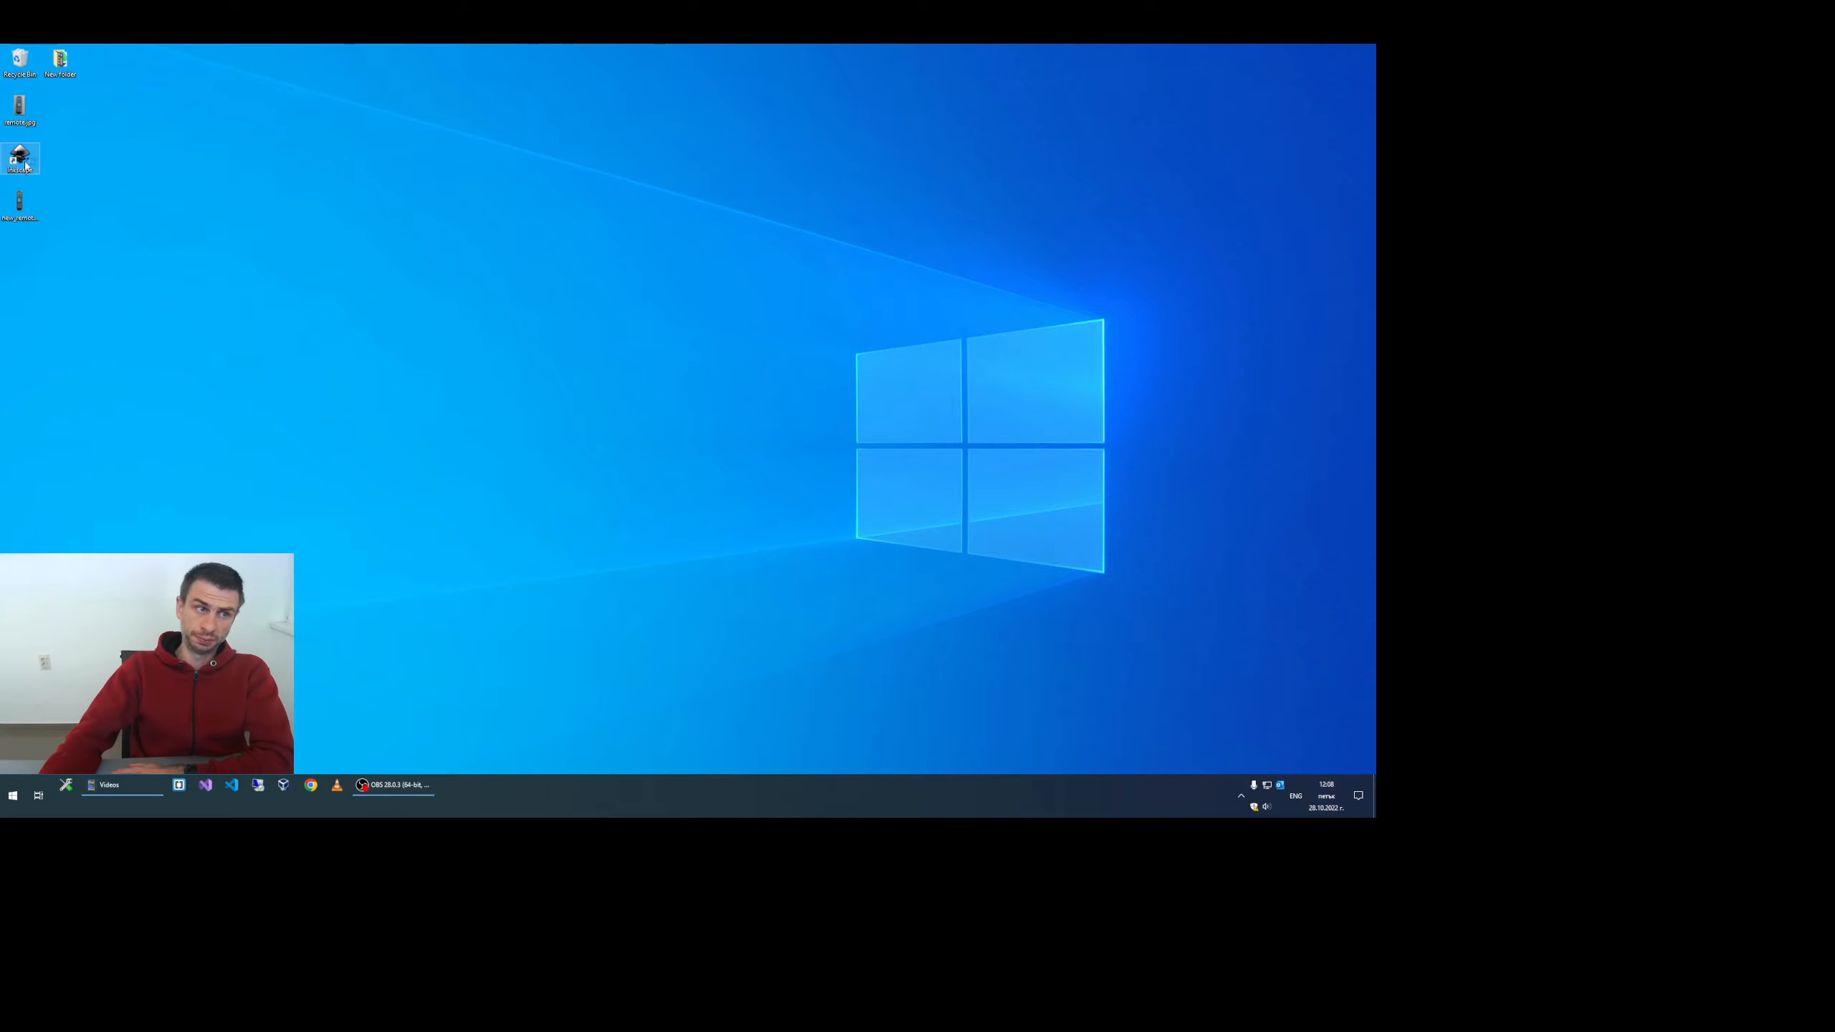
Step: Load the saved remote image into a maximized Inkscape window and resize the page to the image
{"action": "double_click", "coordinate": [20, 160]}
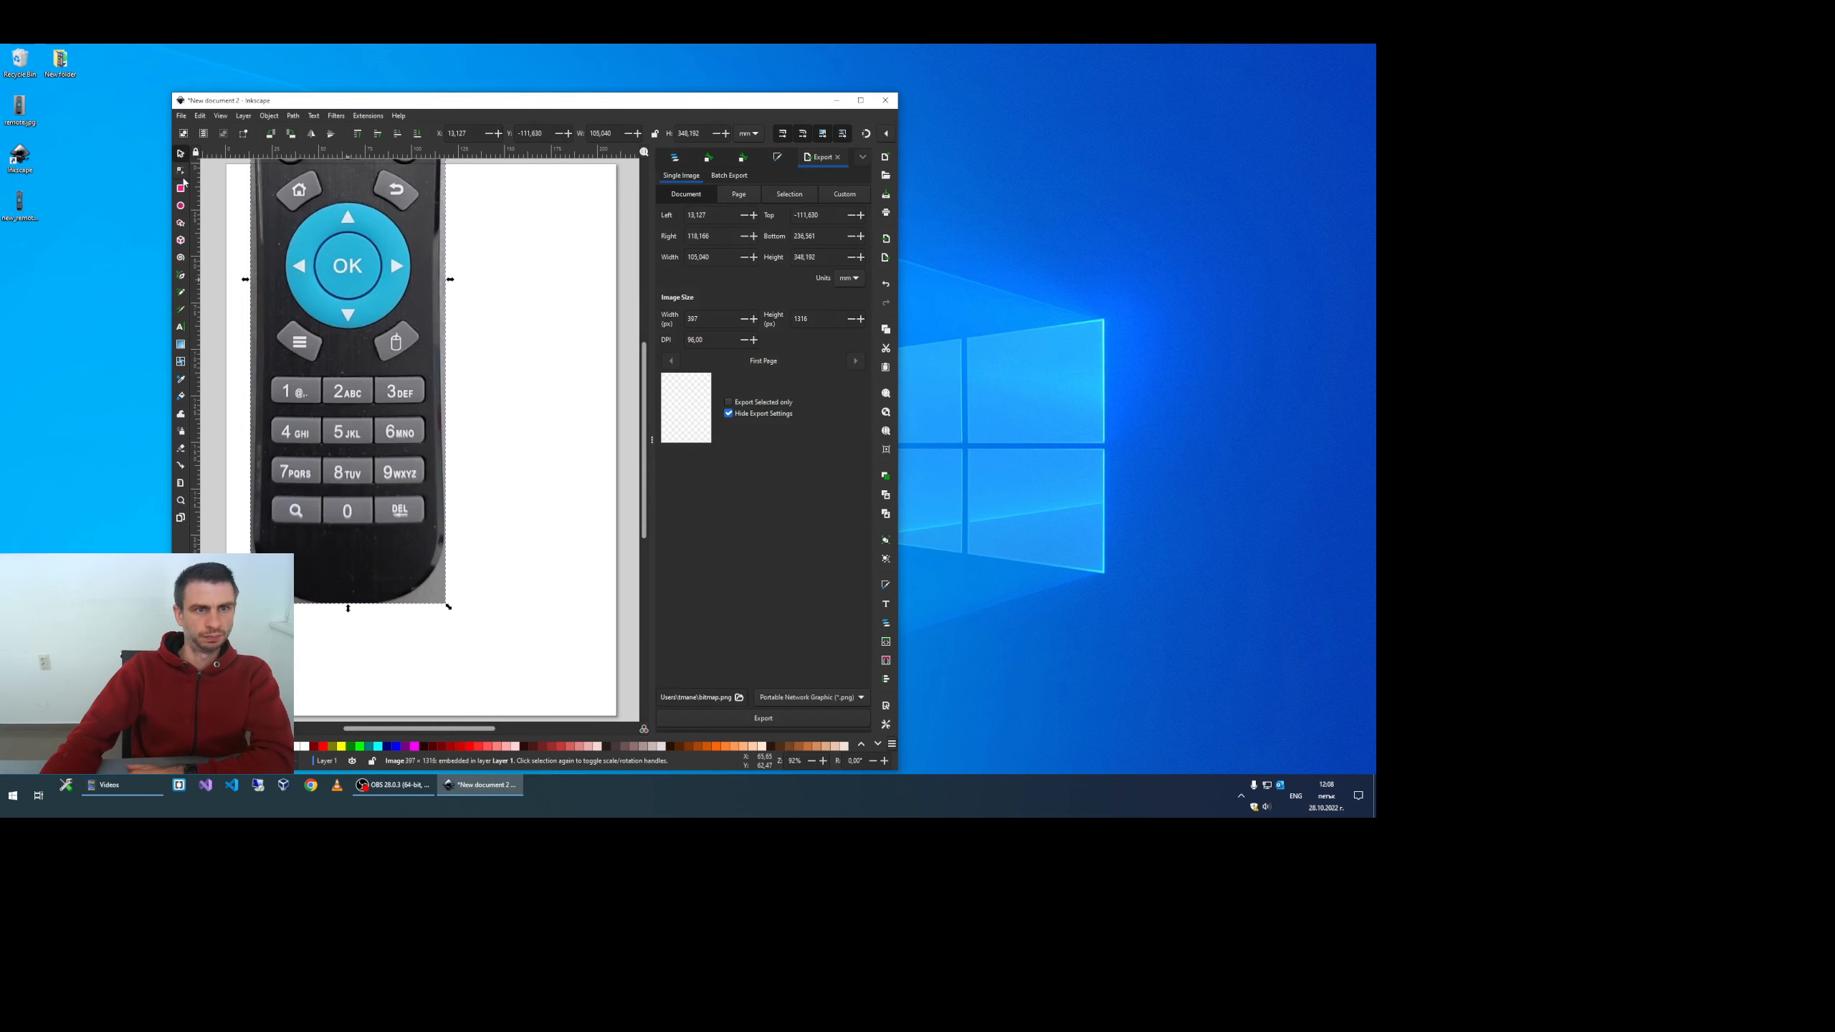
{"action": "left_click", "coordinate": [860, 99]}
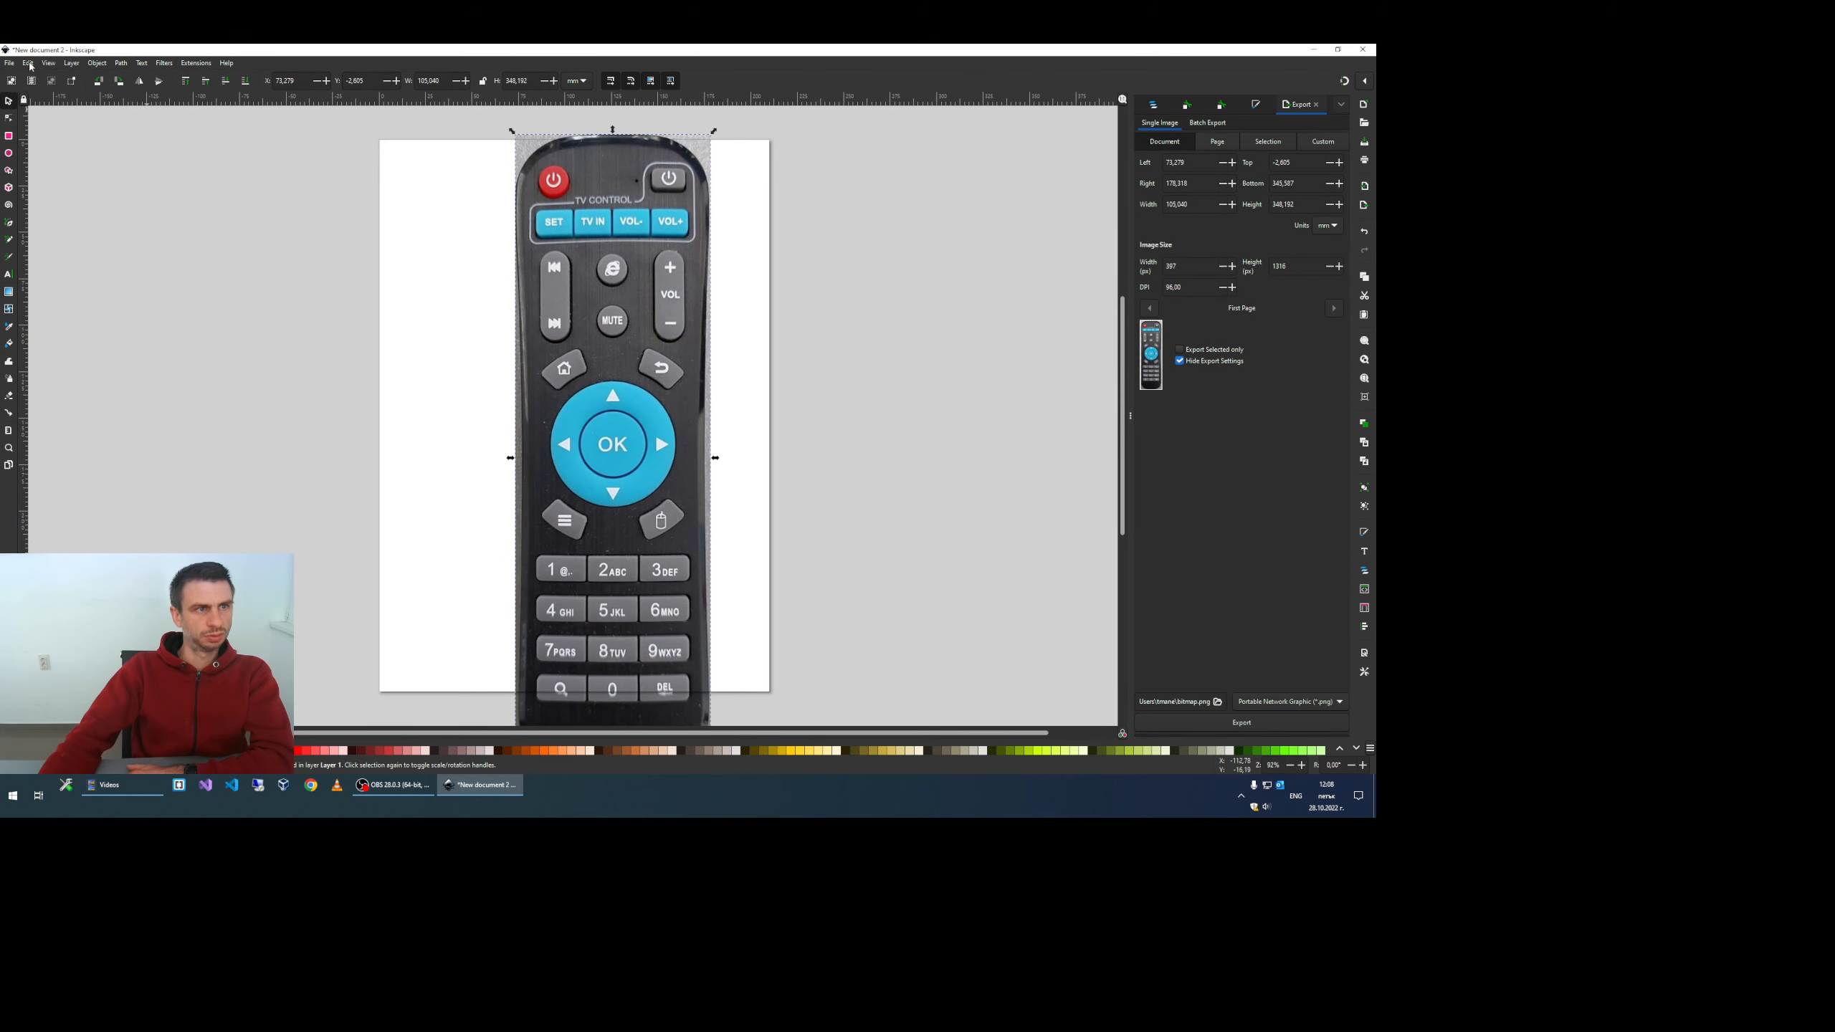
{"action": "left_click", "coordinate": [27, 62]}
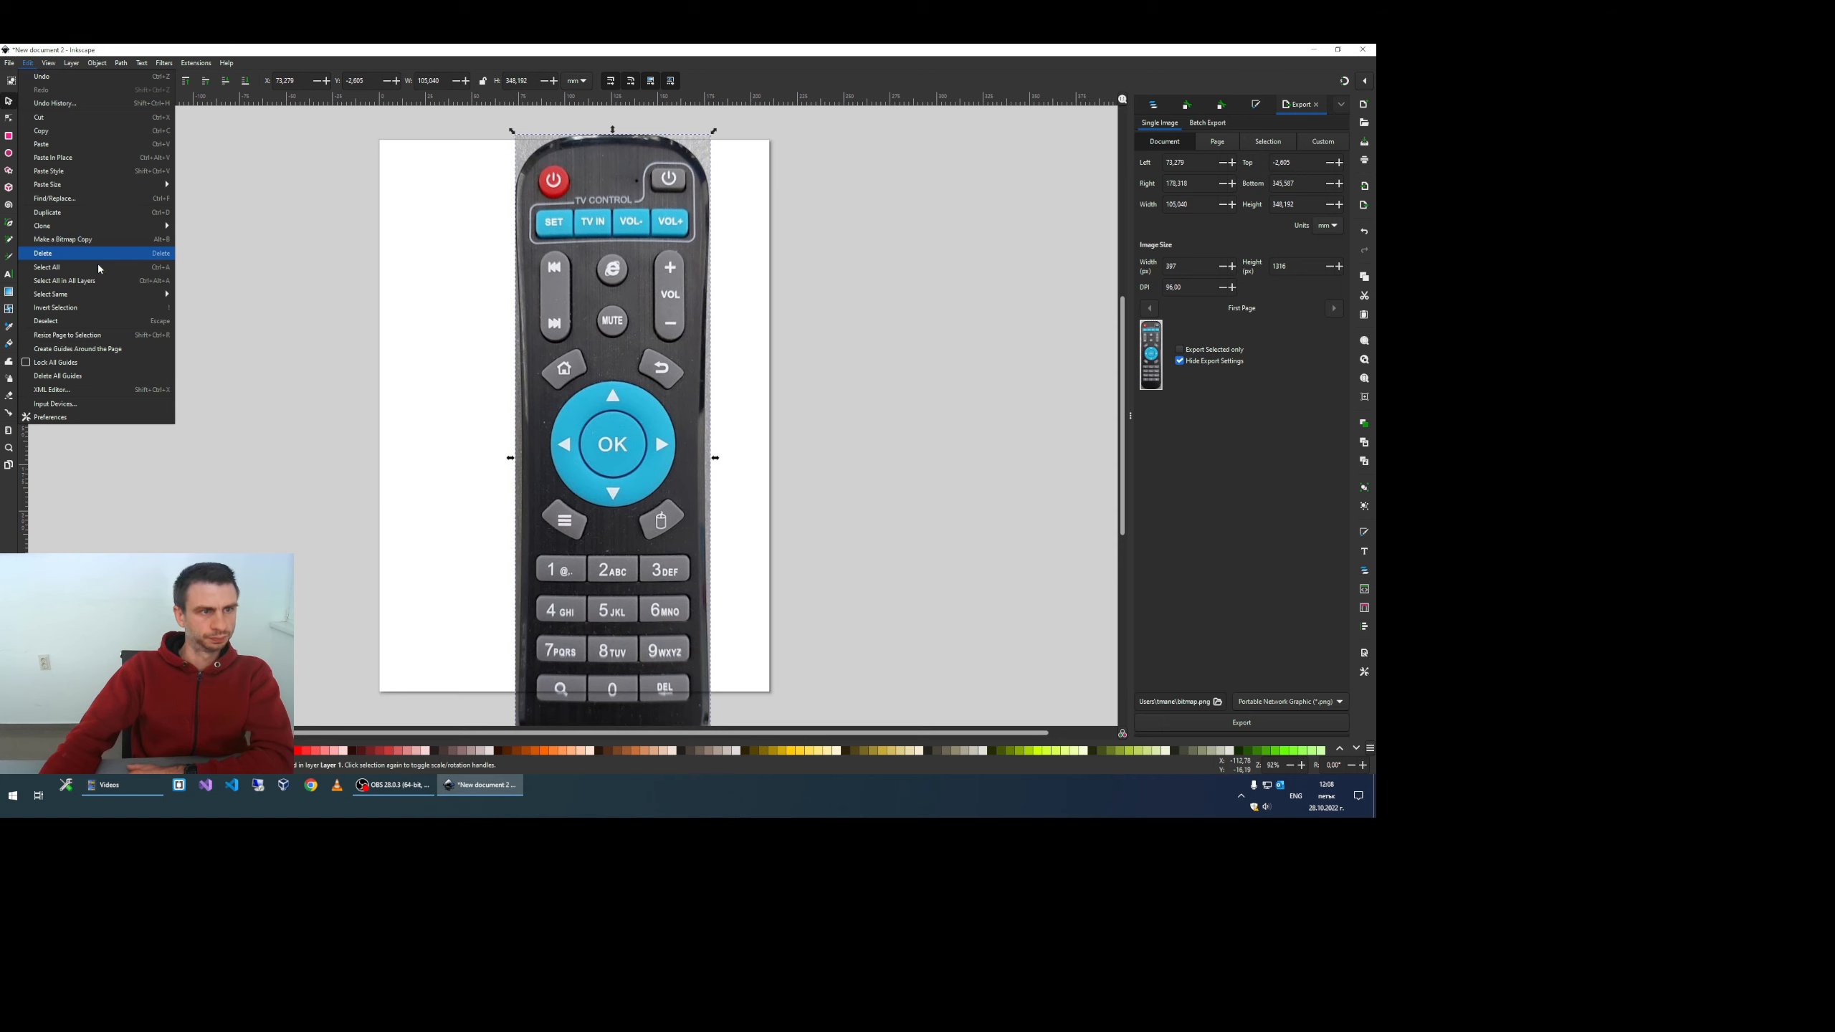
{"action": "mouse_move", "coordinate": [67, 334]}
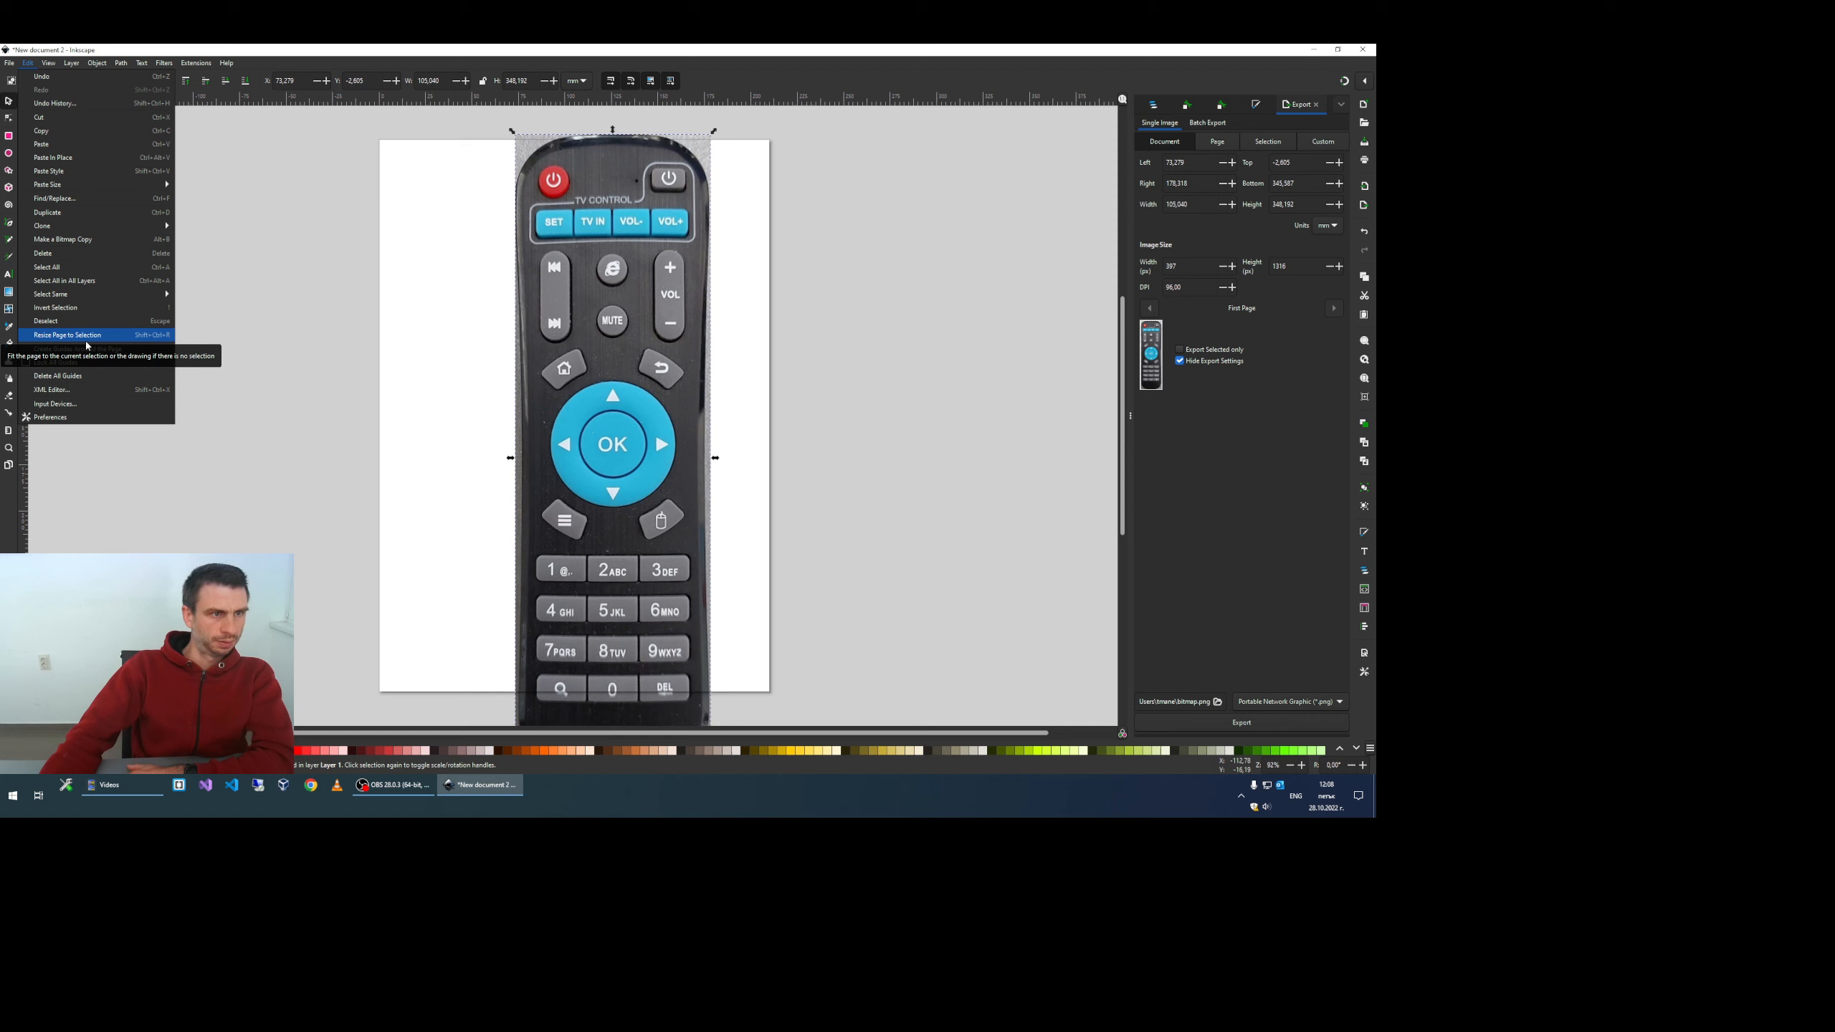
{"action": "left_click", "coordinate": [68, 334]}
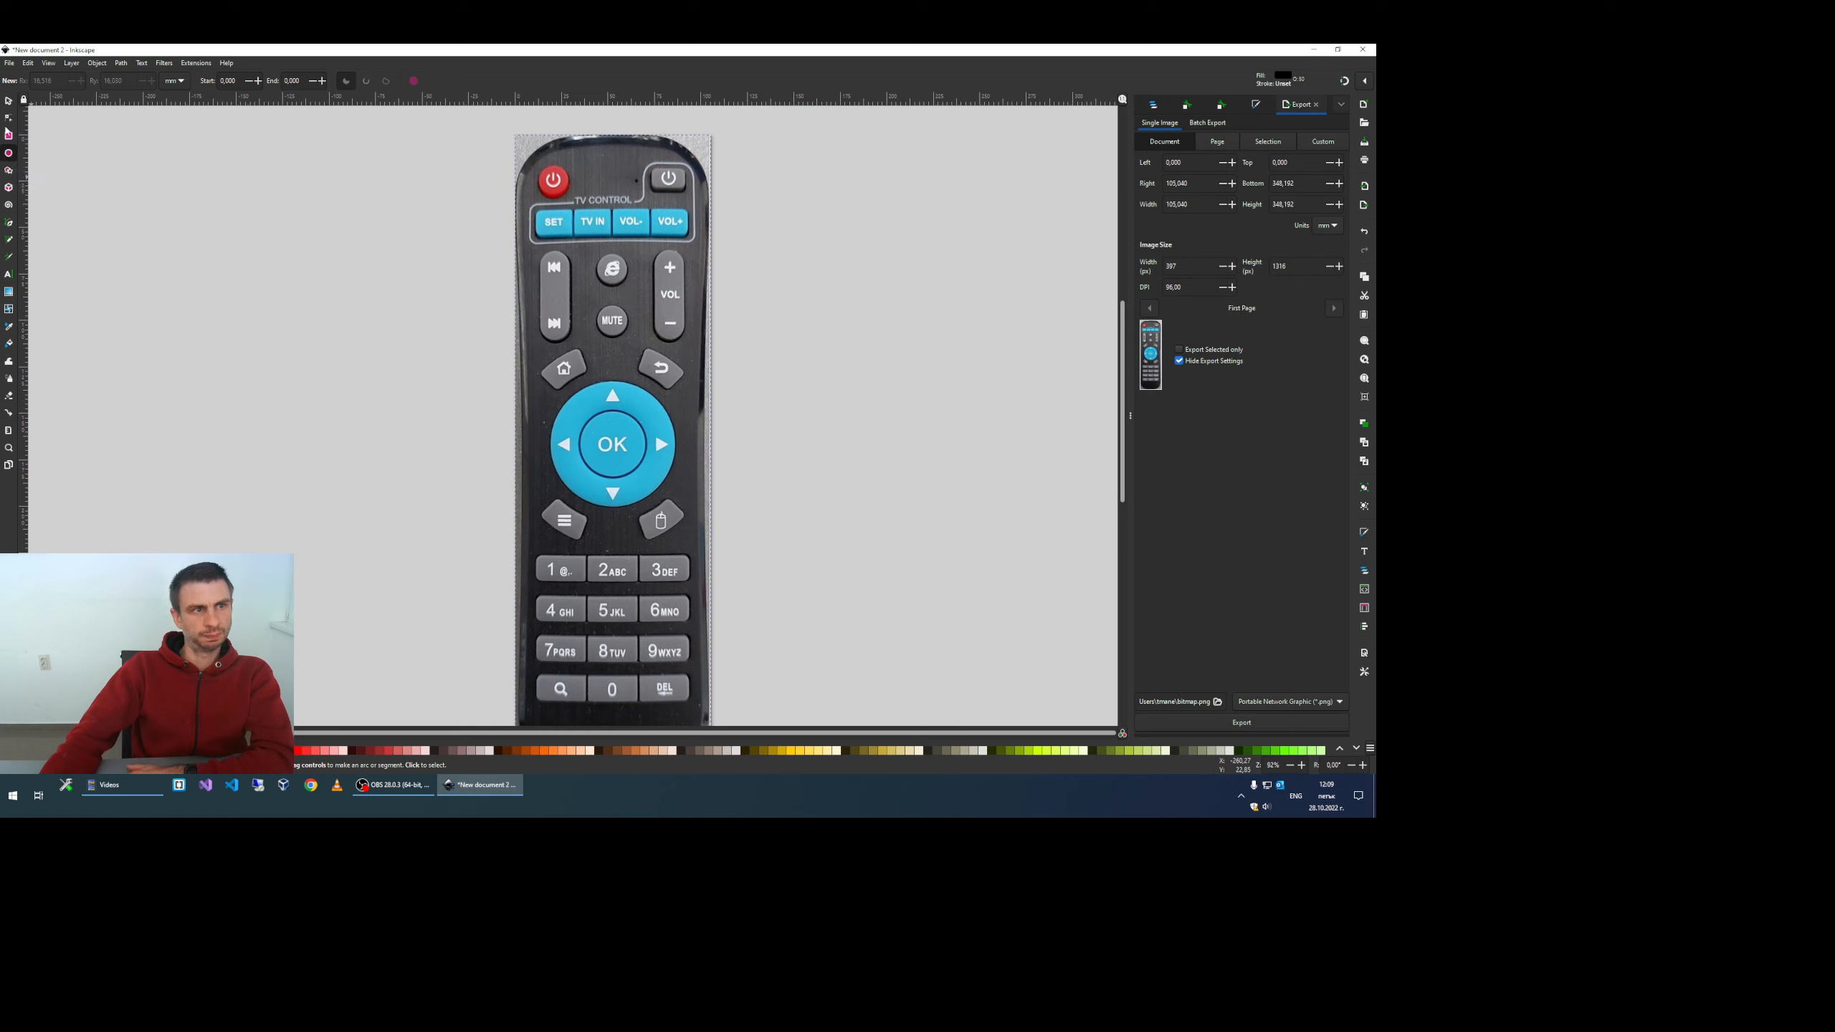
{"action": "mouse_move", "coordinate": [8, 139]}
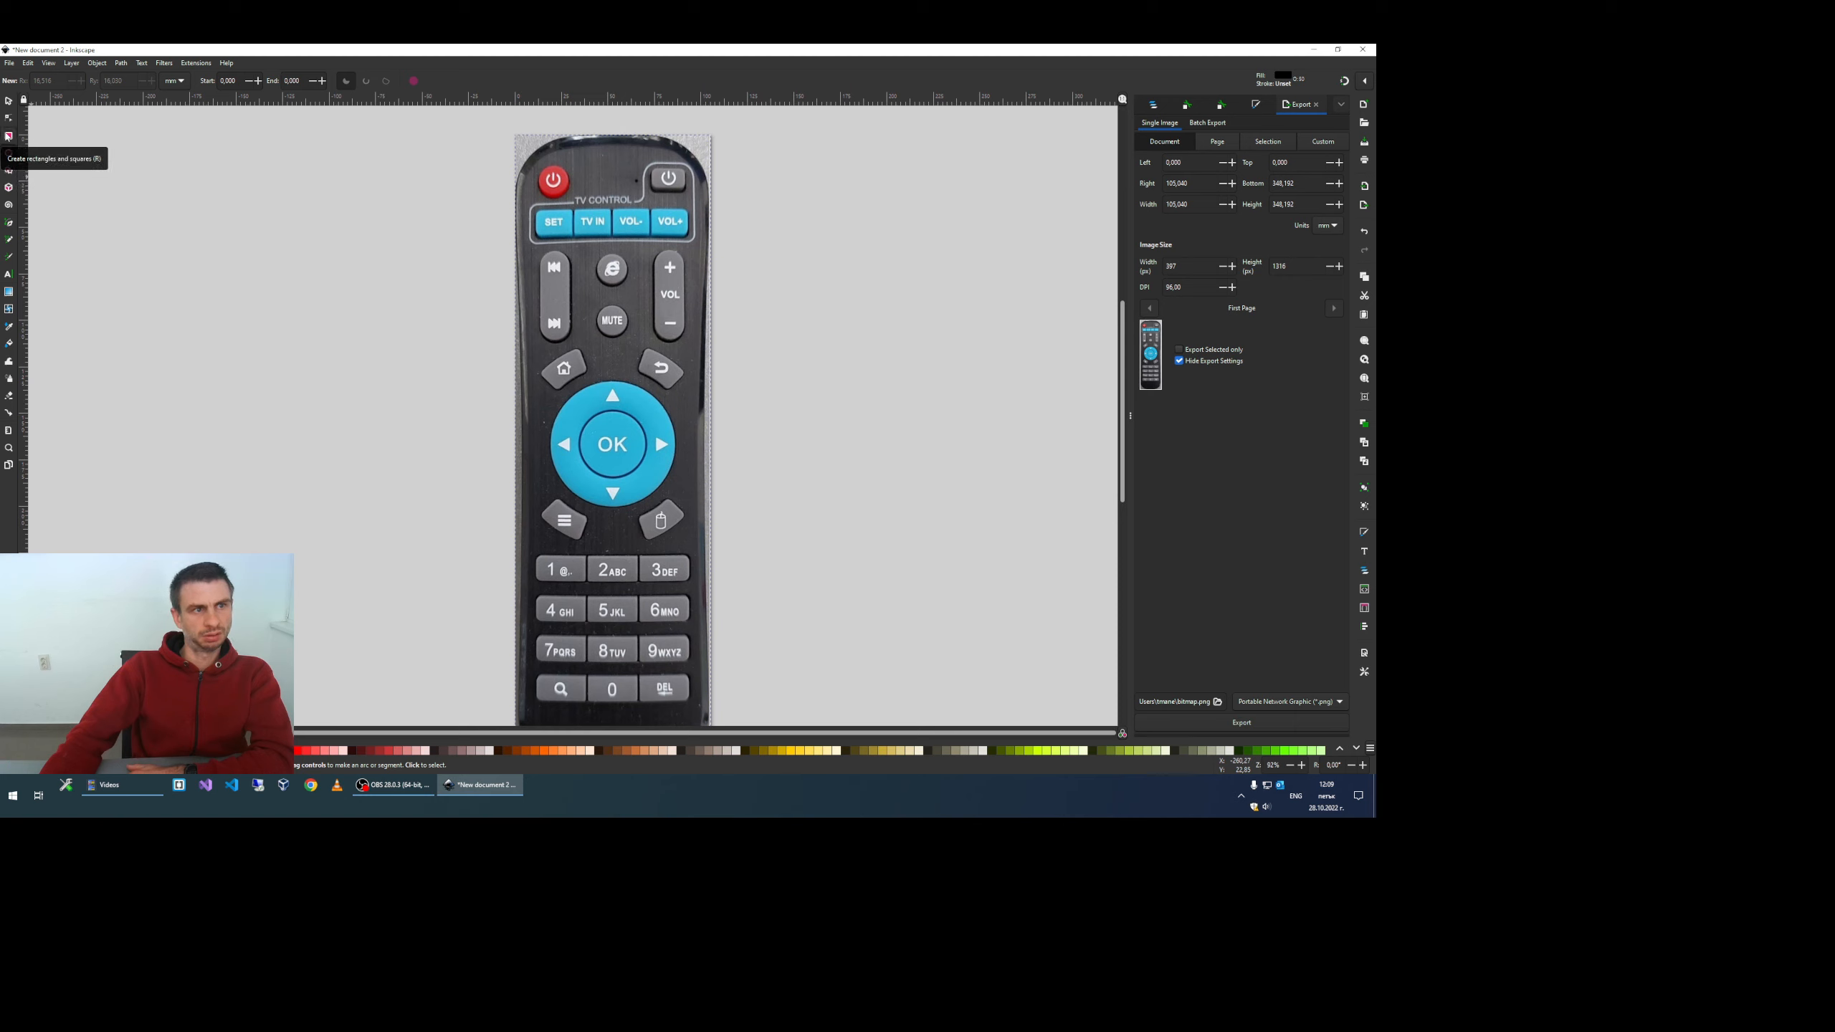
{"action": "mouse_move", "coordinate": [591, 246]}
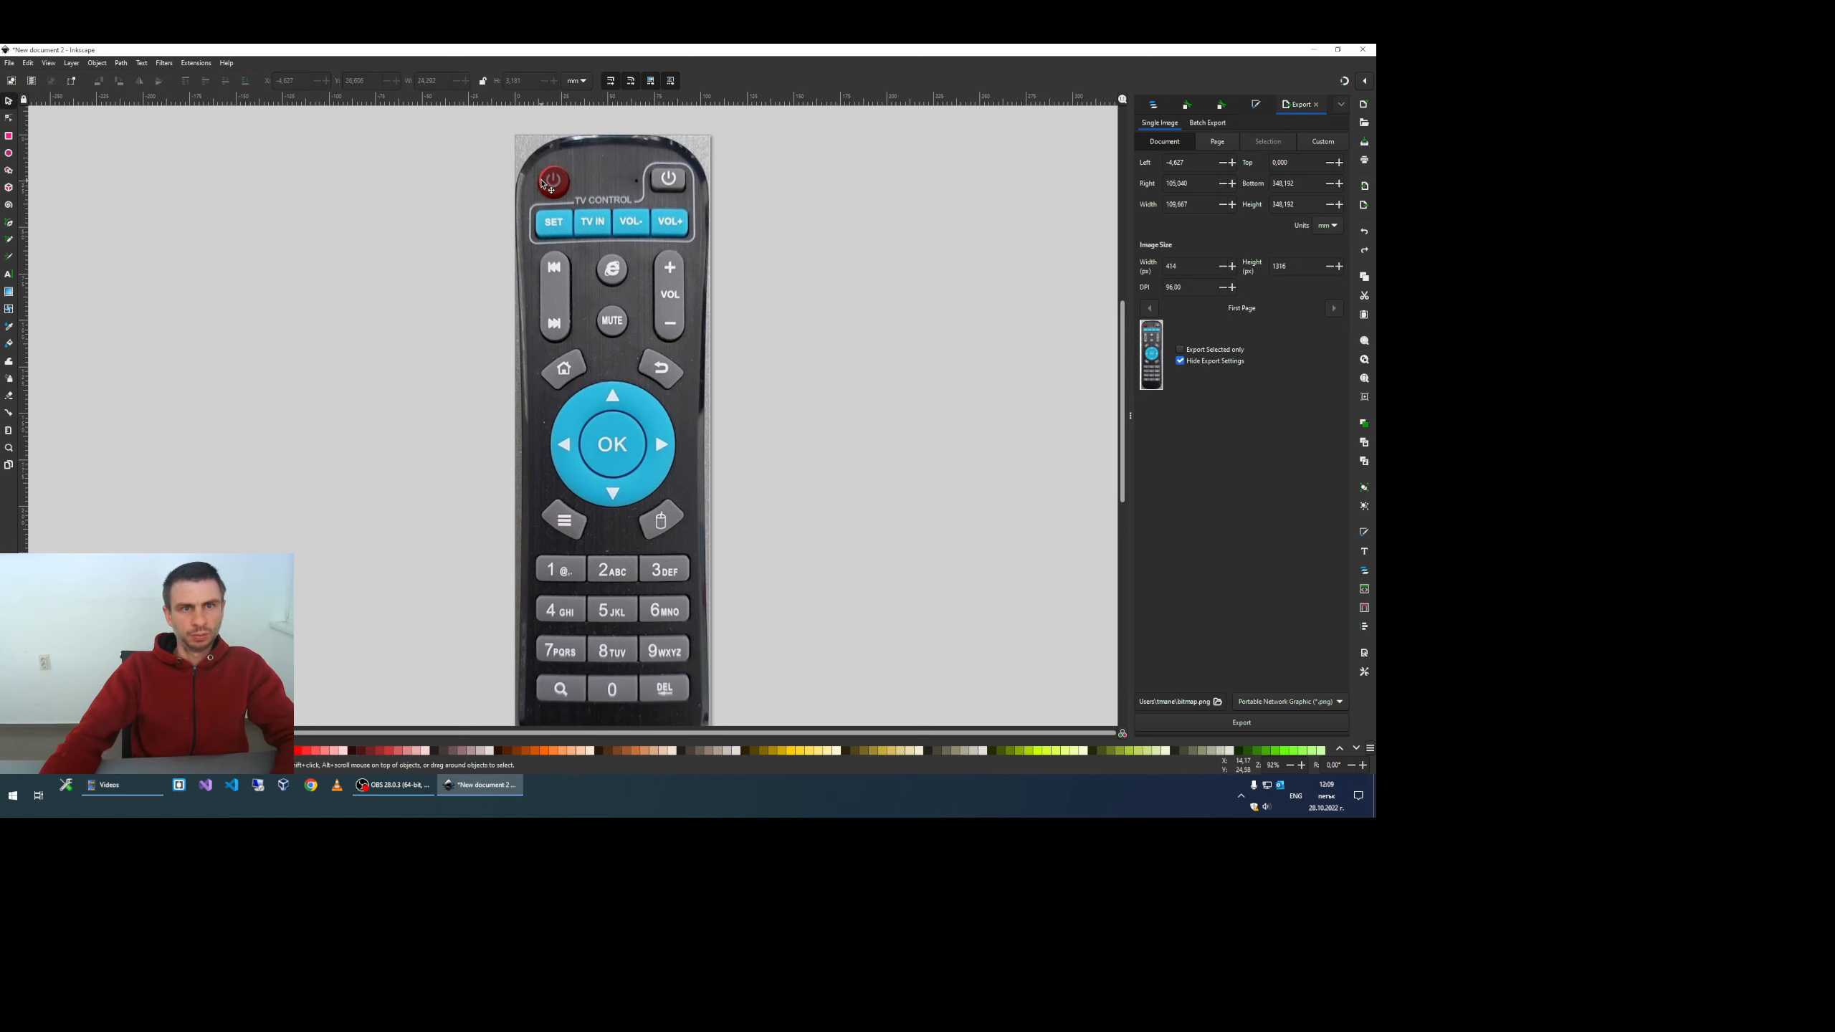
Step: Select the circle over the power button and bring up its Fill and Stroke settings
{"action": "left_click", "coordinate": [552, 182]}
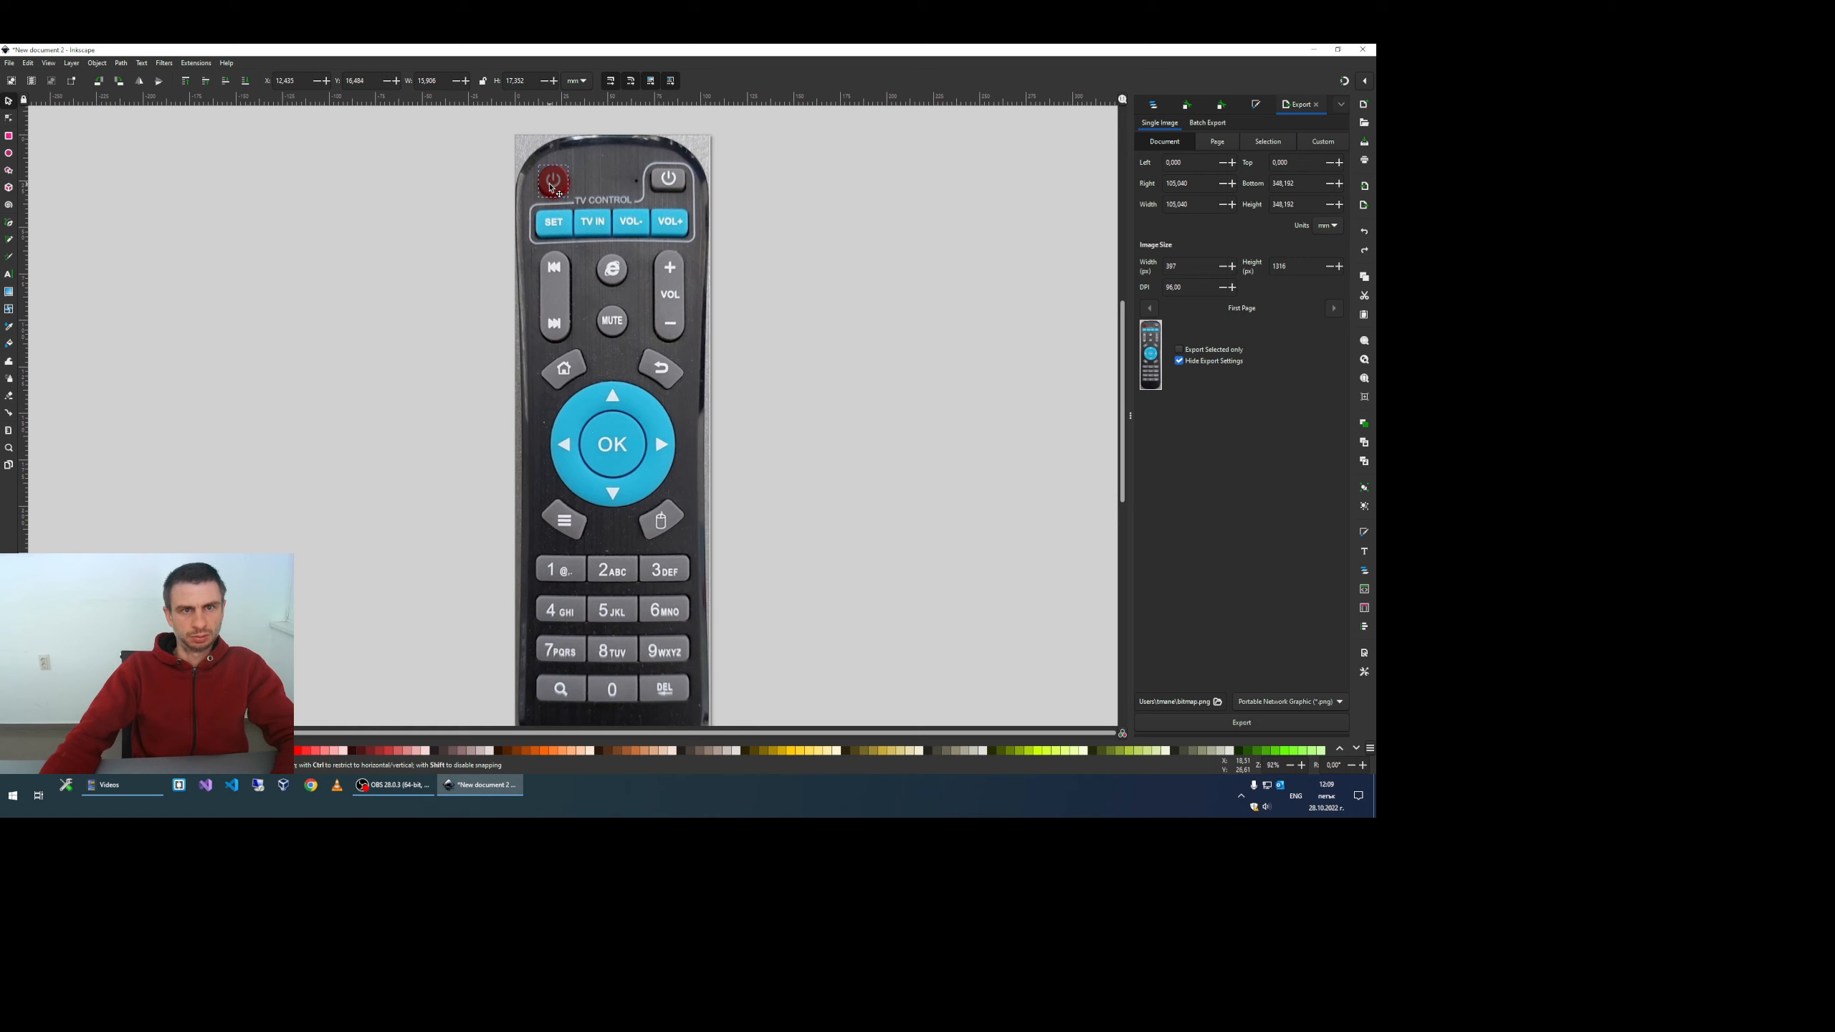
{"action": "left_click", "coordinate": [552, 182]}
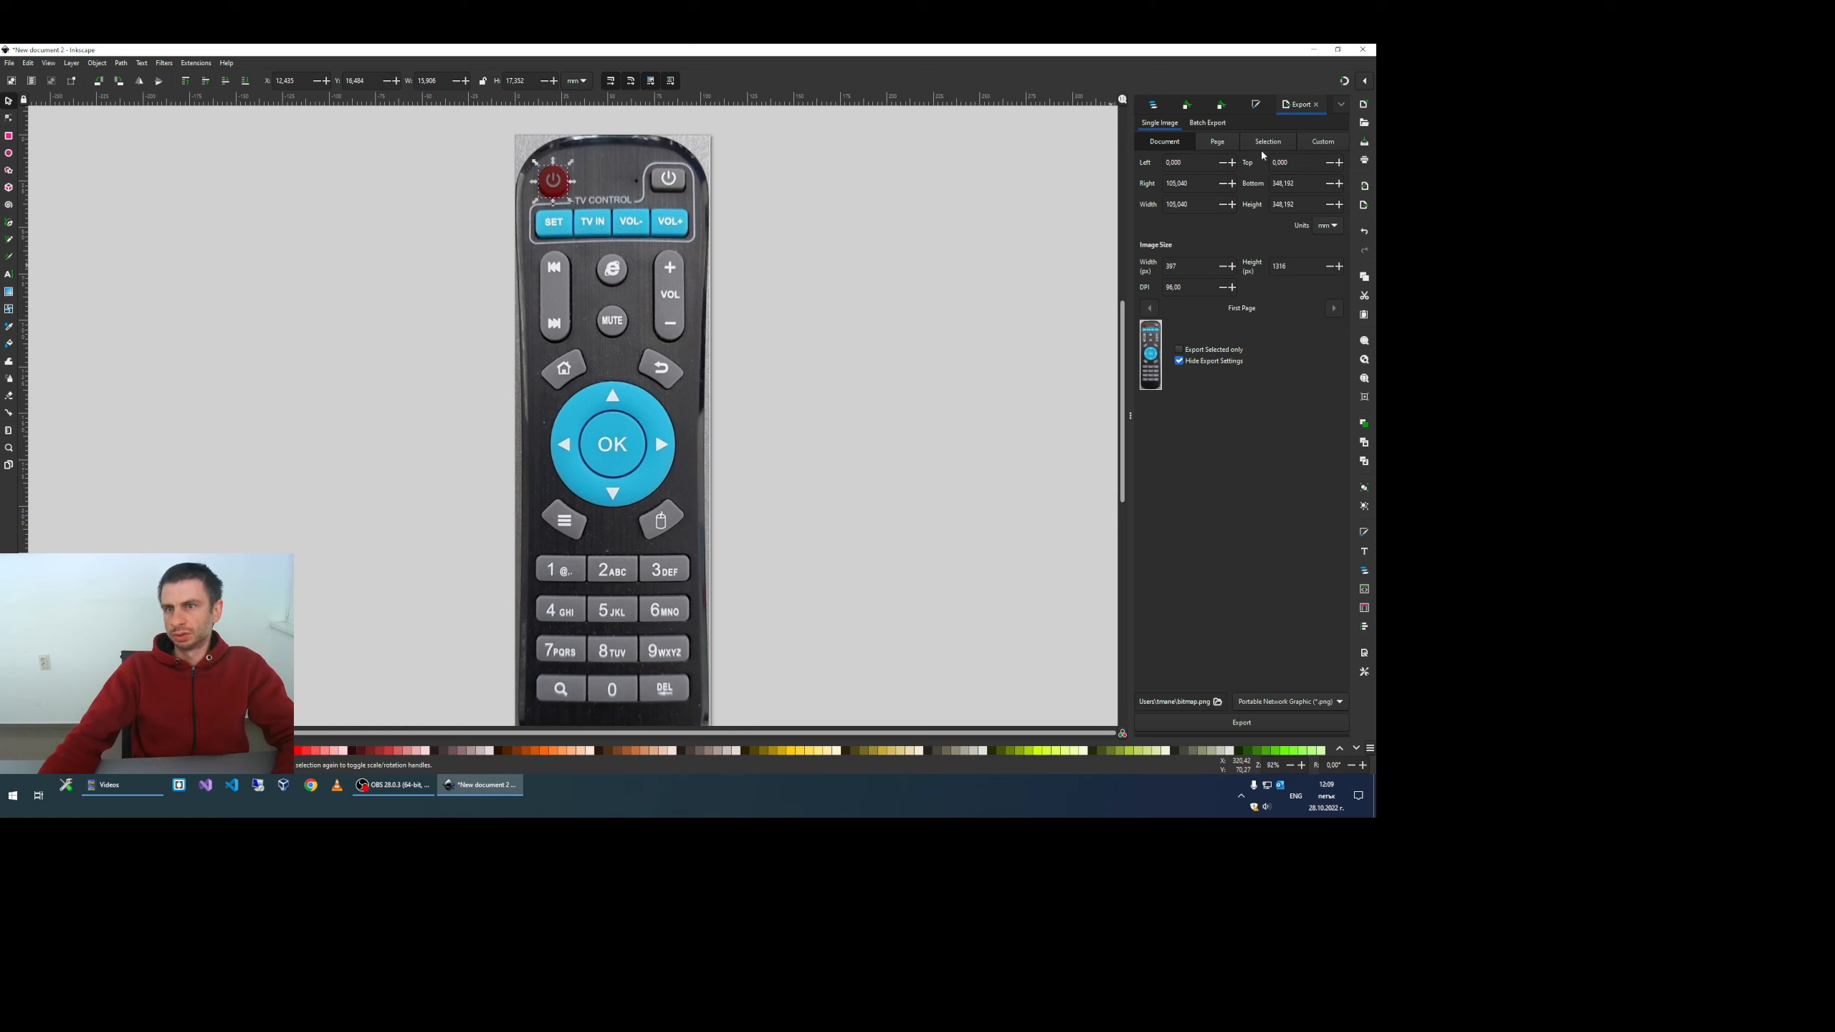
{"action": "mouse_move", "coordinate": [1256, 106]}
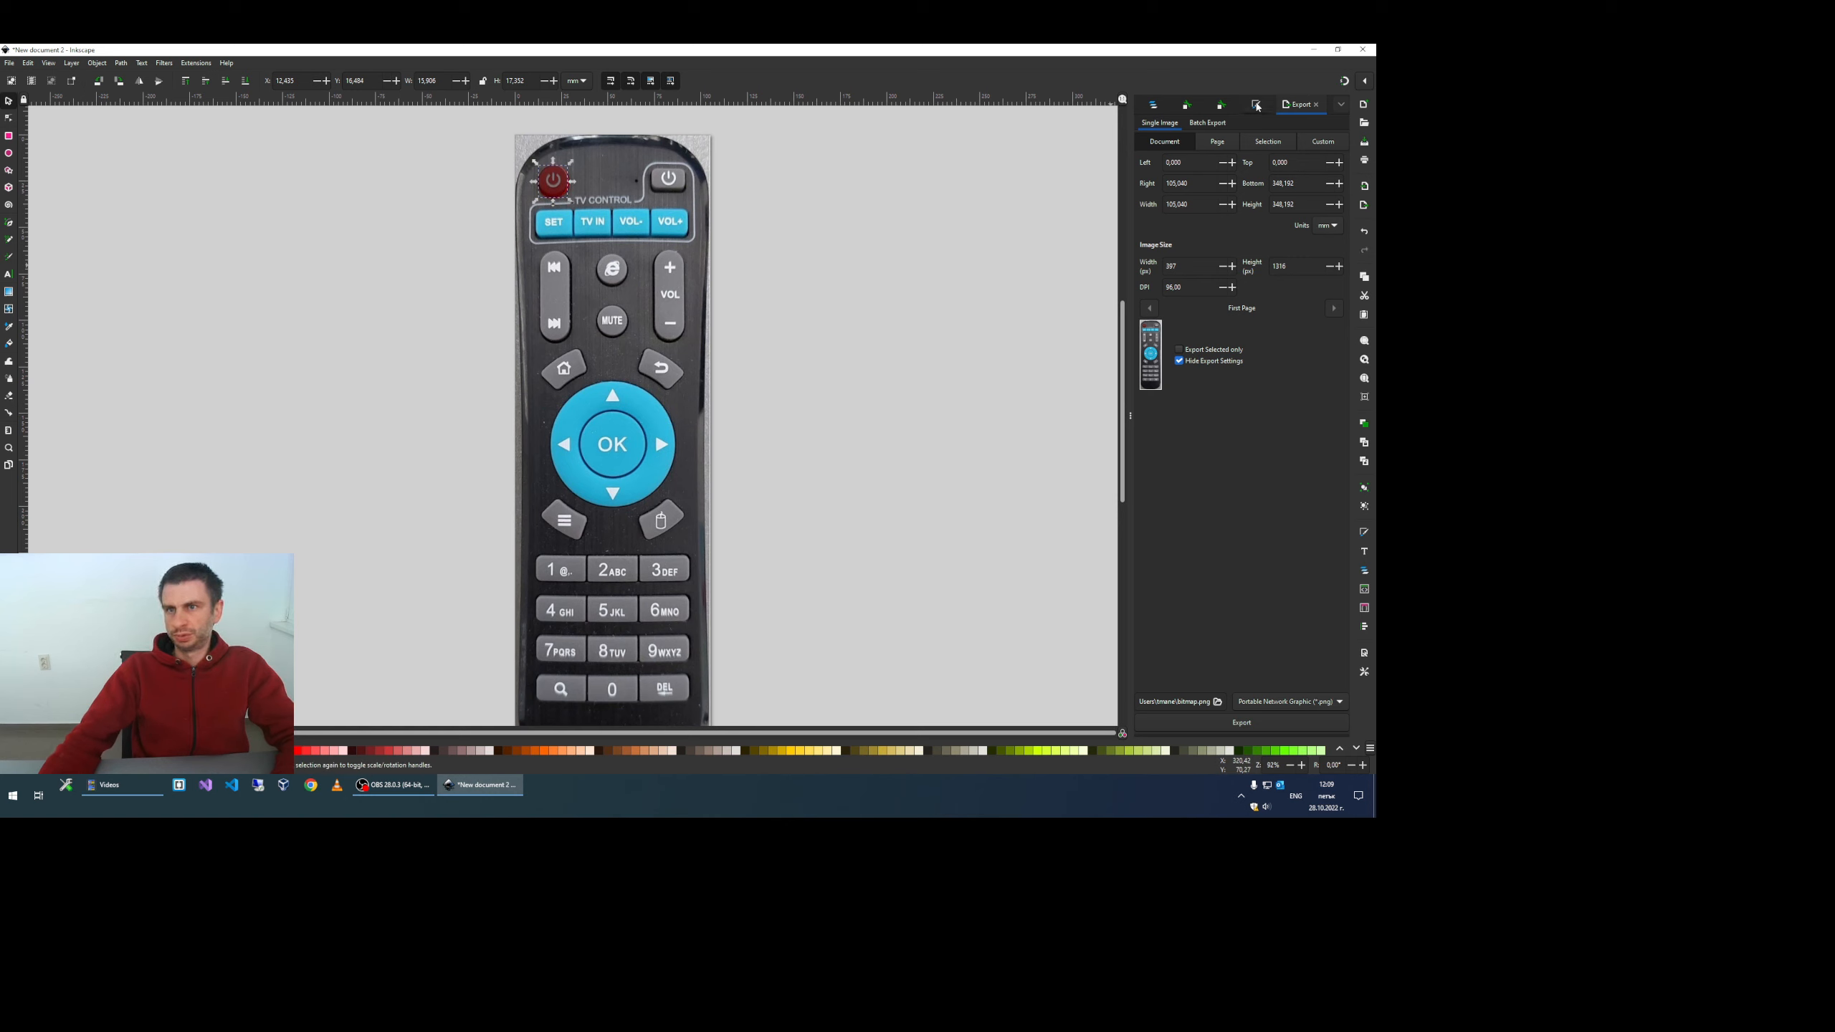
{"action": "left_click", "coordinate": [1311, 104]}
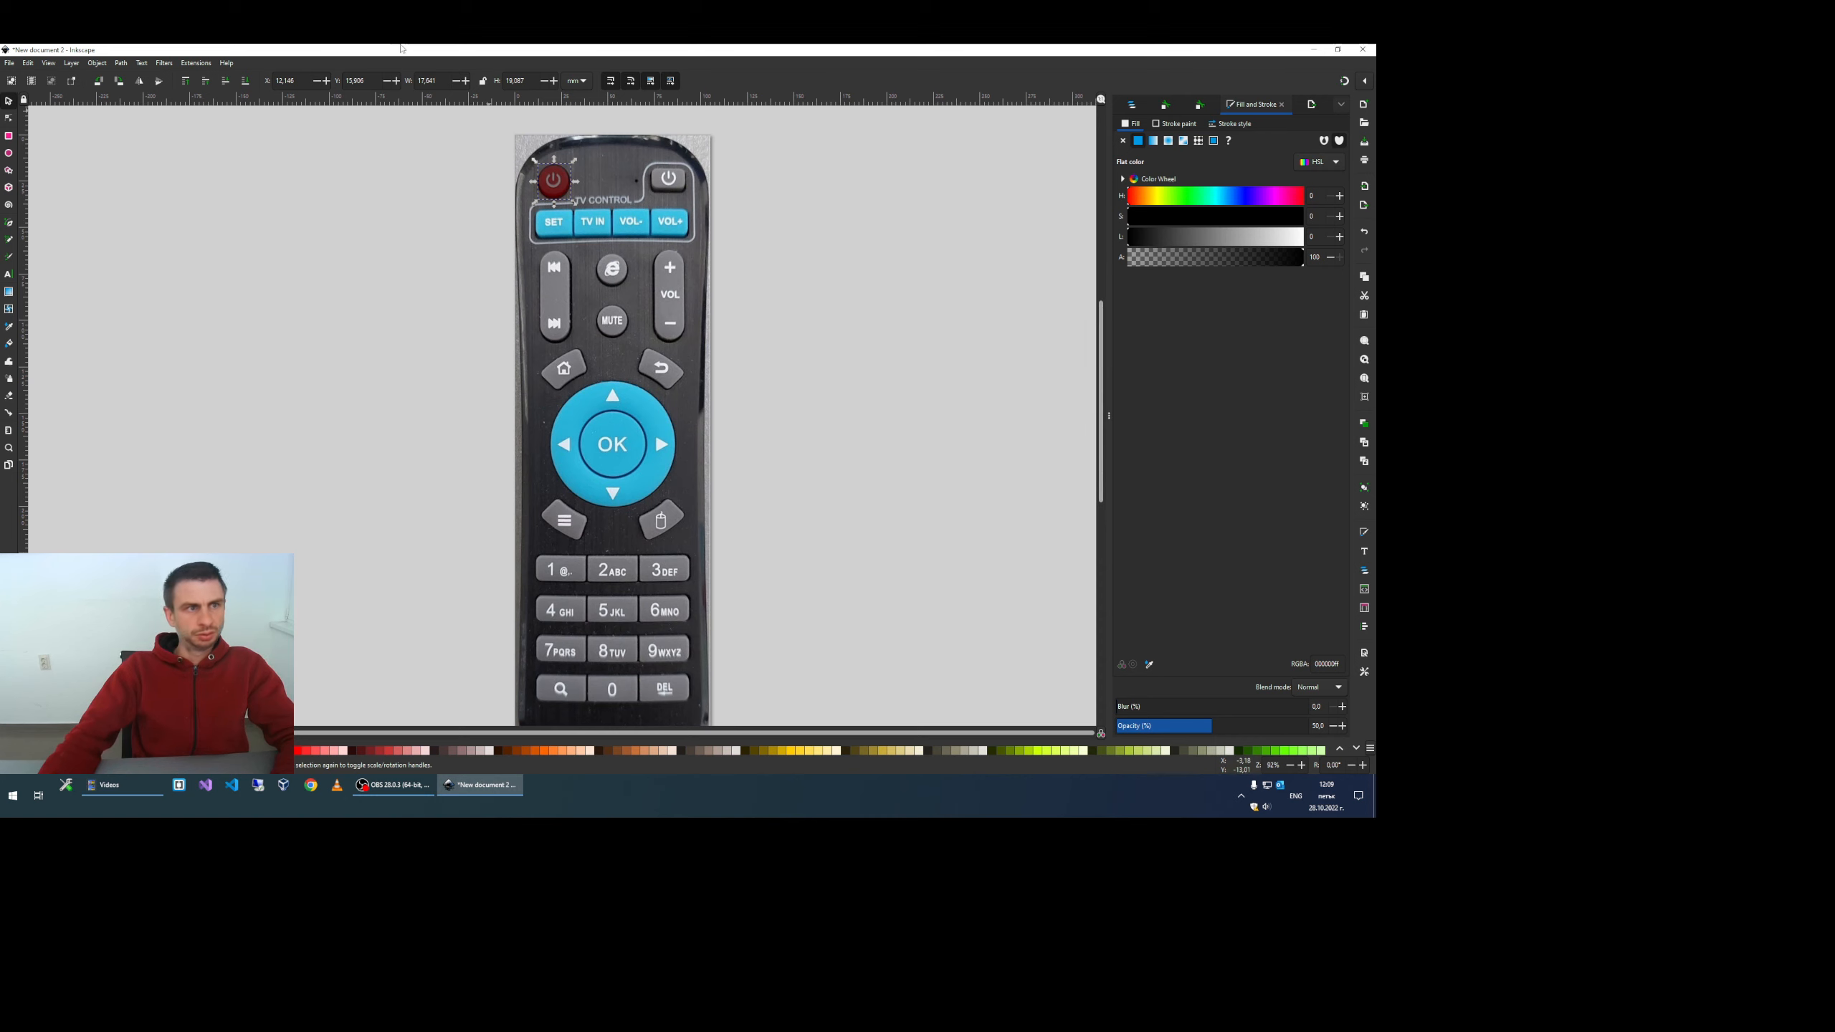
Step: In the XML Editor, add a 'key' attribute with value KEY_POWER to the power-button circle
{"action": "left_click", "coordinate": [27, 61]}
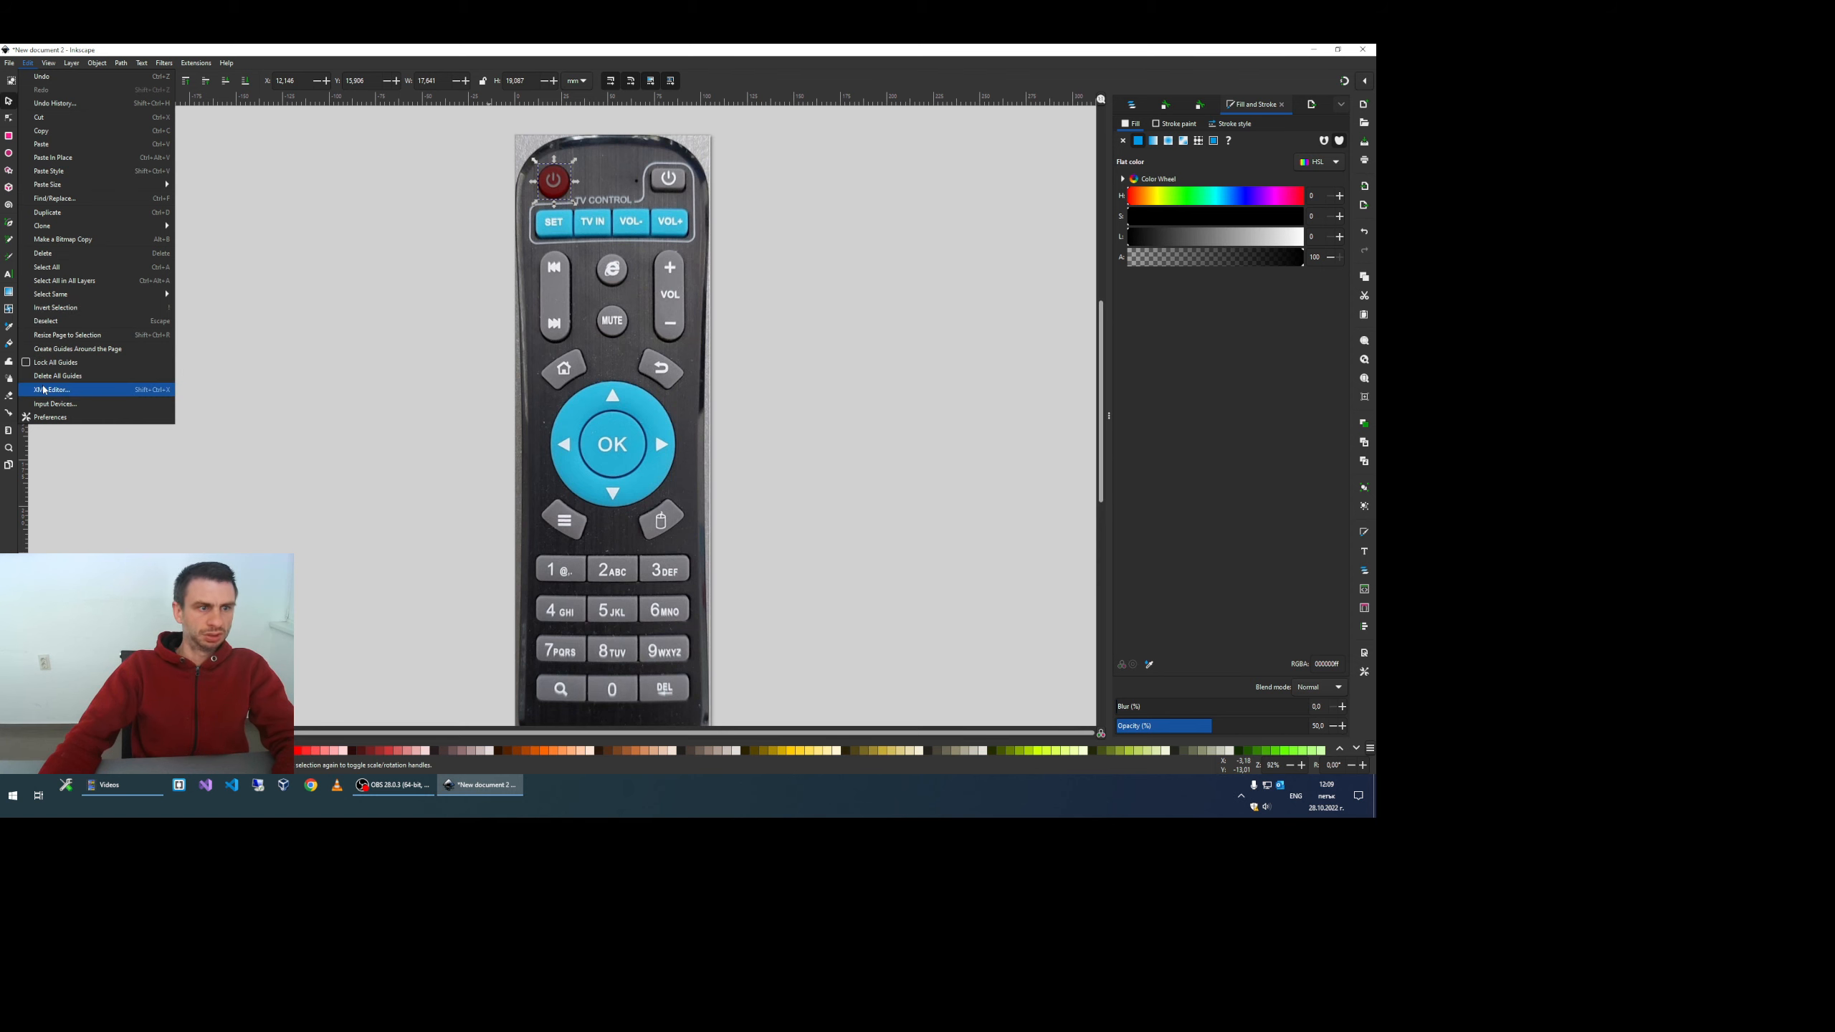
{"action": "left_click", "coordinate": [50, 389]}
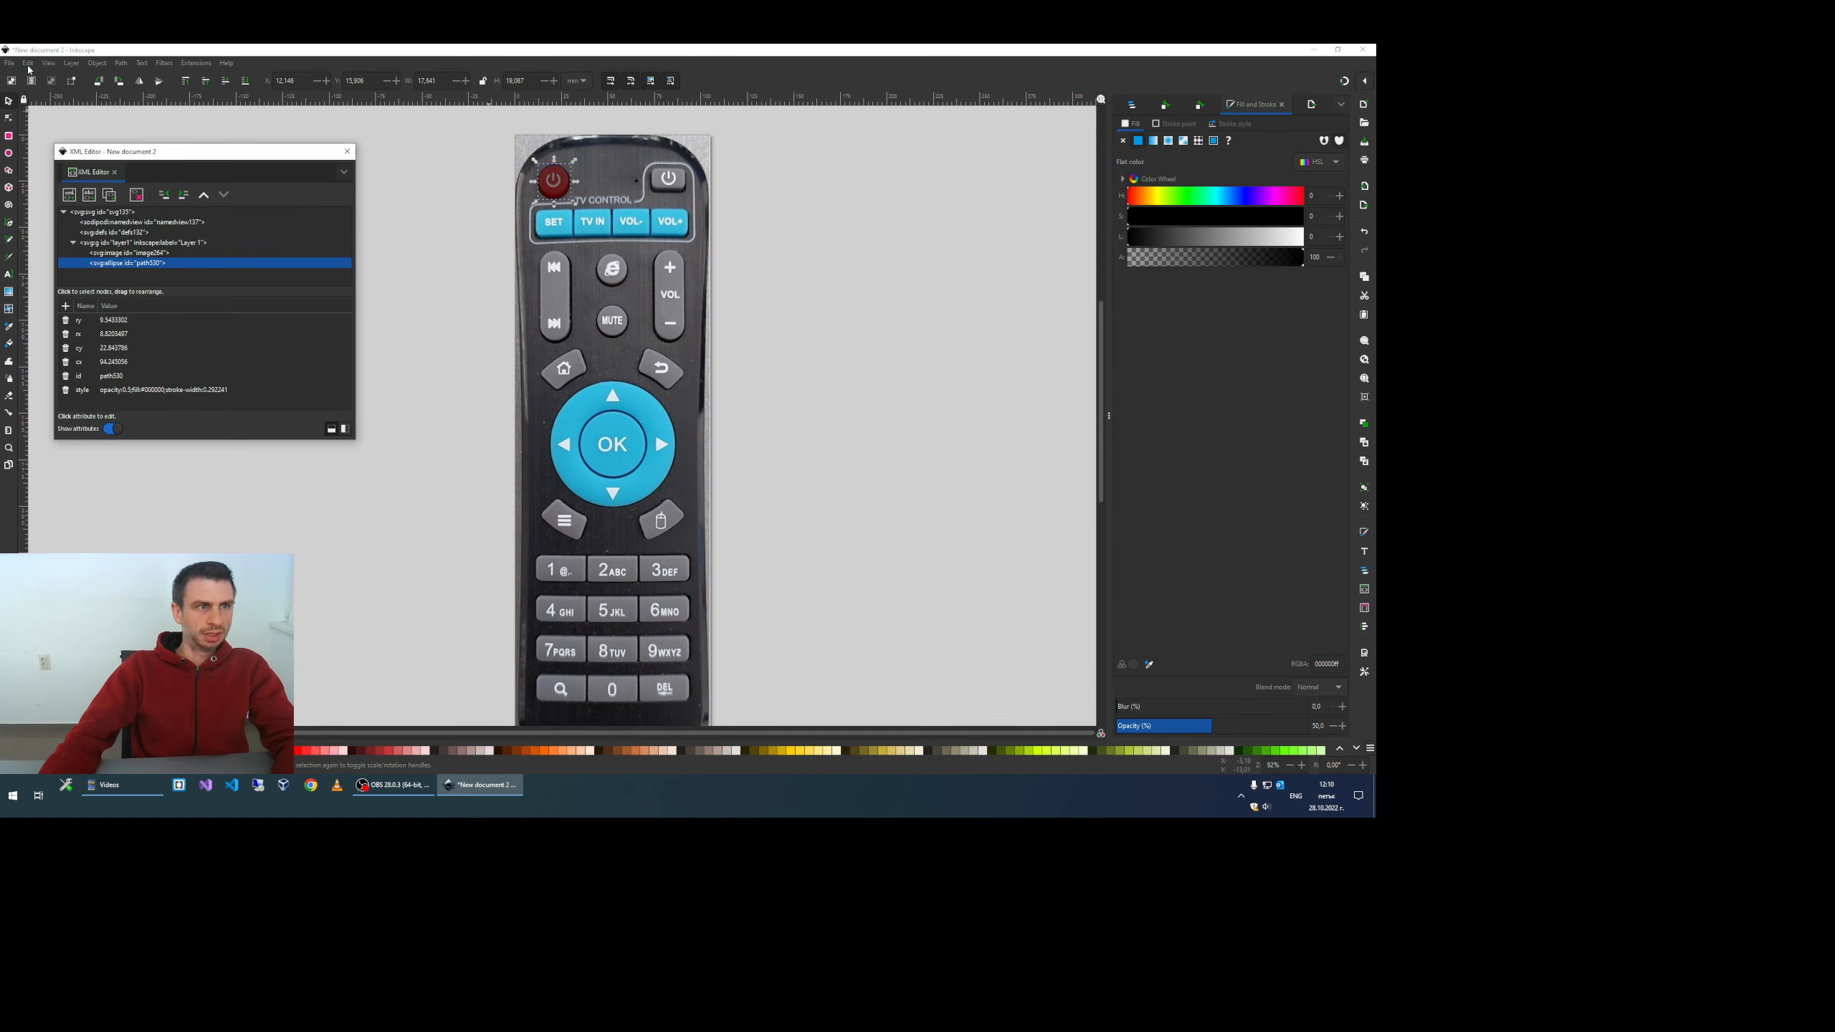
{"action": "left_click", "coordinate": [77, 319]}
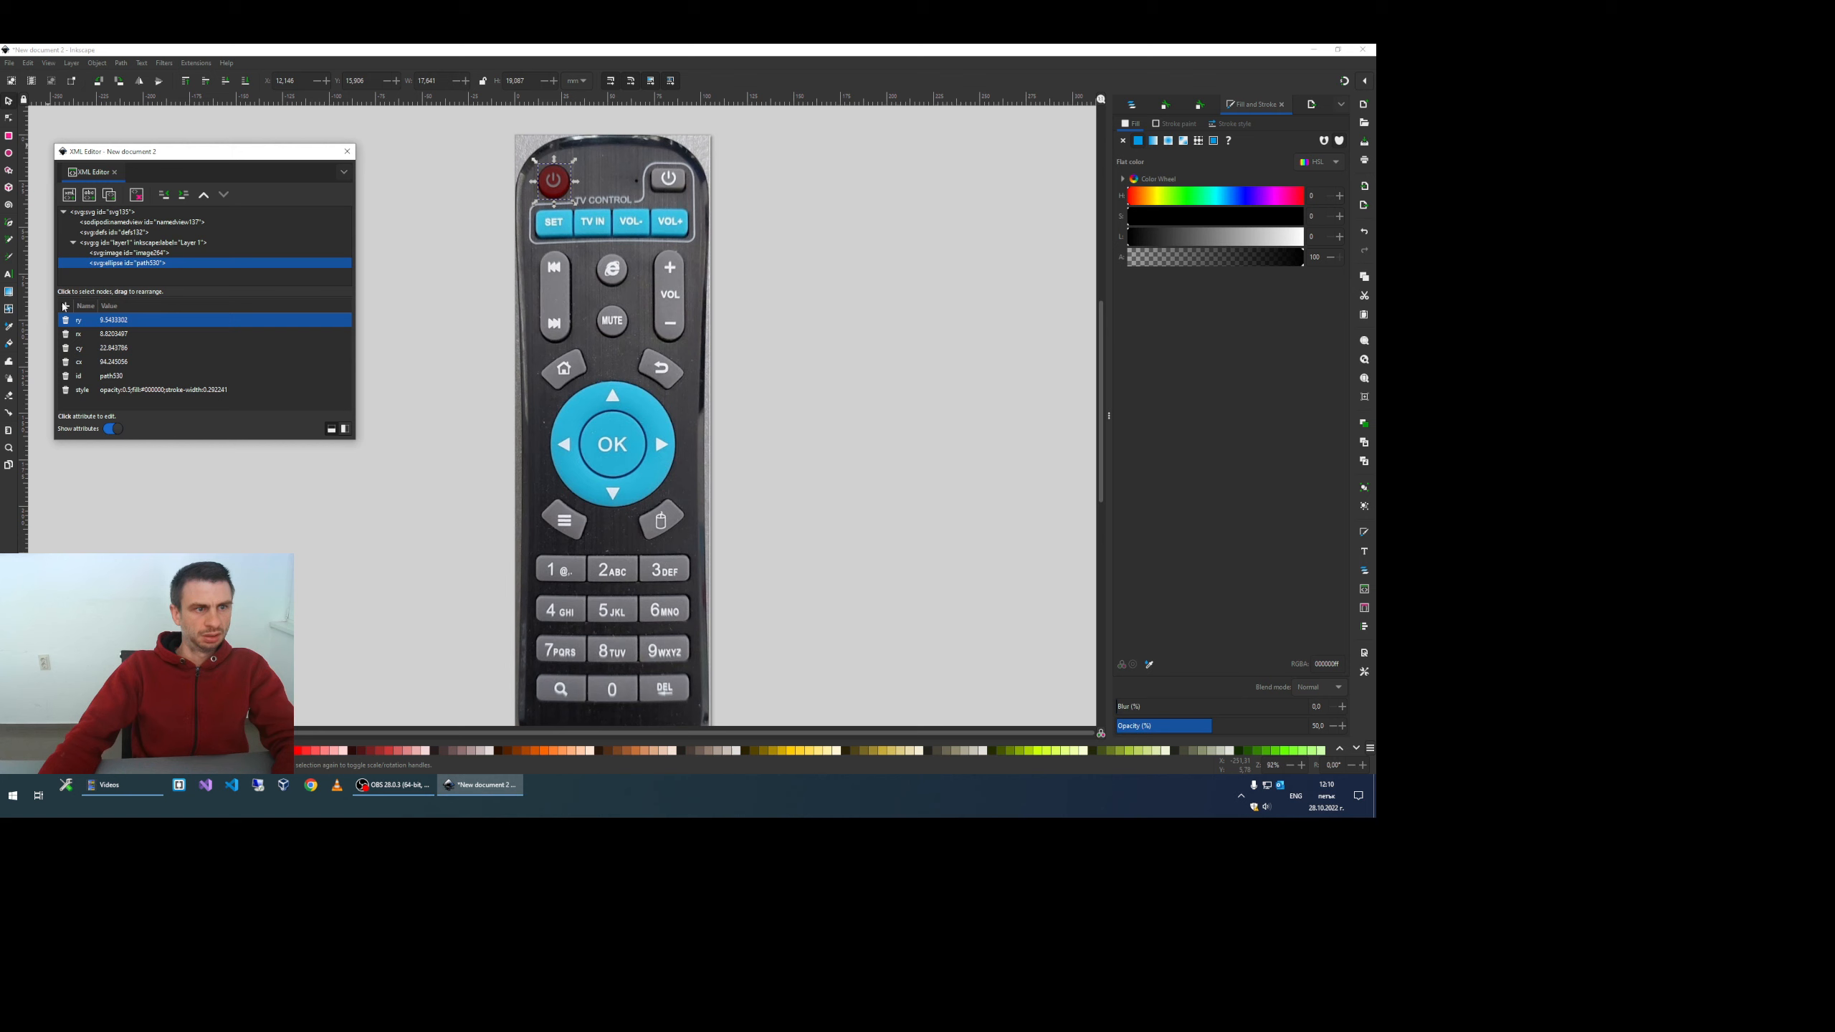
{"action": "left_click", "coordinate": [66, 306]}
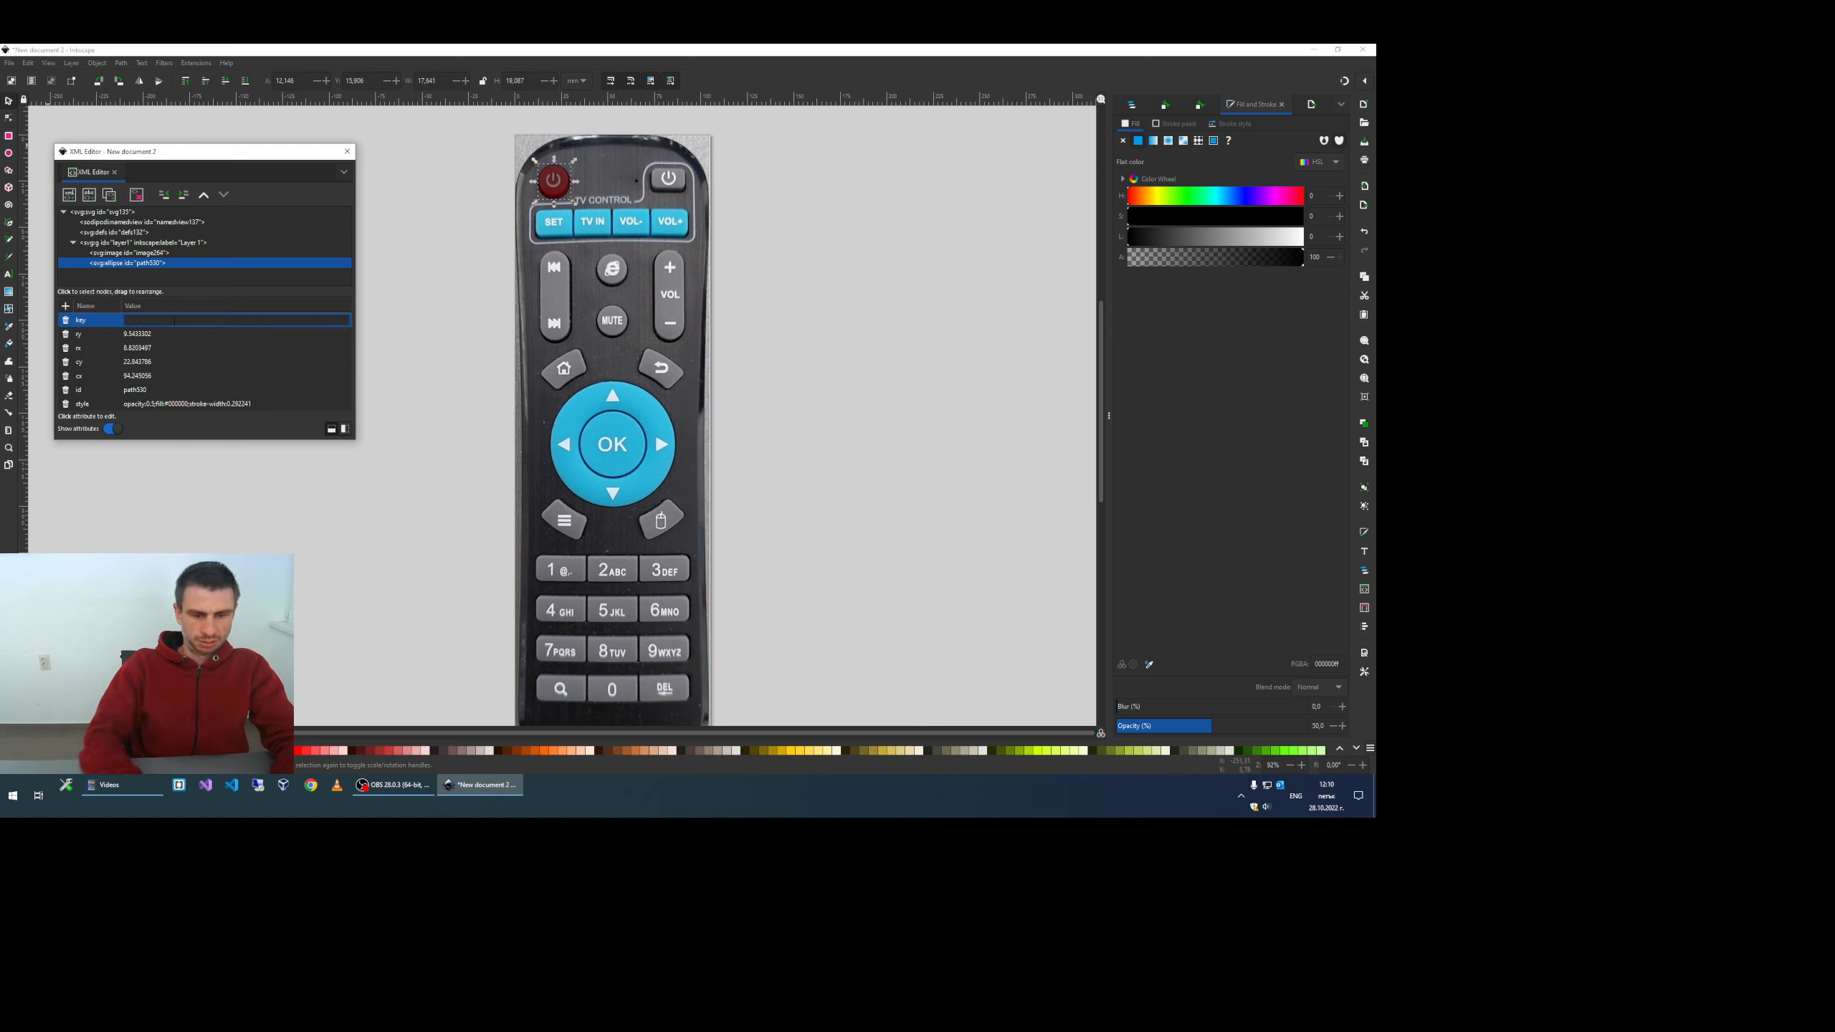
{"action": "type", "text": "KEY_POWER"}
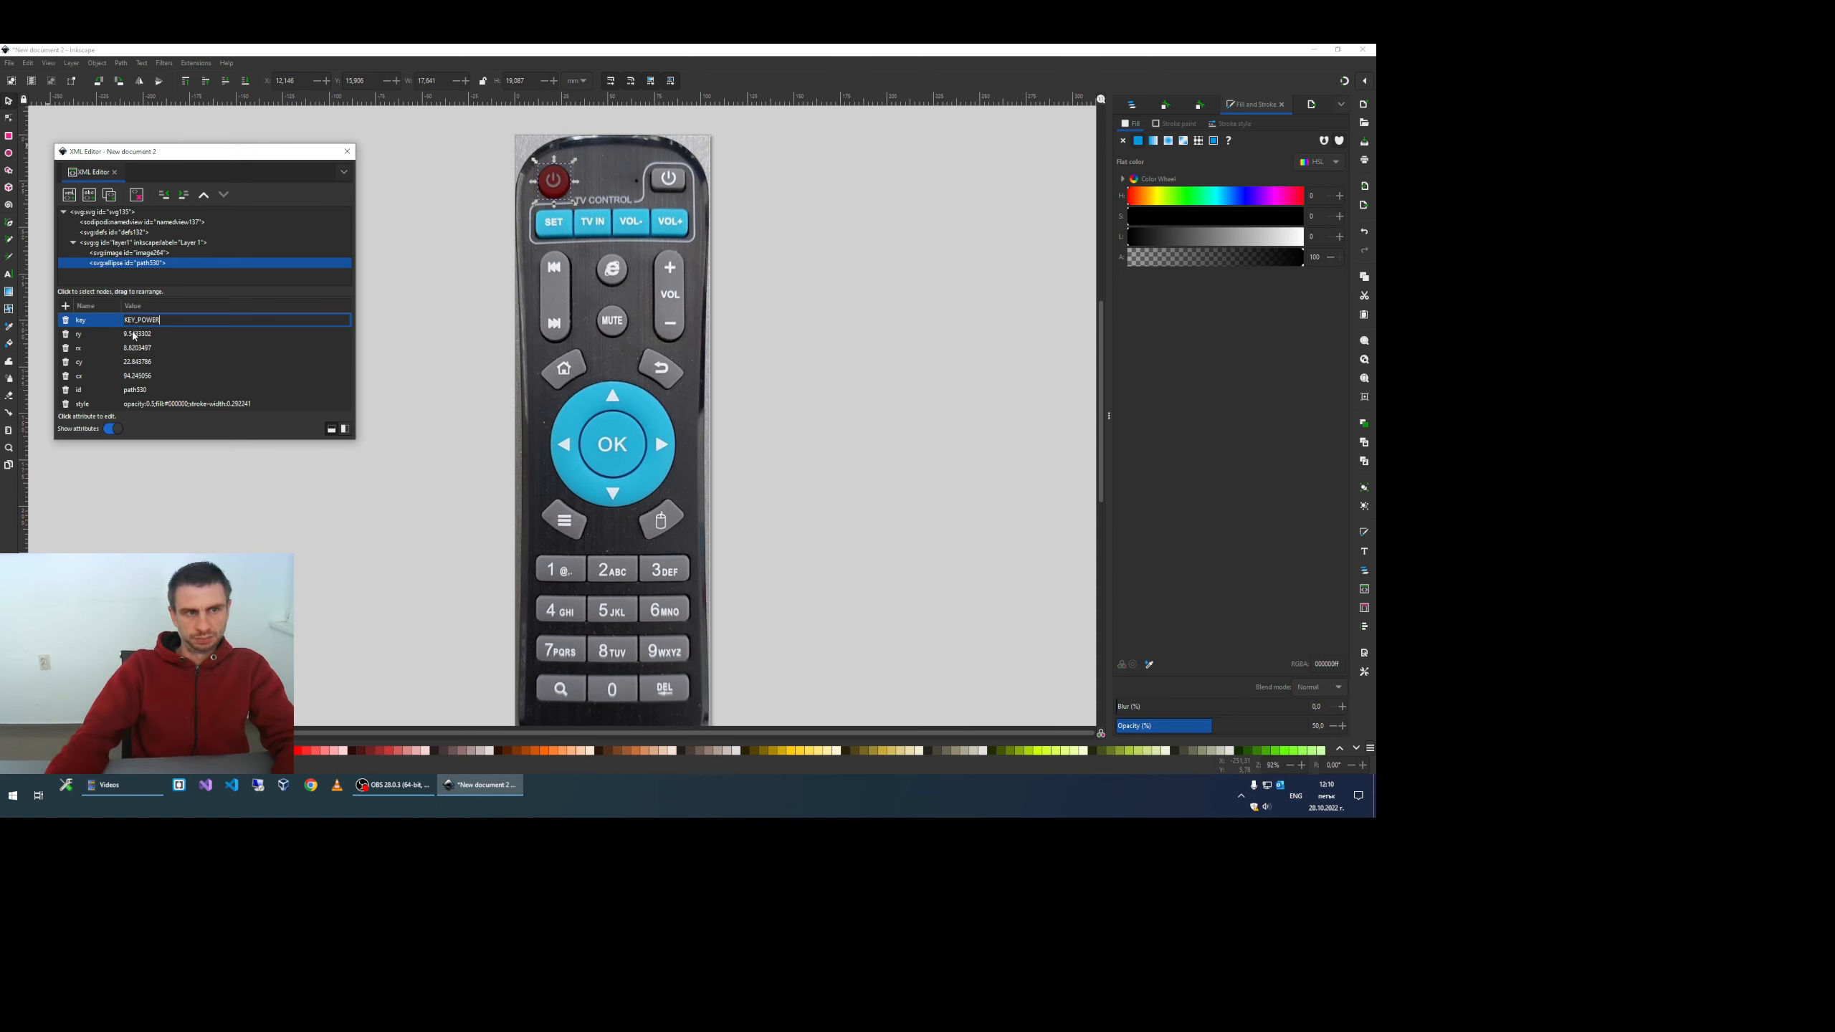
{"action": "left_click", "coordinate": [79, 362]}
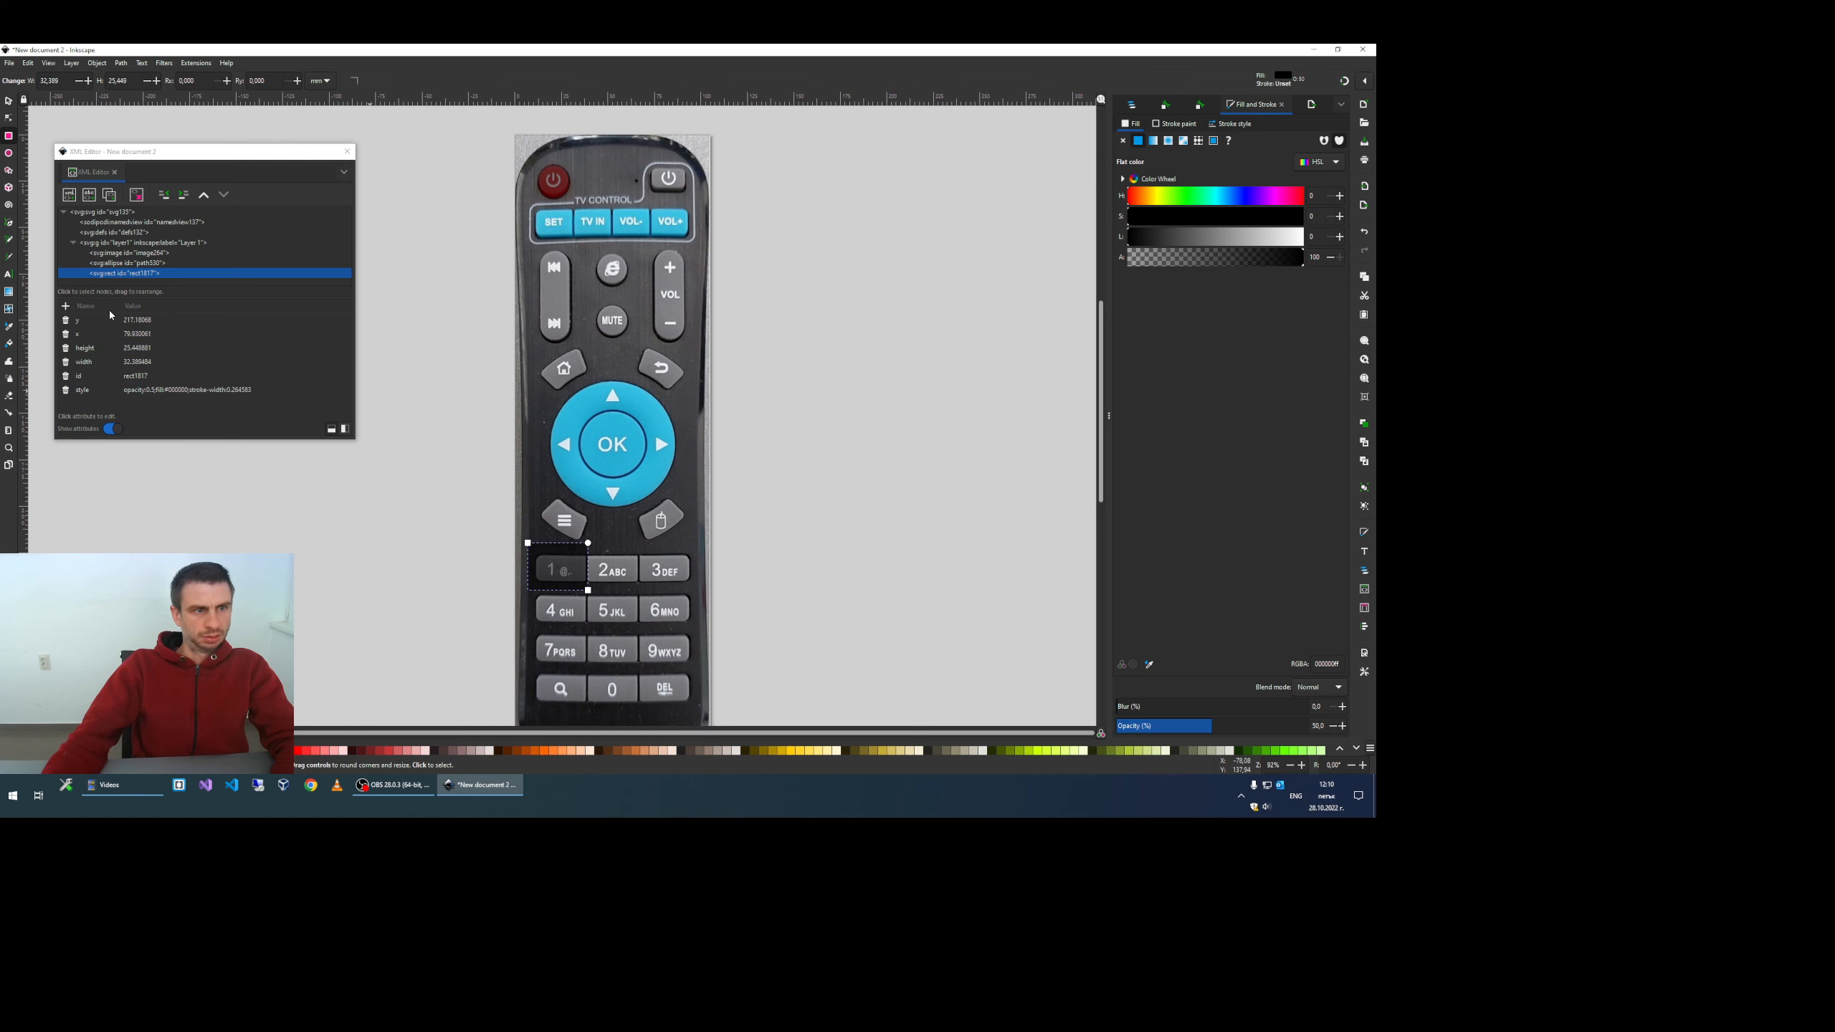
Step: Add key attributes KEY_1 and KEY_2 to the number-button shapes and start one on the OK circle
{"action": "left_click", "coordinate": [66, 305]}
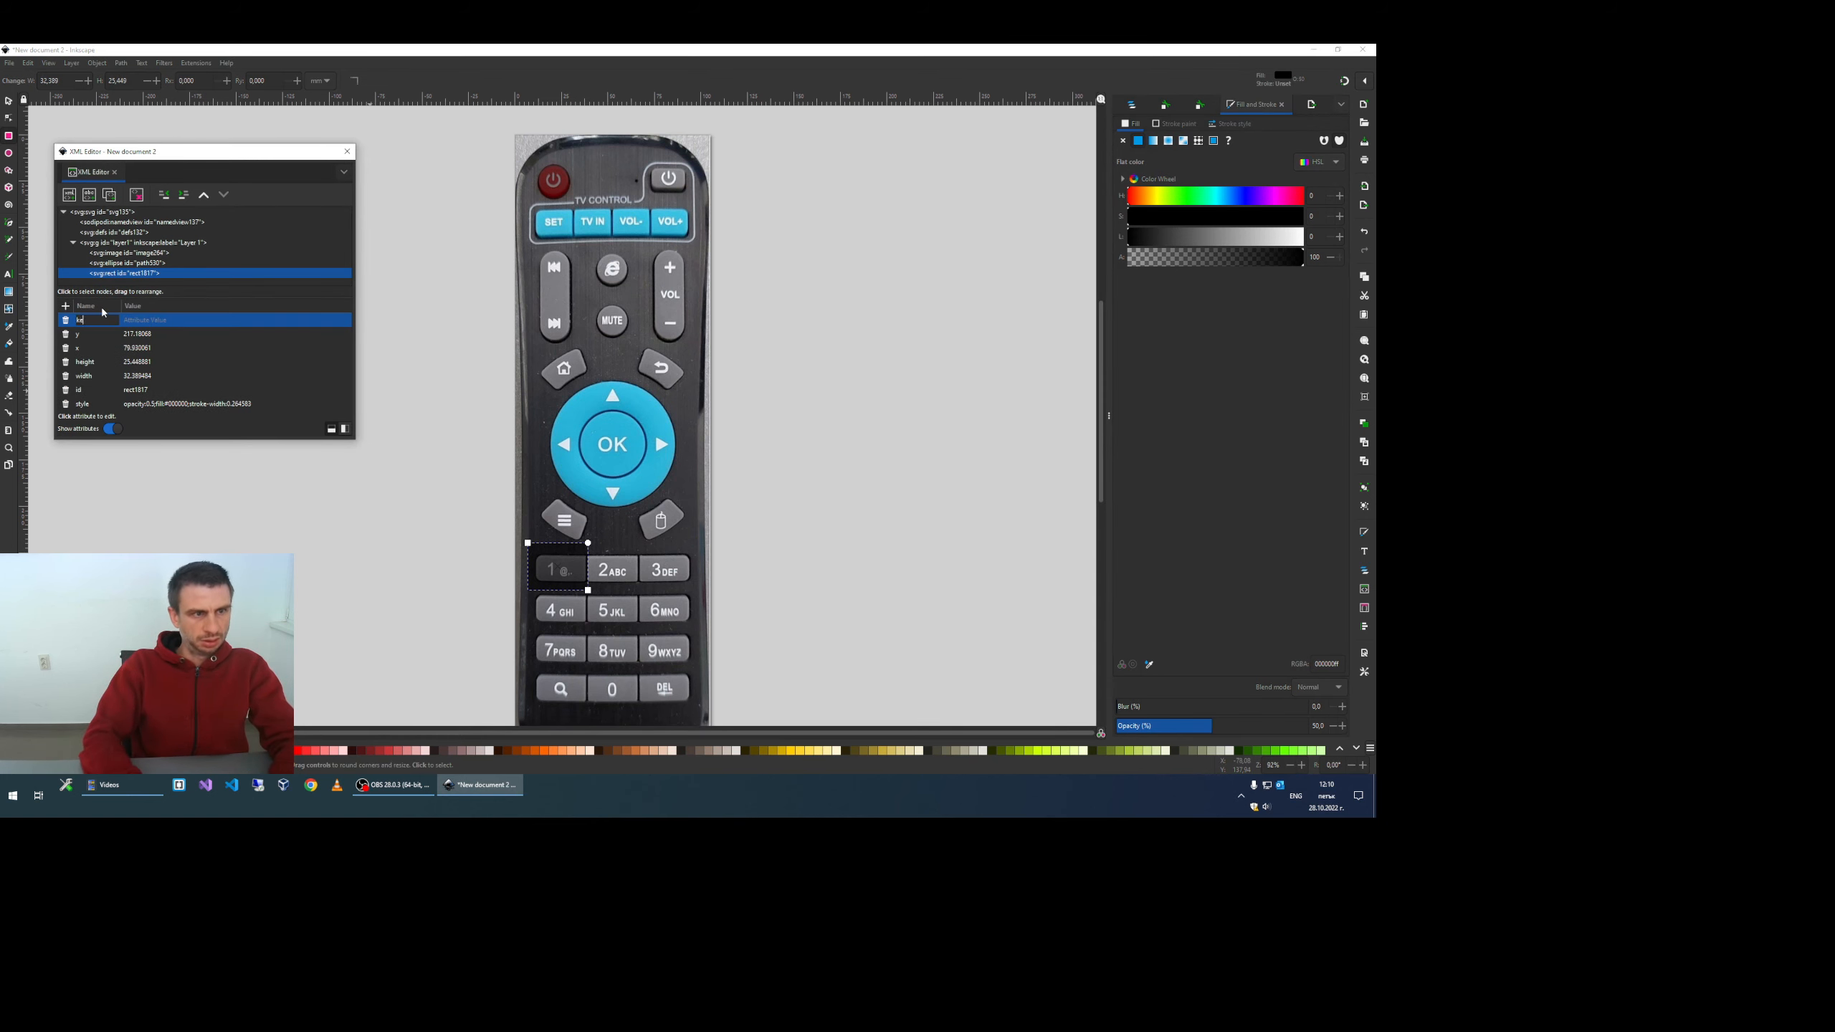
{"action": "type", "text": "KEY_1"}
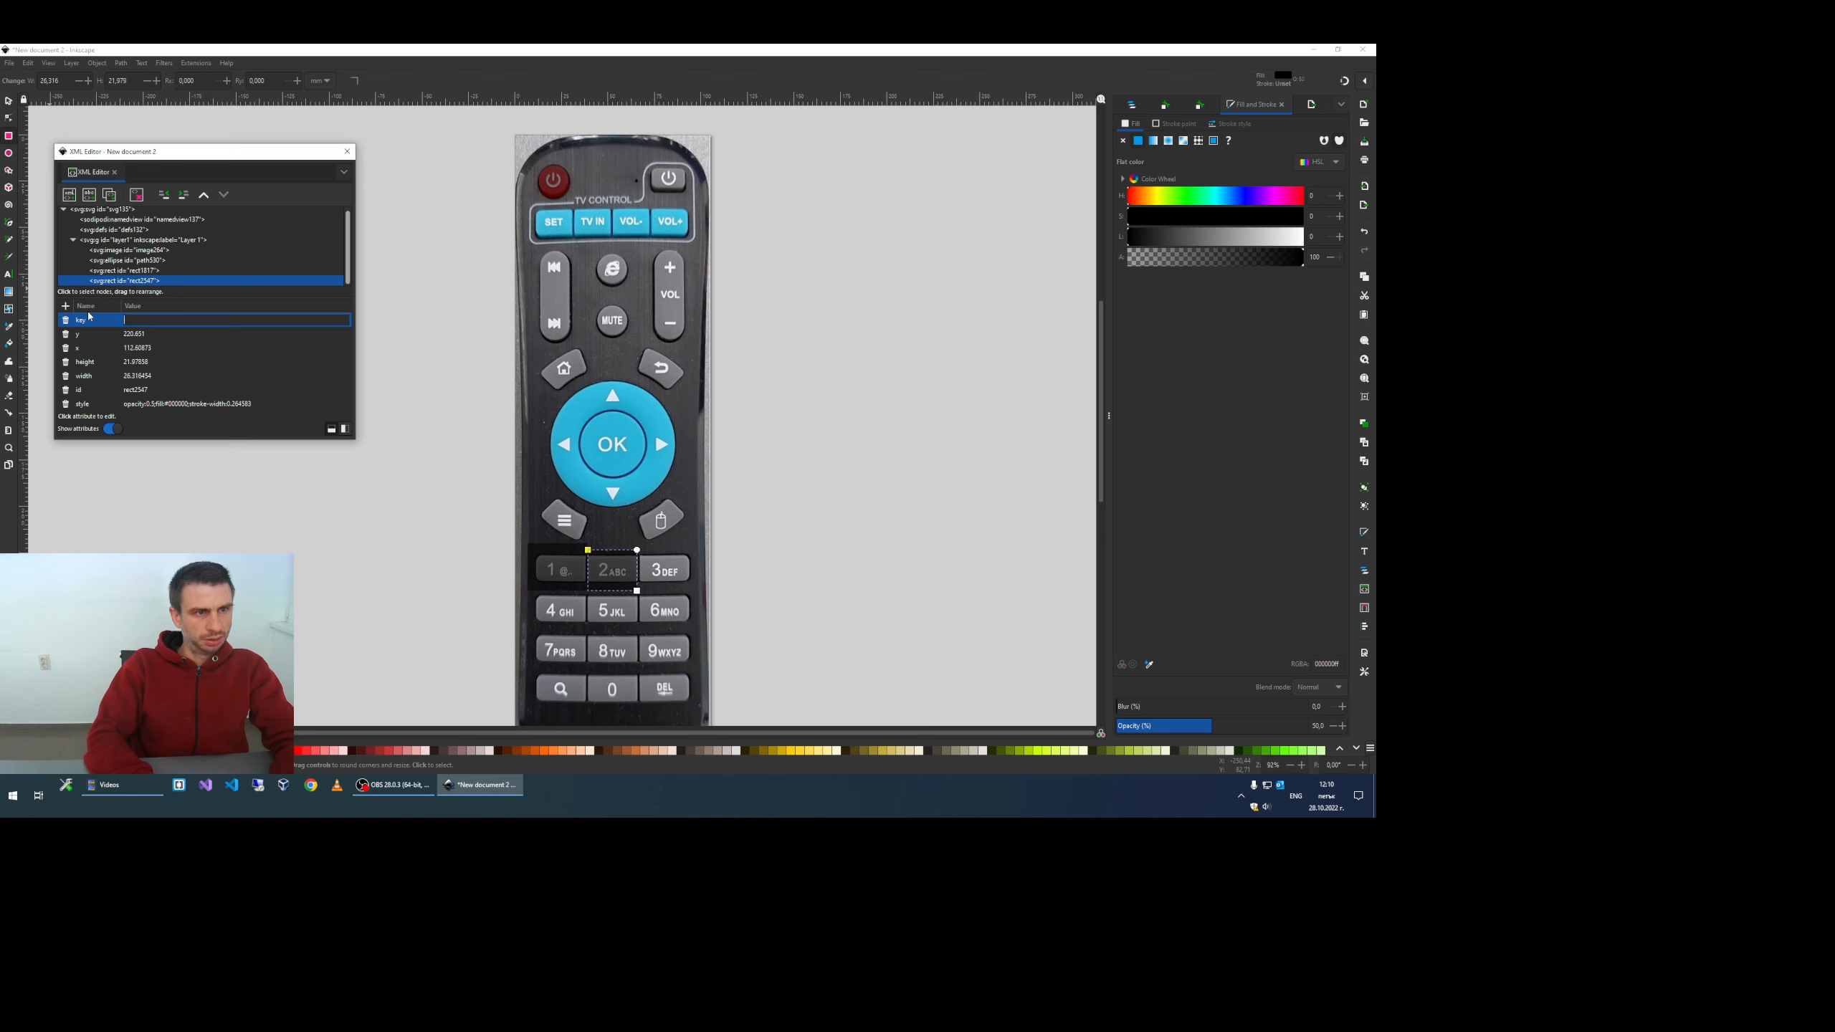
{"action": "type", "text": "KEY_2"}
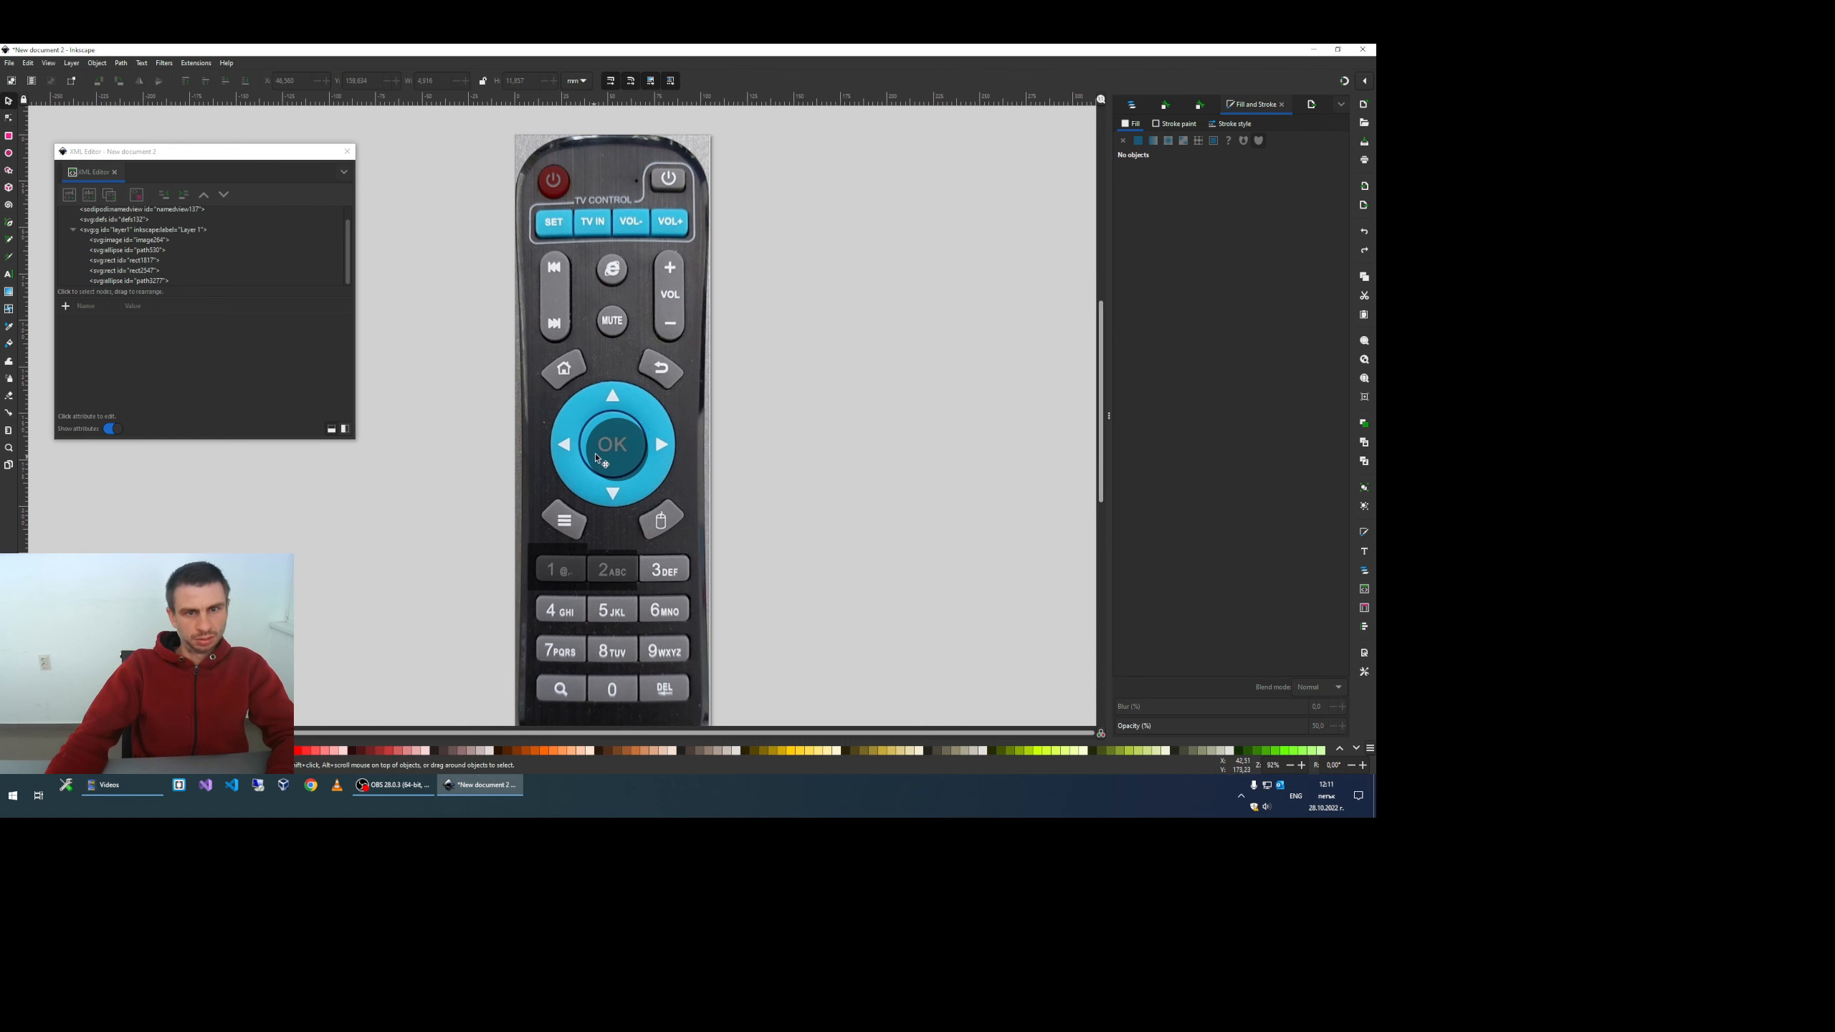
{"action": "left_click", "coordinate": [611, 445]}
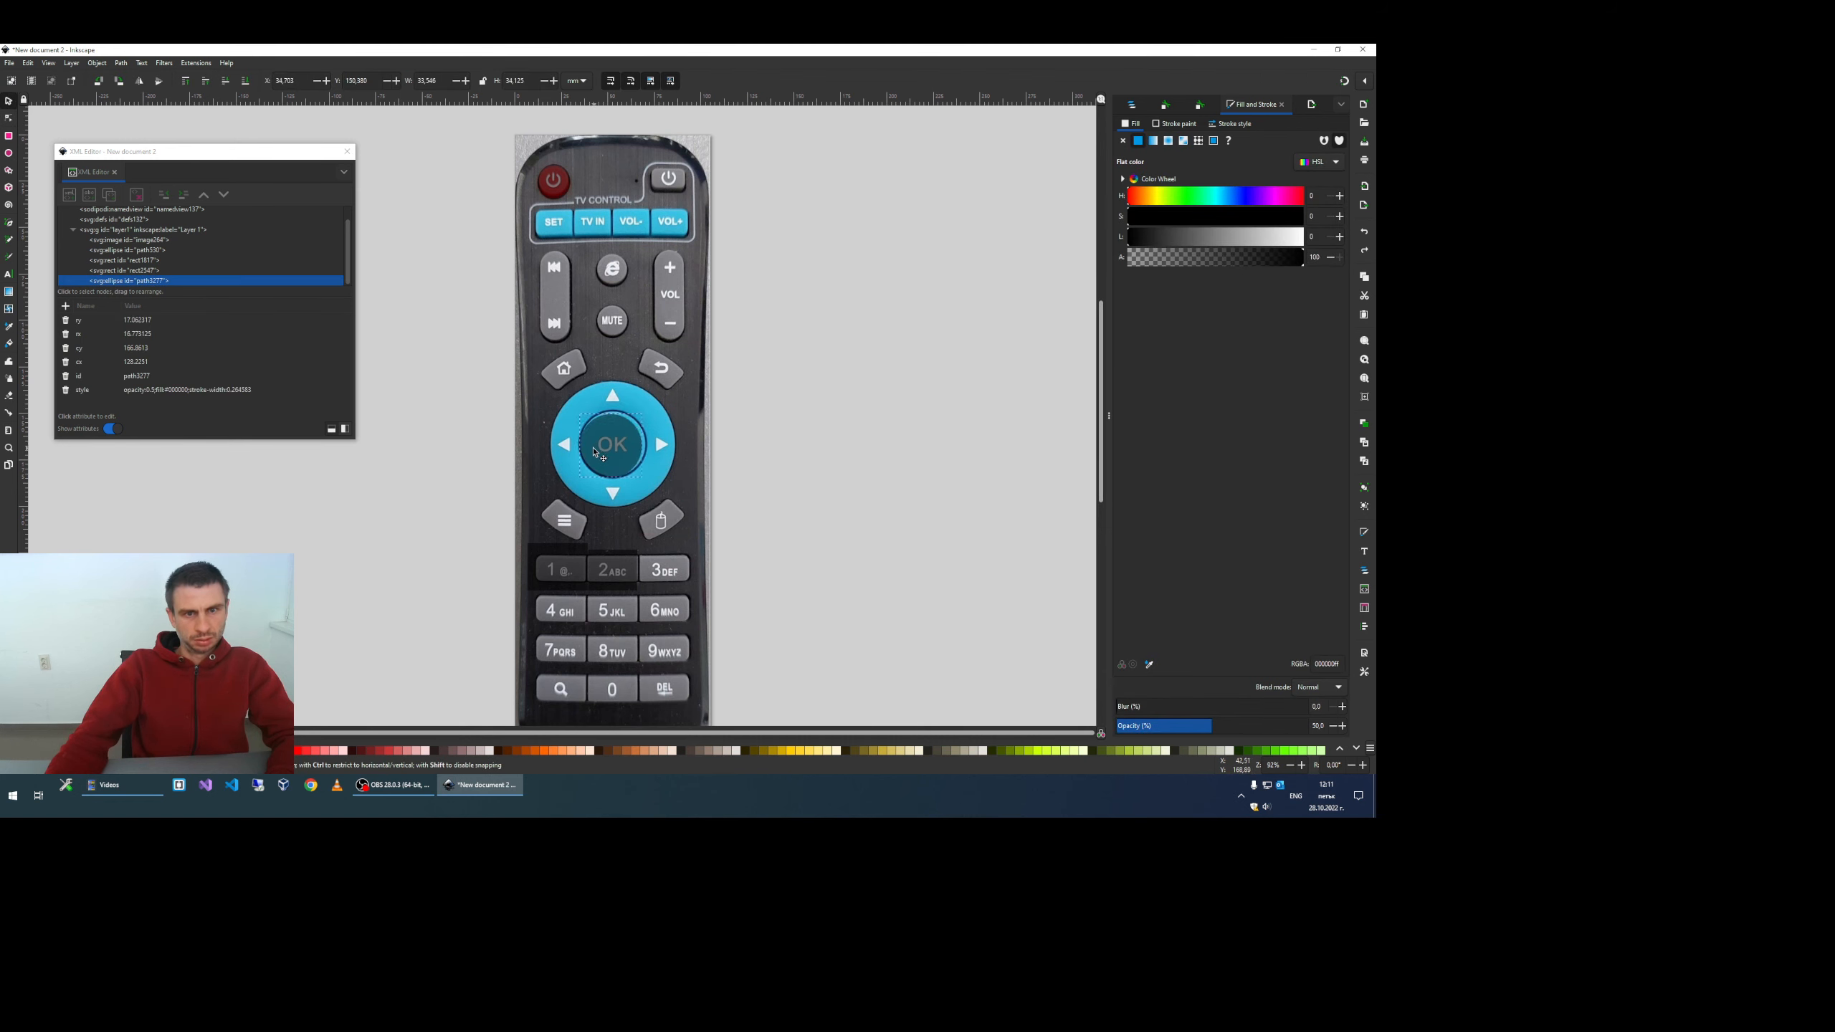
{"action": "left_click", "coordinate": [611, 443]}
{"action": "type", "text": "KEY_OK"}
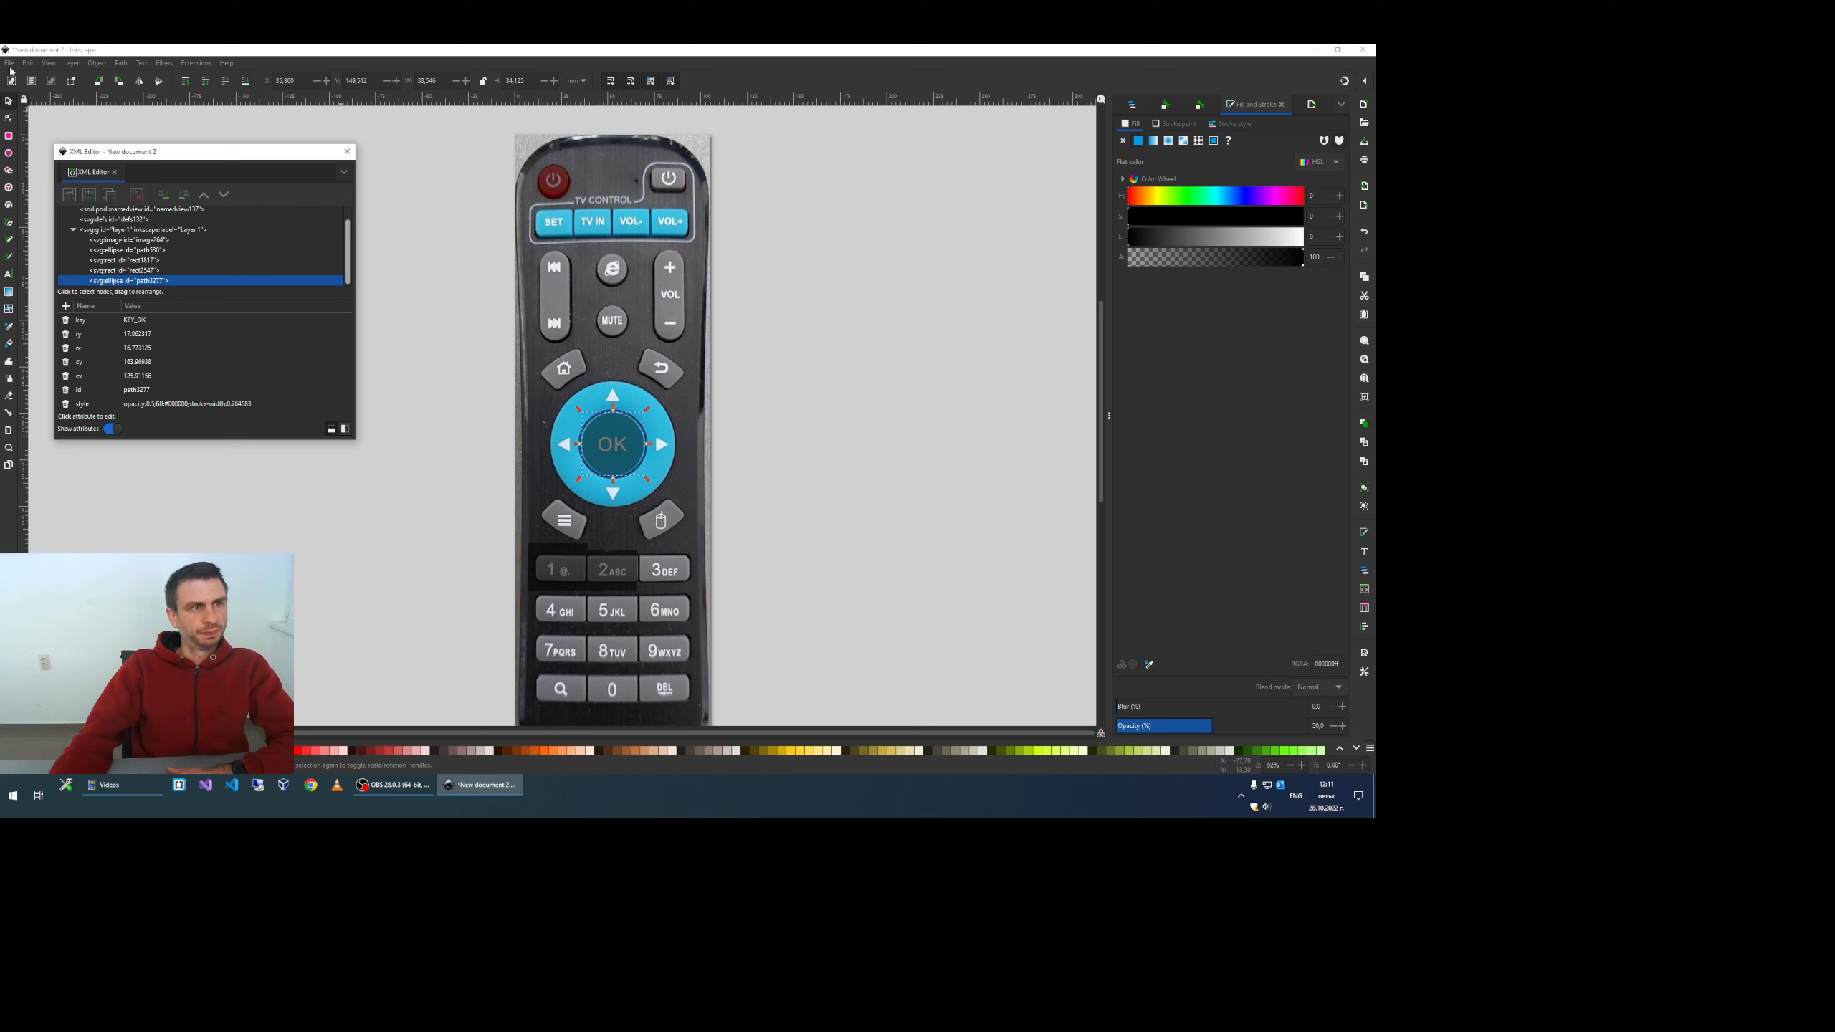
Step: Save the annotated remote drawing under a new SVG file name via Save As
{"action": "left_click", "coordinate": [10, 61]}
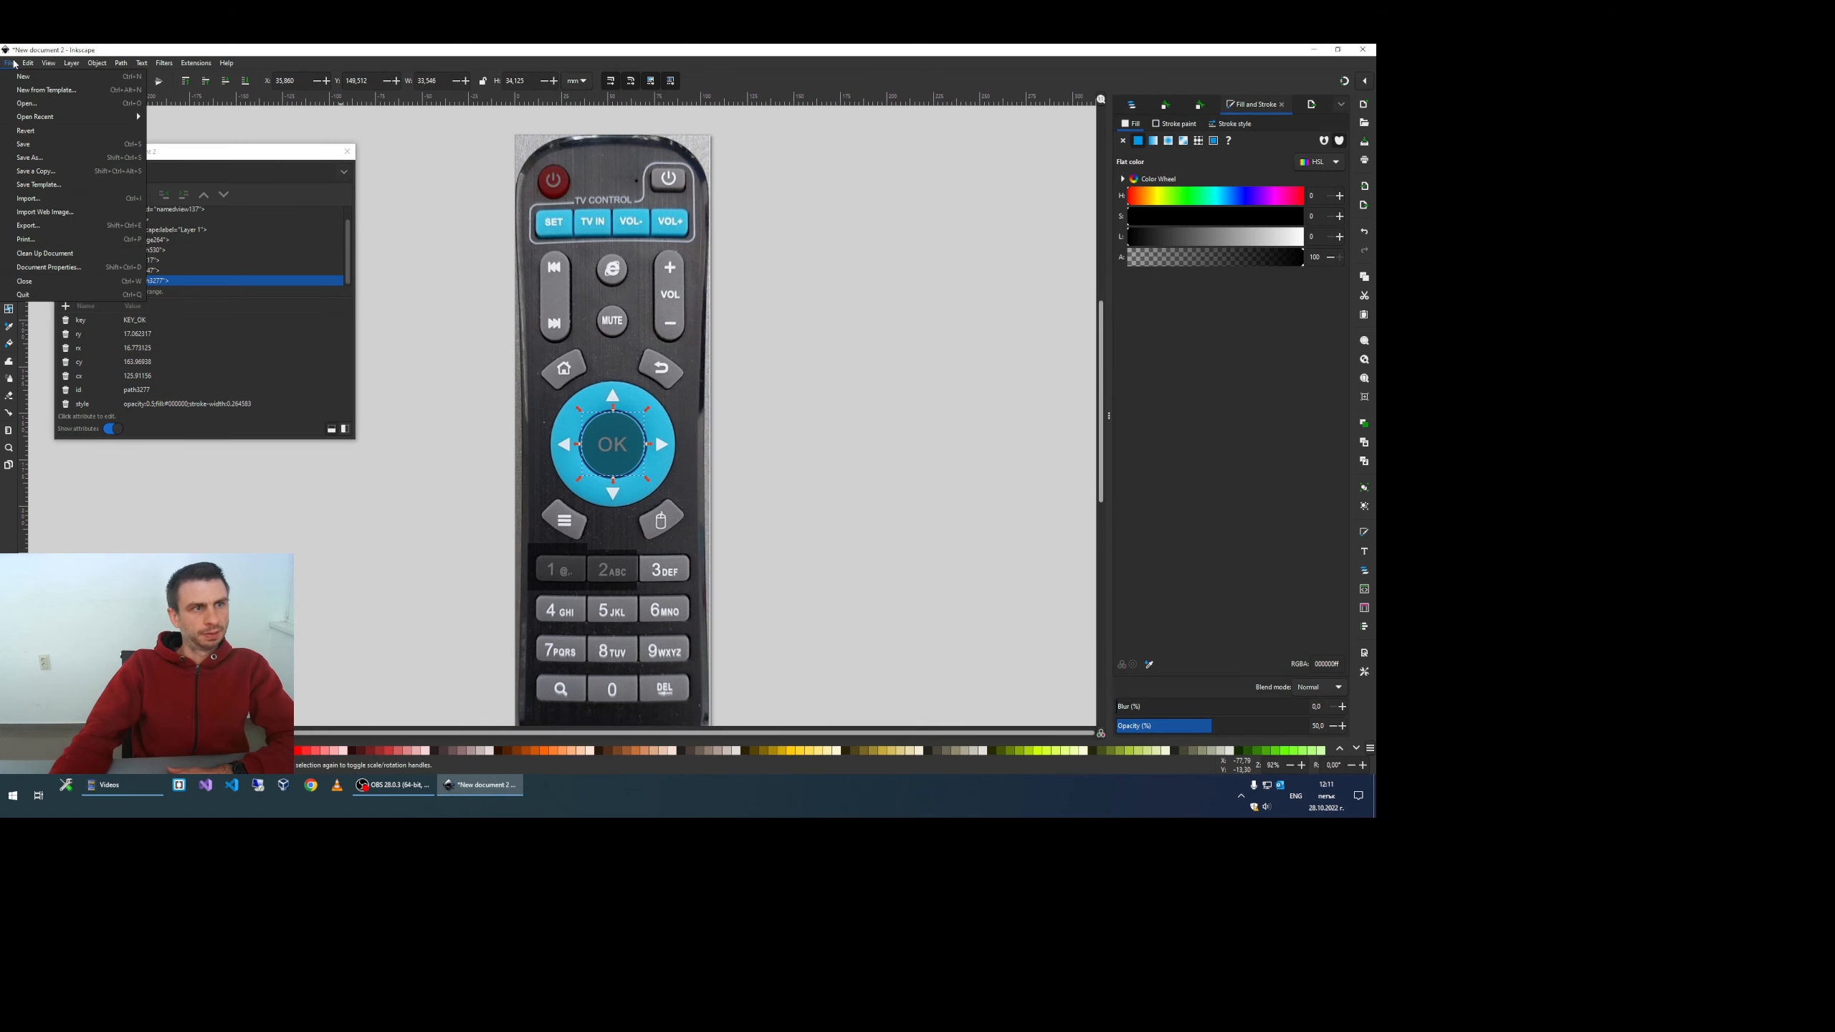
{"action": "mouse_move", "coordinate": [34, 156]}
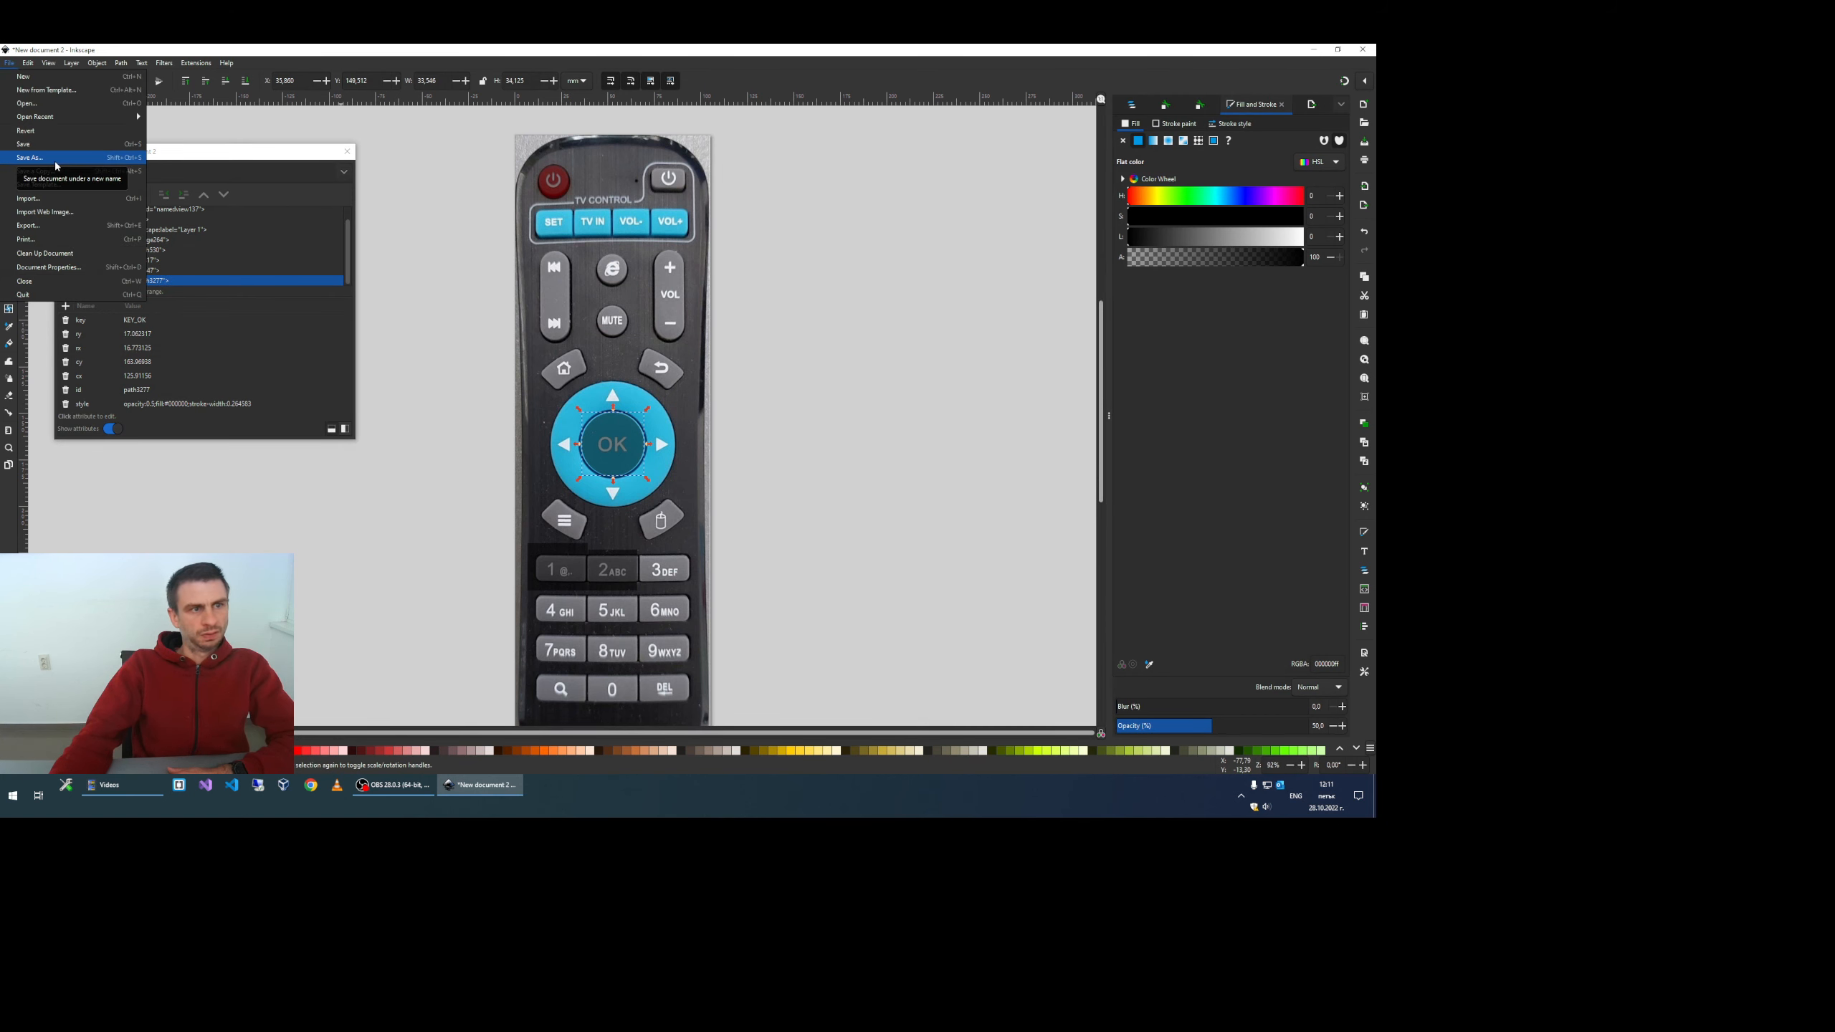
{"action": "left_click", "coordinate": [32, 156]}
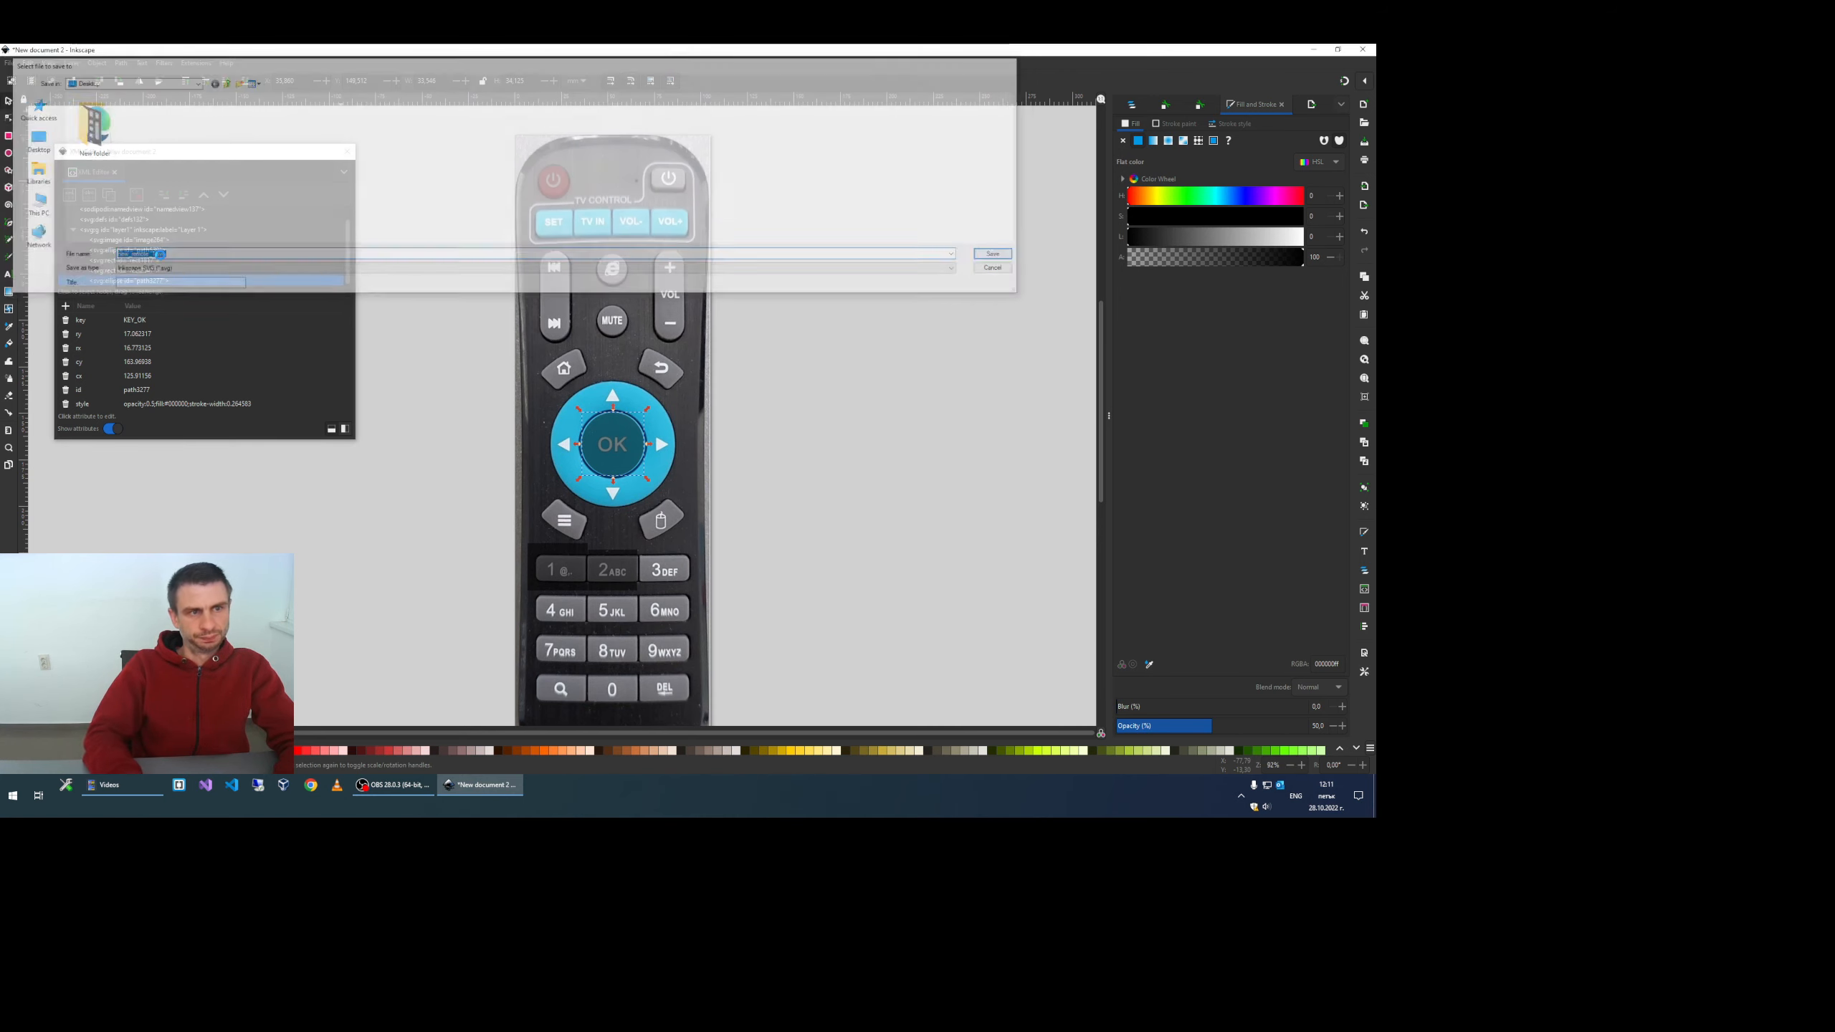
{"action": "left_click", "coordinate": [990, 253]}
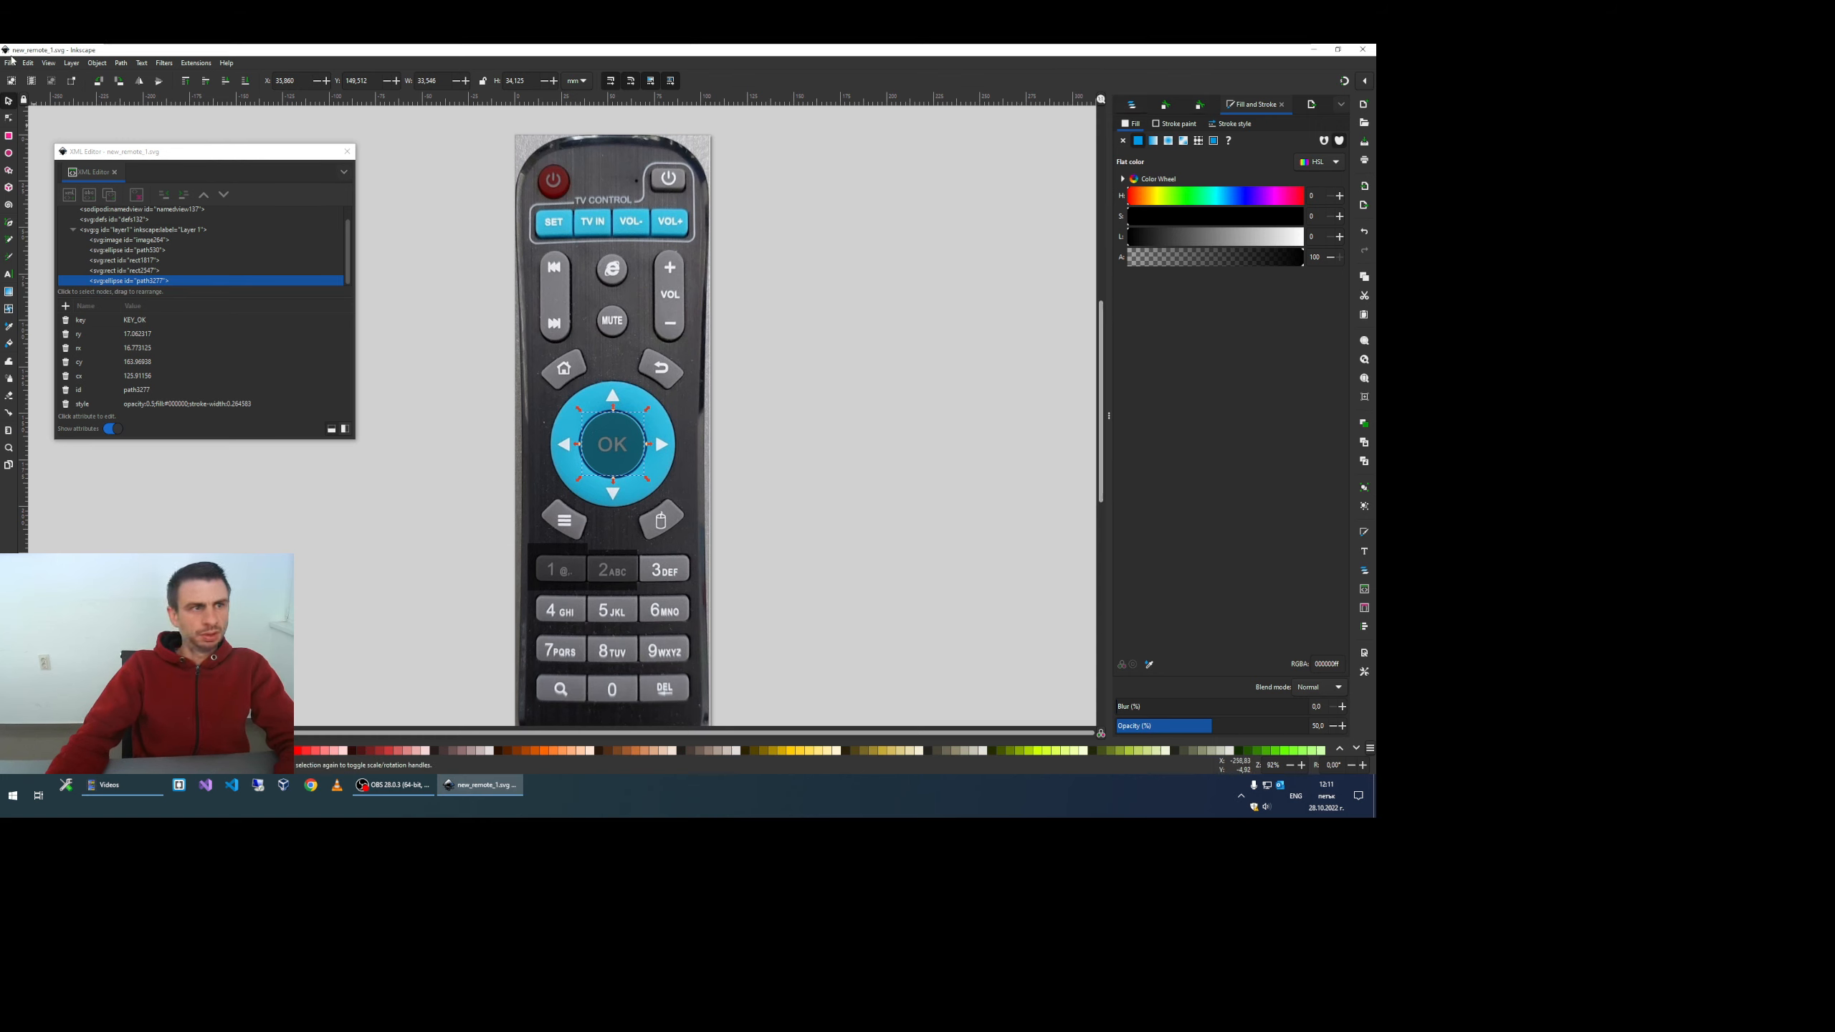
Step: Export the remote drawing as a PNG with height 600 and bring it into a browser
{"action": "left_click", "coordinate": [1281, 104]}
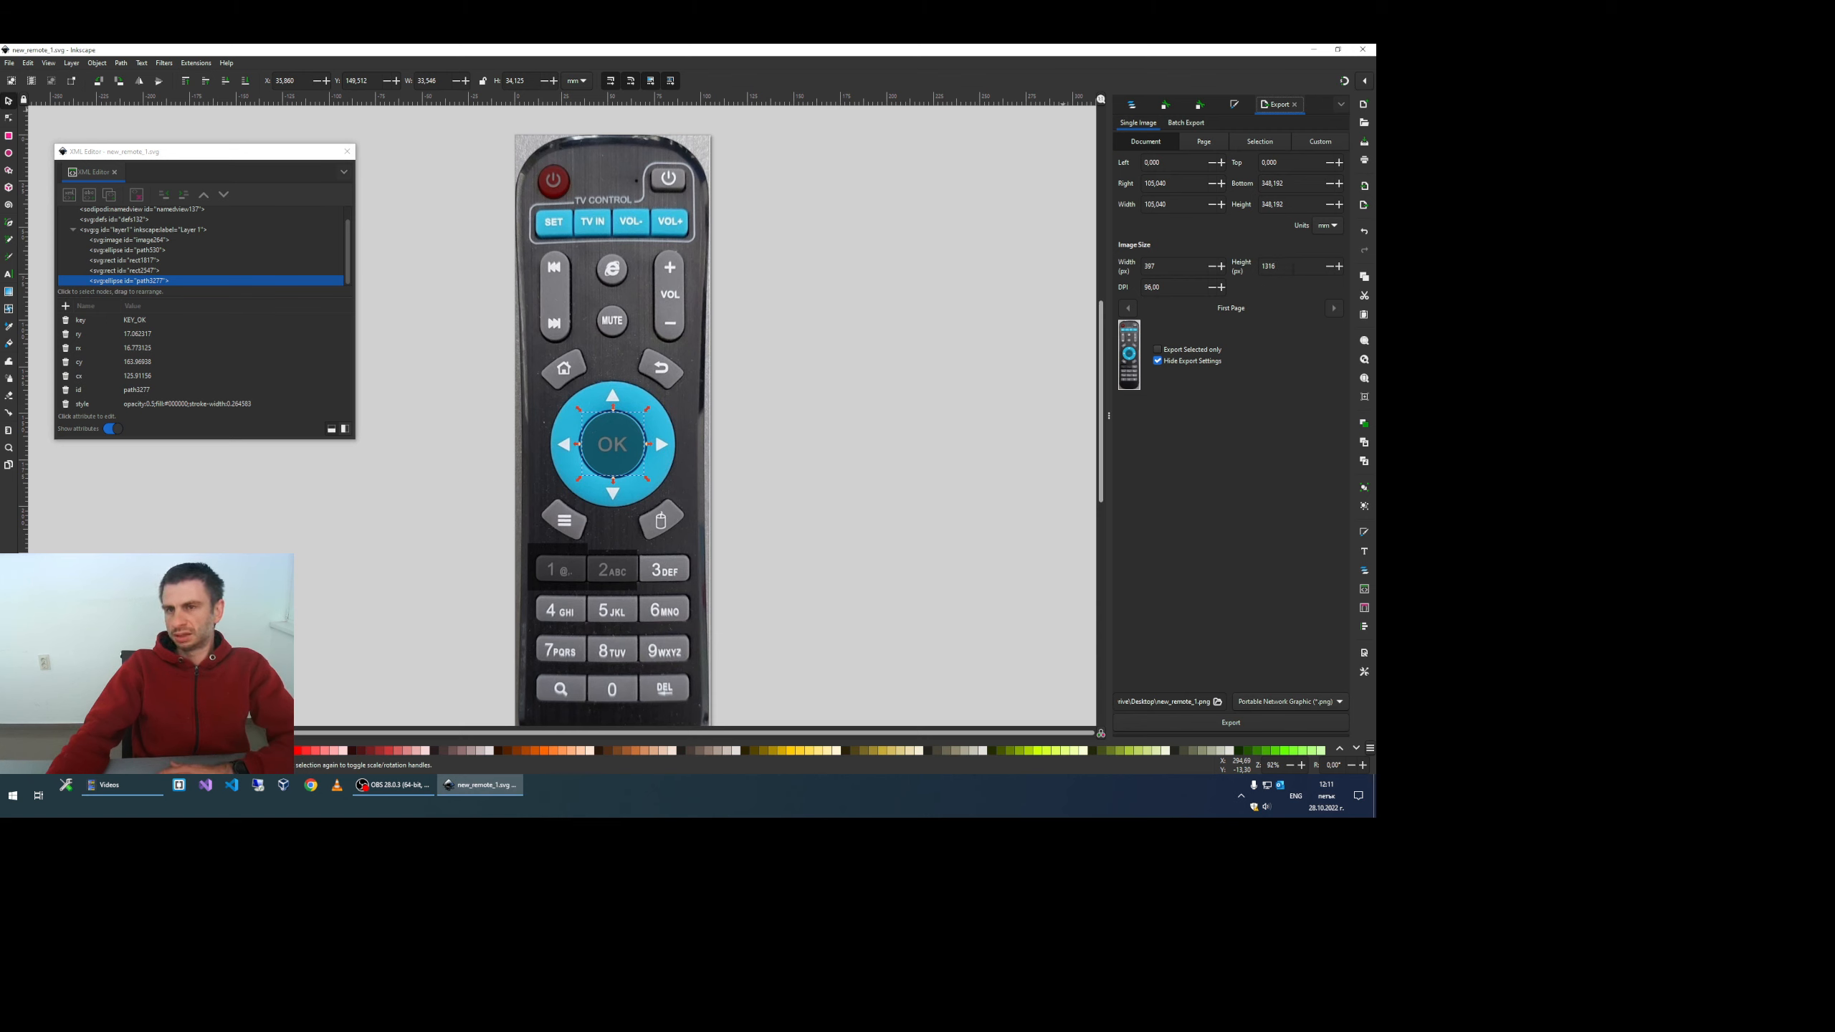
{"action": "left_click", "coordinate": [1282, 265]}
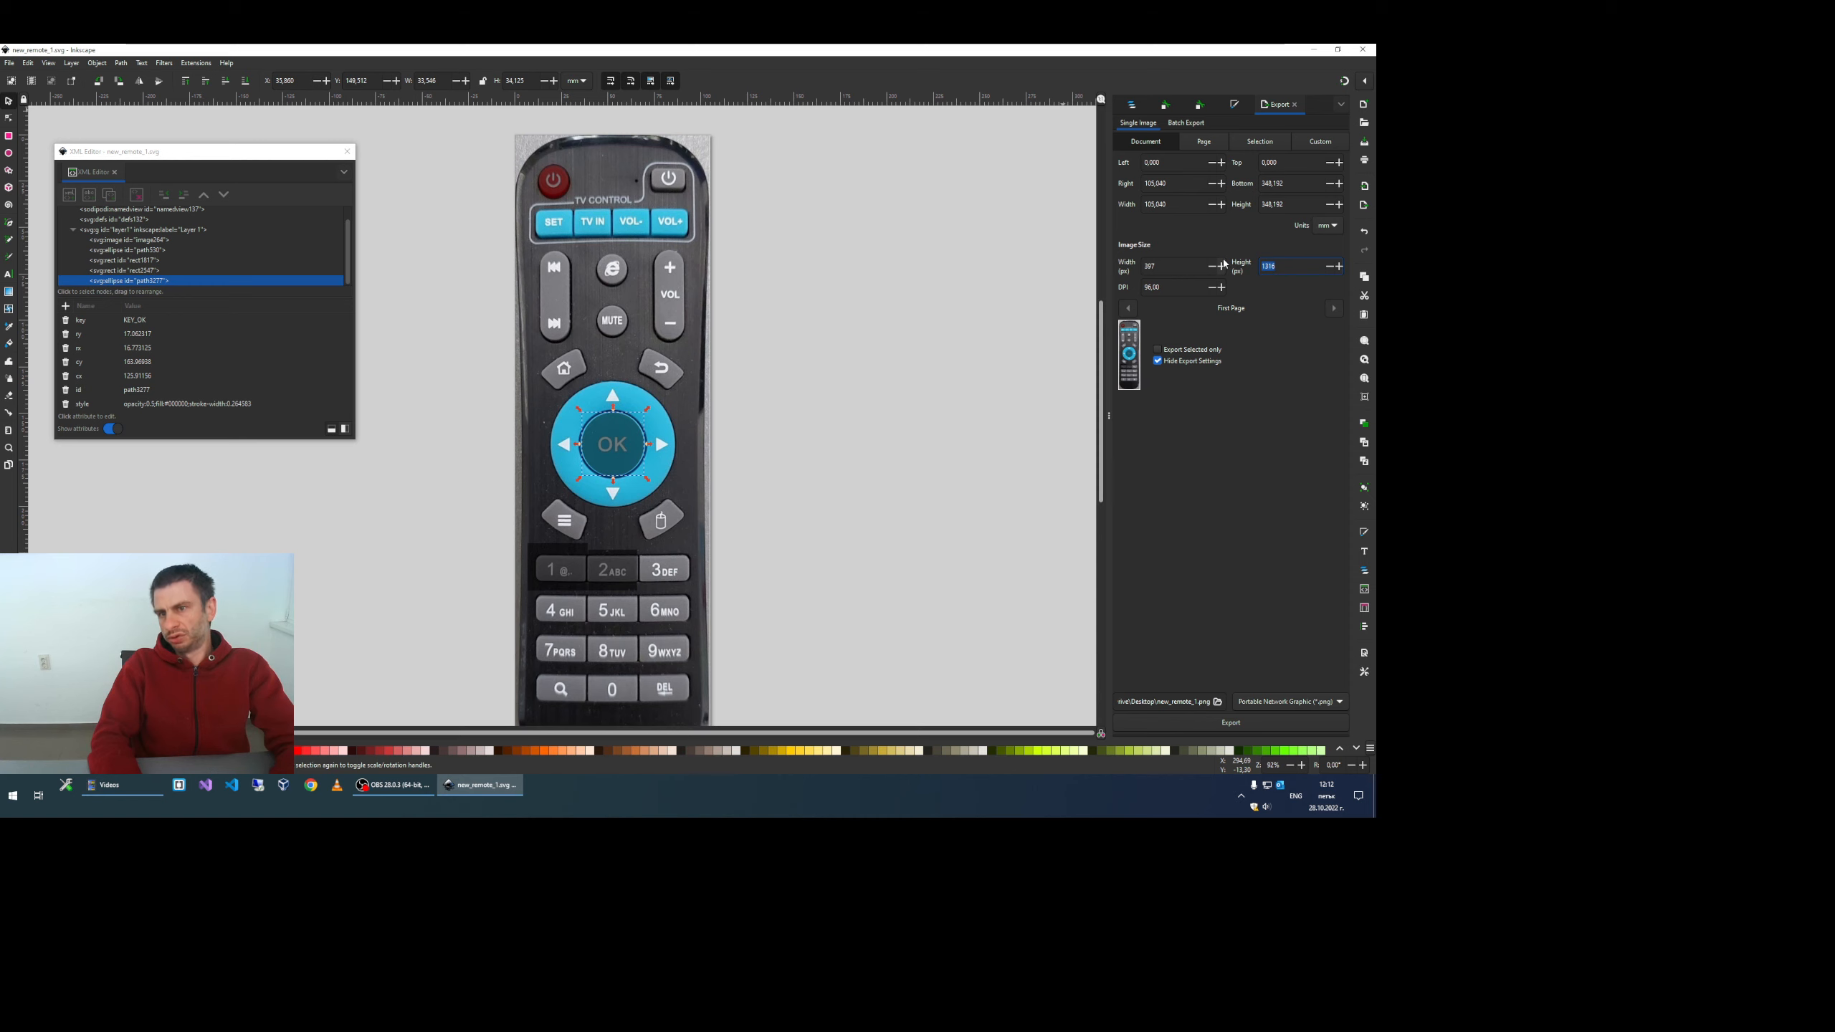
{"action": "type", "text": "600"}
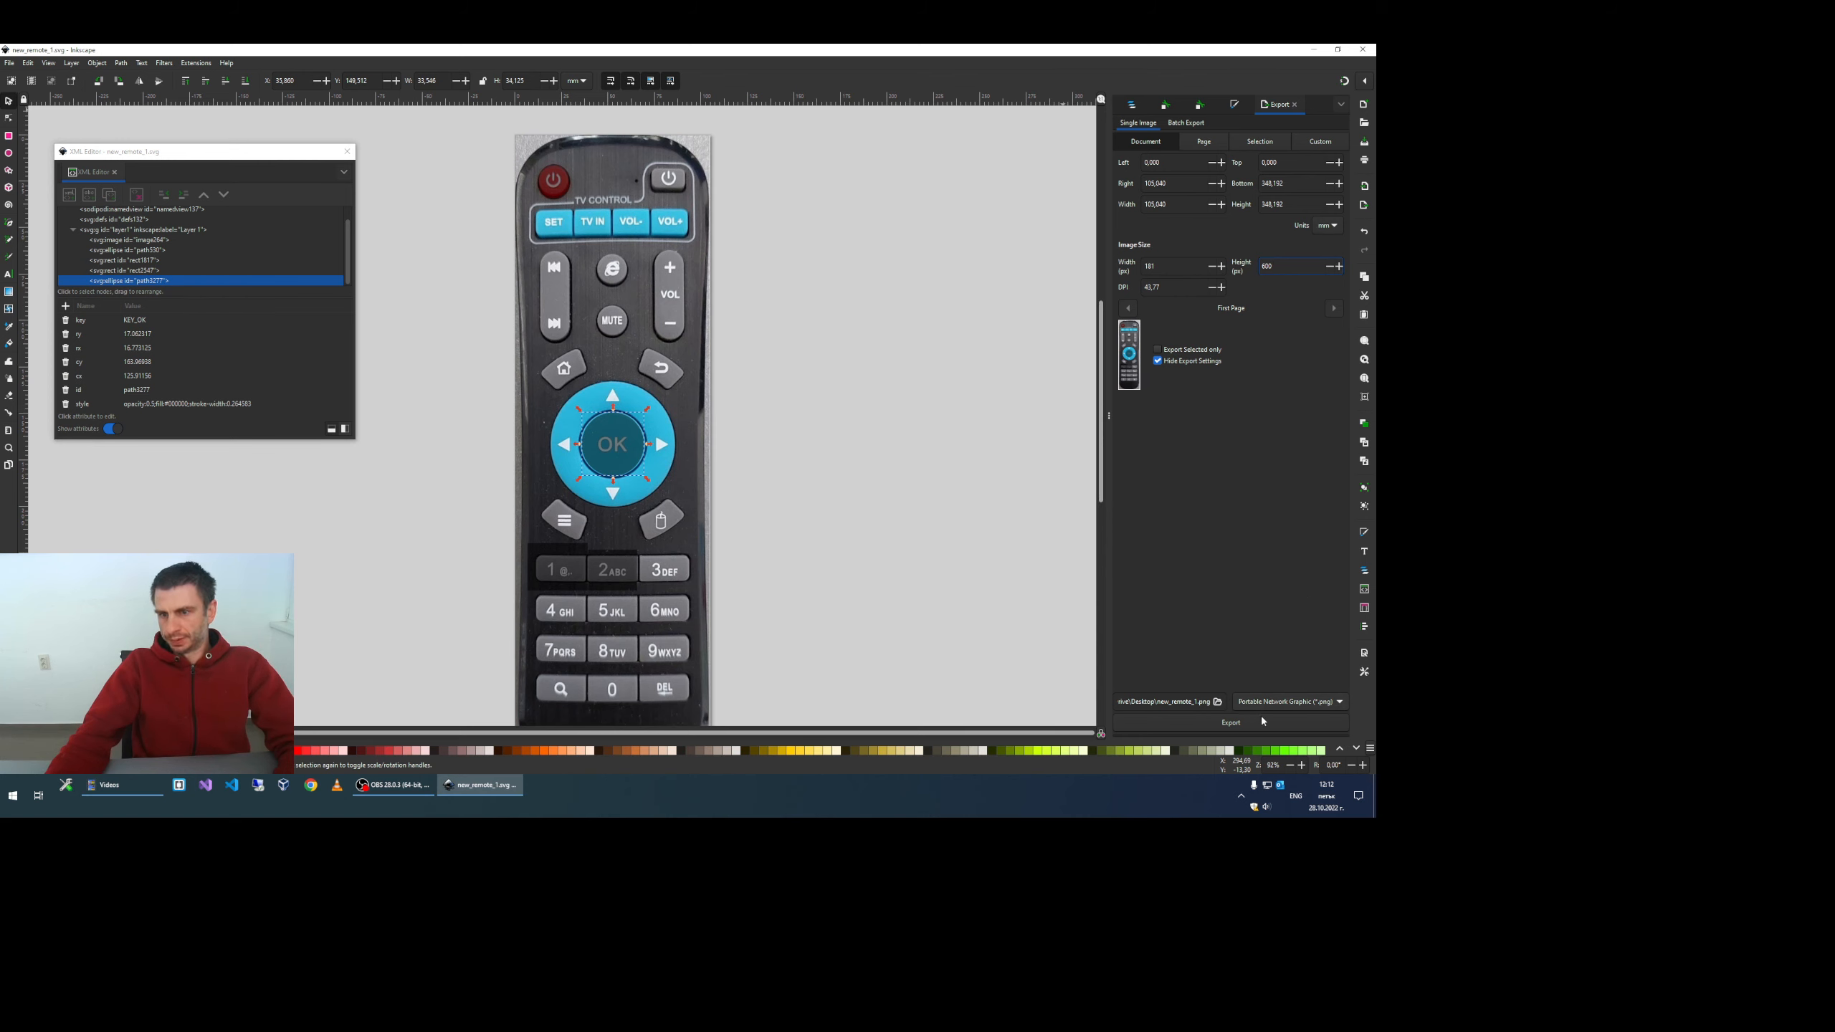
{"action": "left_click", "coordinate": [1230, 722]}
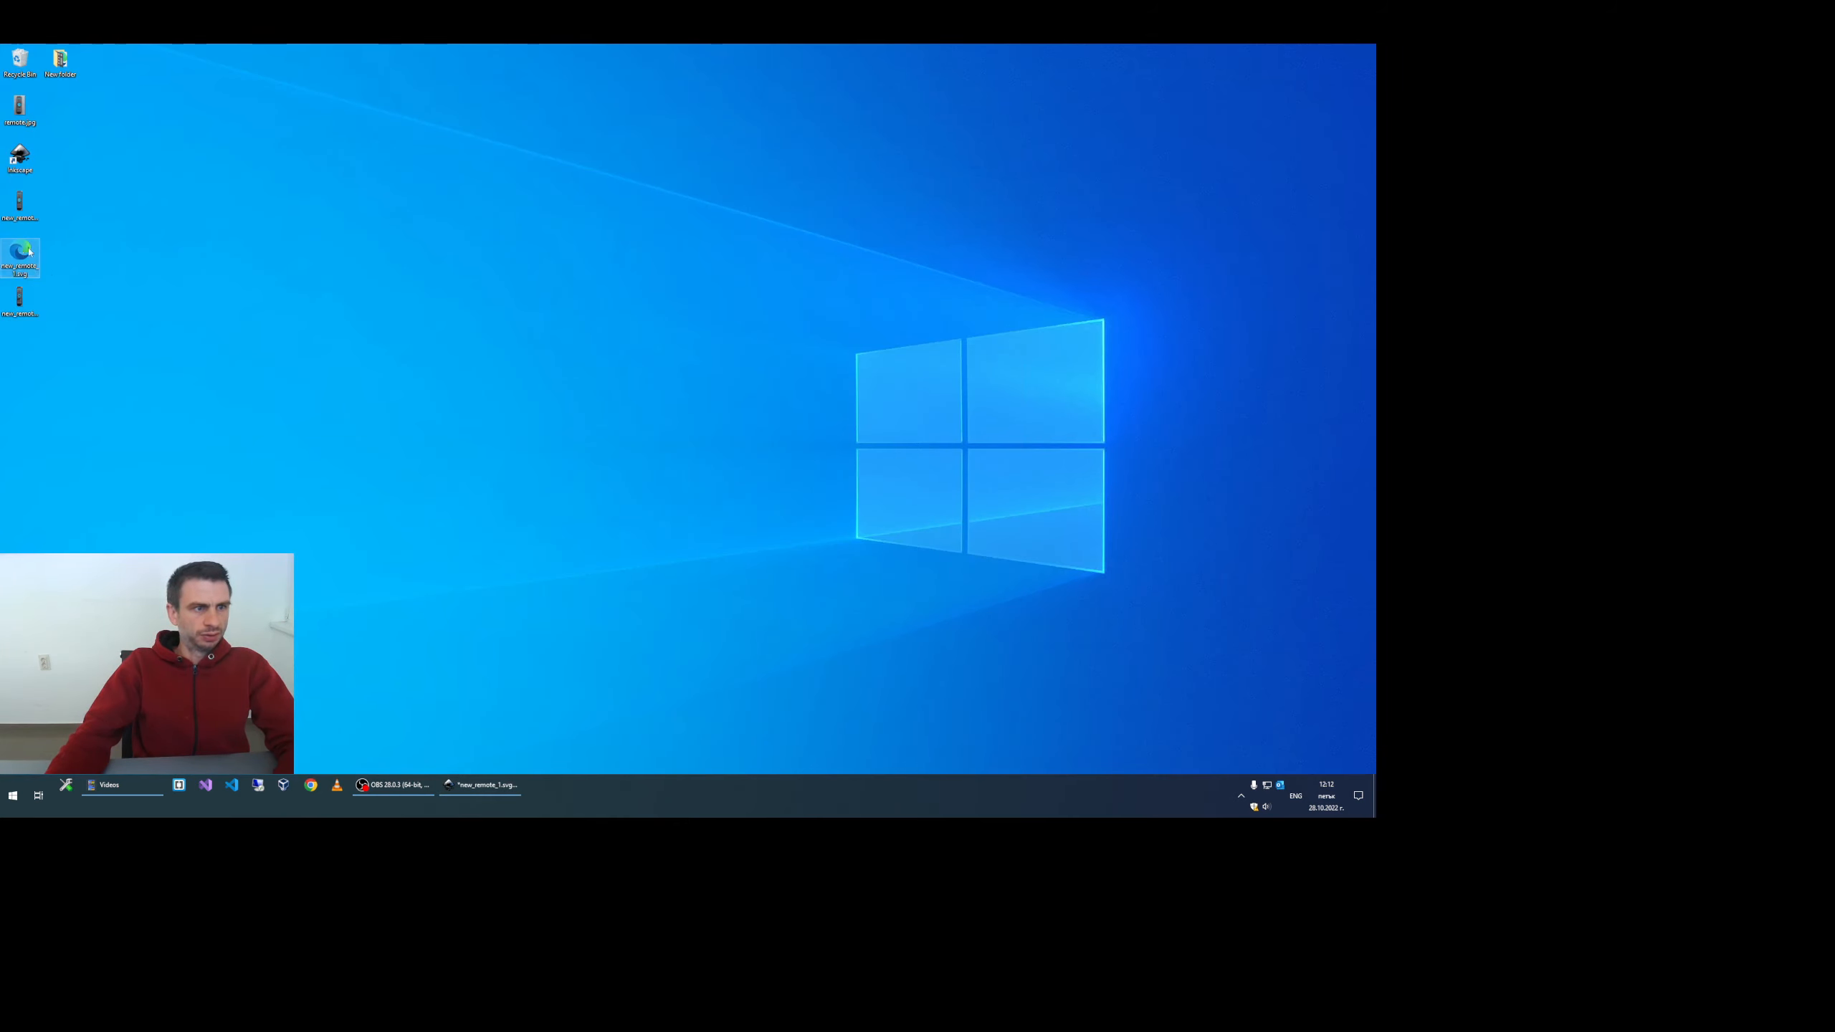
{"action": "left_click_drag", "start_coordinate": [20, 255], "coordinate": [423, 210]}
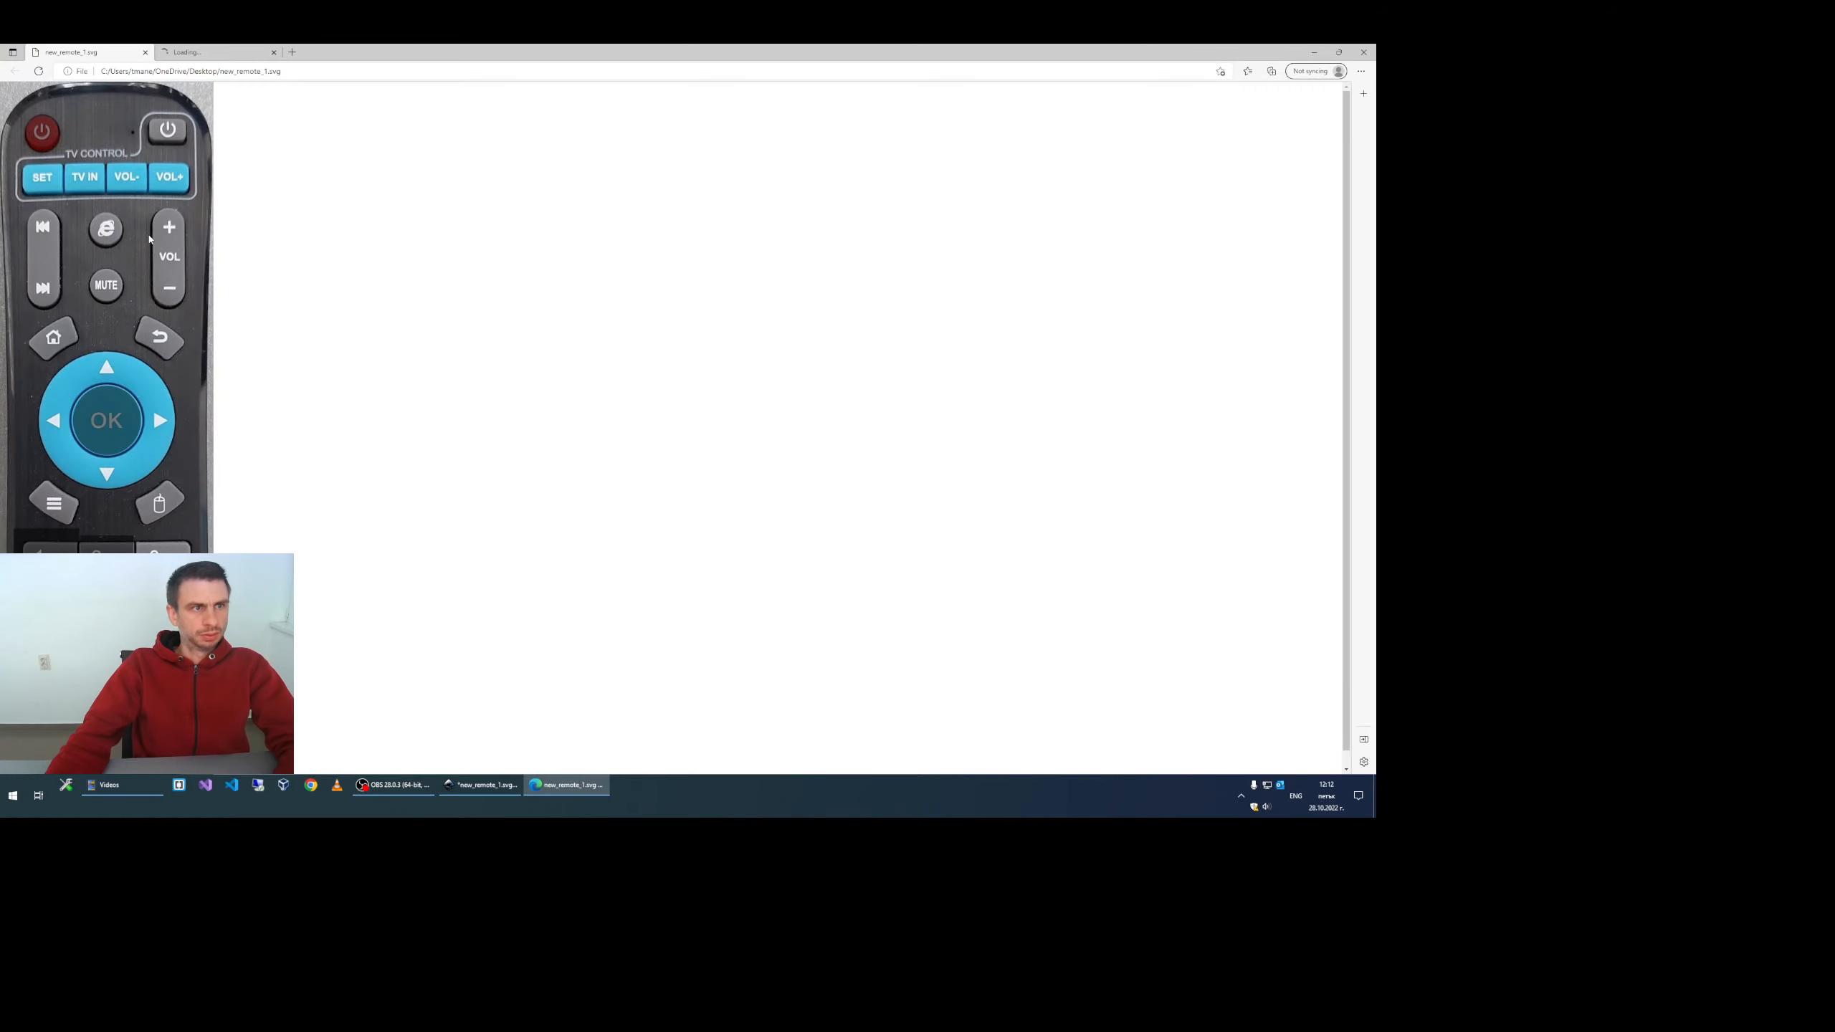
Step: Scroll through the exported remote picture, then bring up the other browser for STB Monitor
{"action": "scroll", "scroll_direction": "down", "scroll_amount": 3}
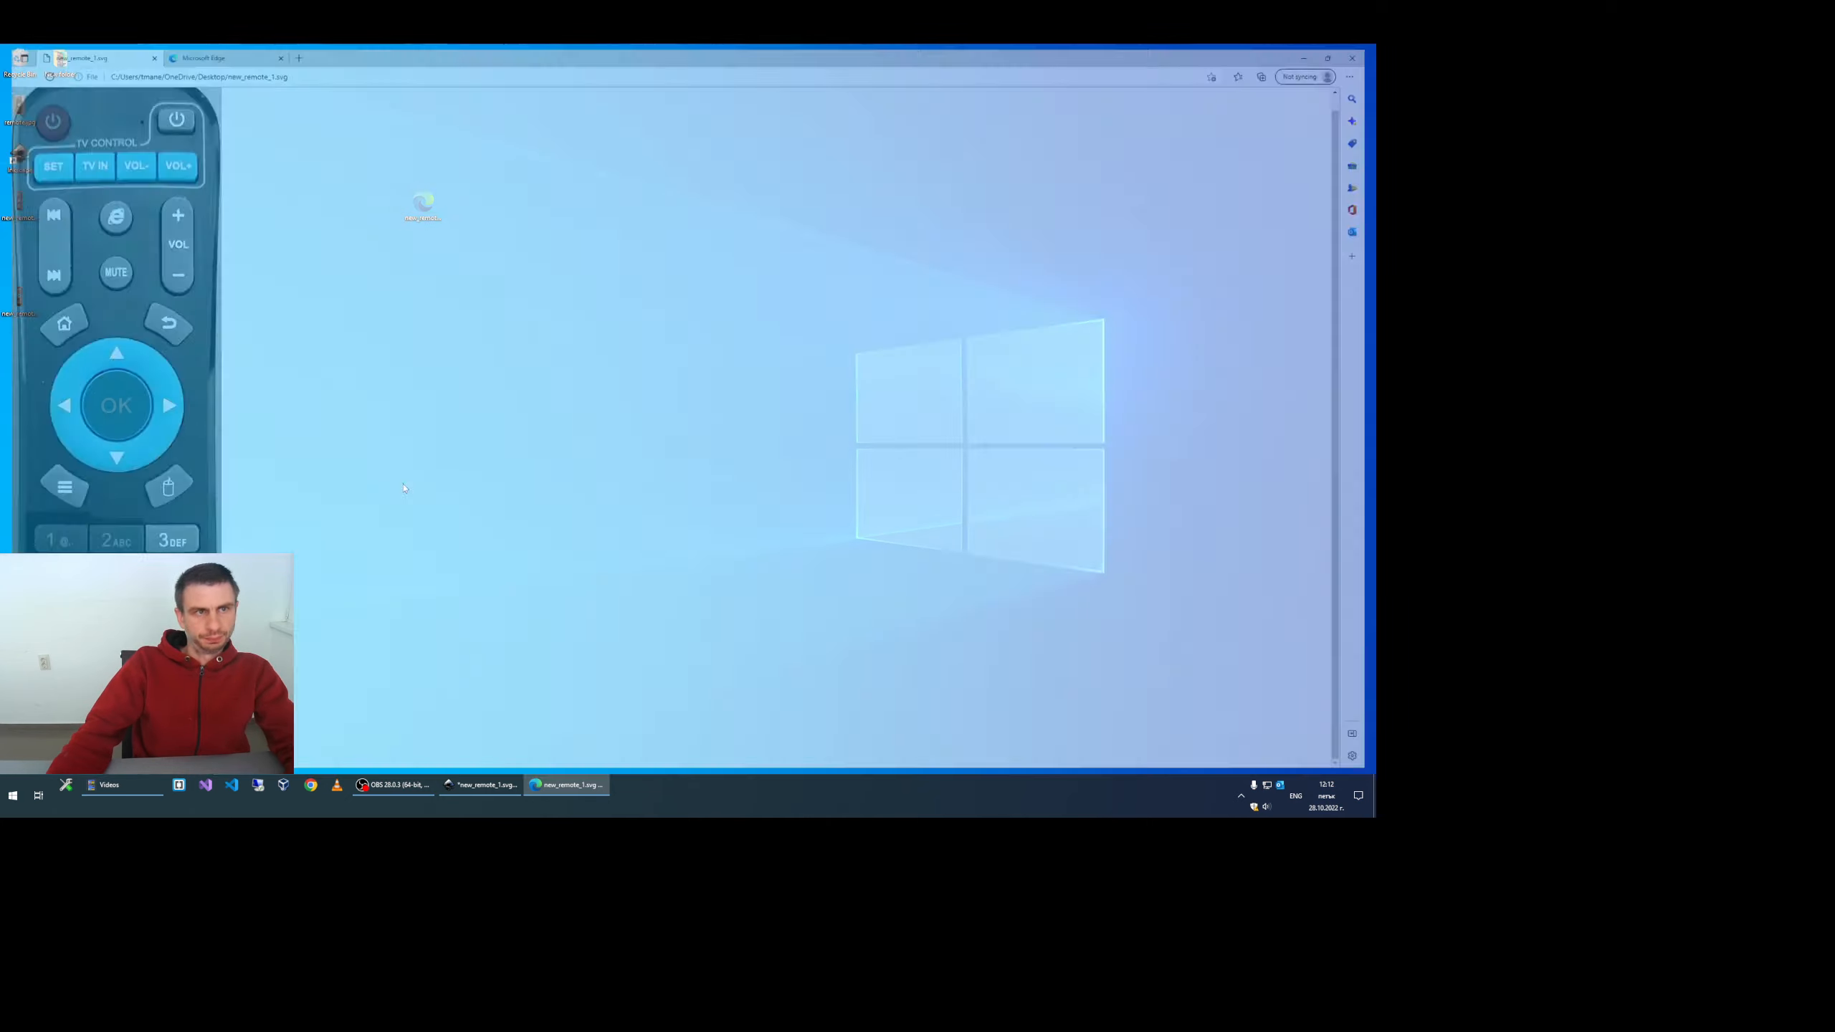
{"action": "left_click", "coordinate": [568, 785]}
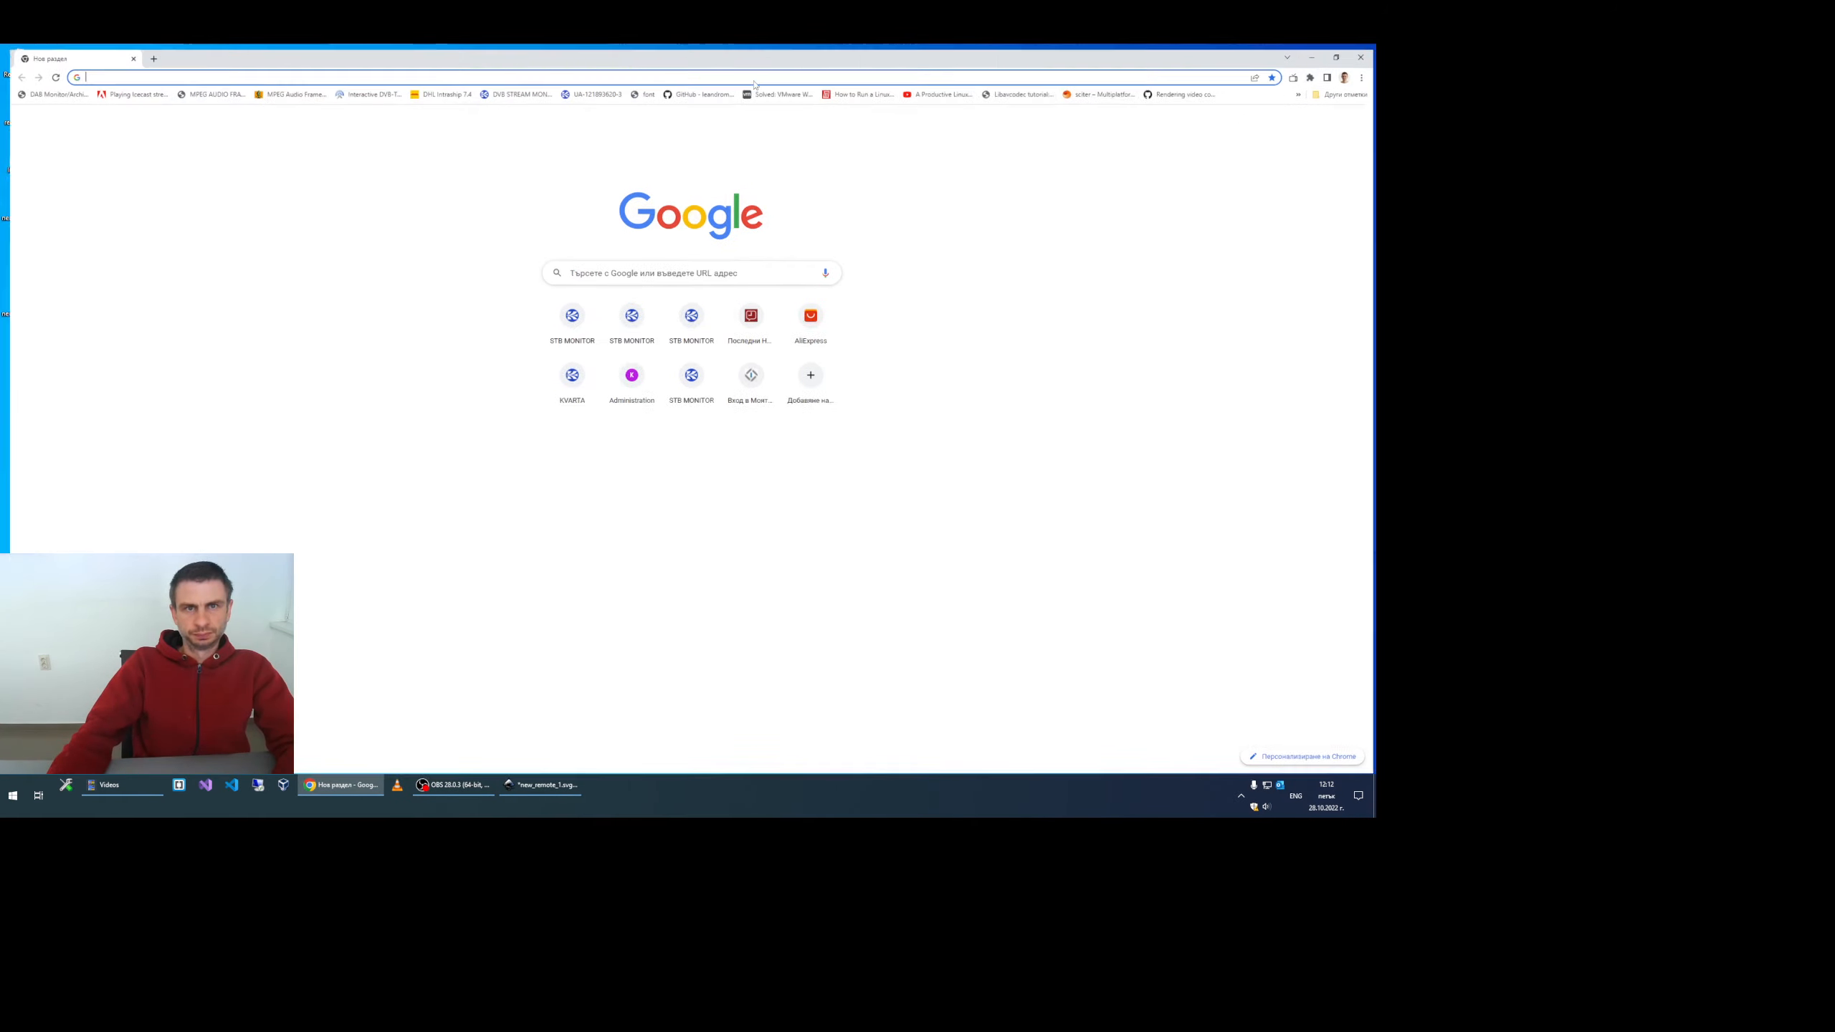
Step: Go to 192.168.2.3, reach More > Remote Controls, switch advanced mode ON and Save & Reload
{"action": "type", "text": "192.168.2.3"}
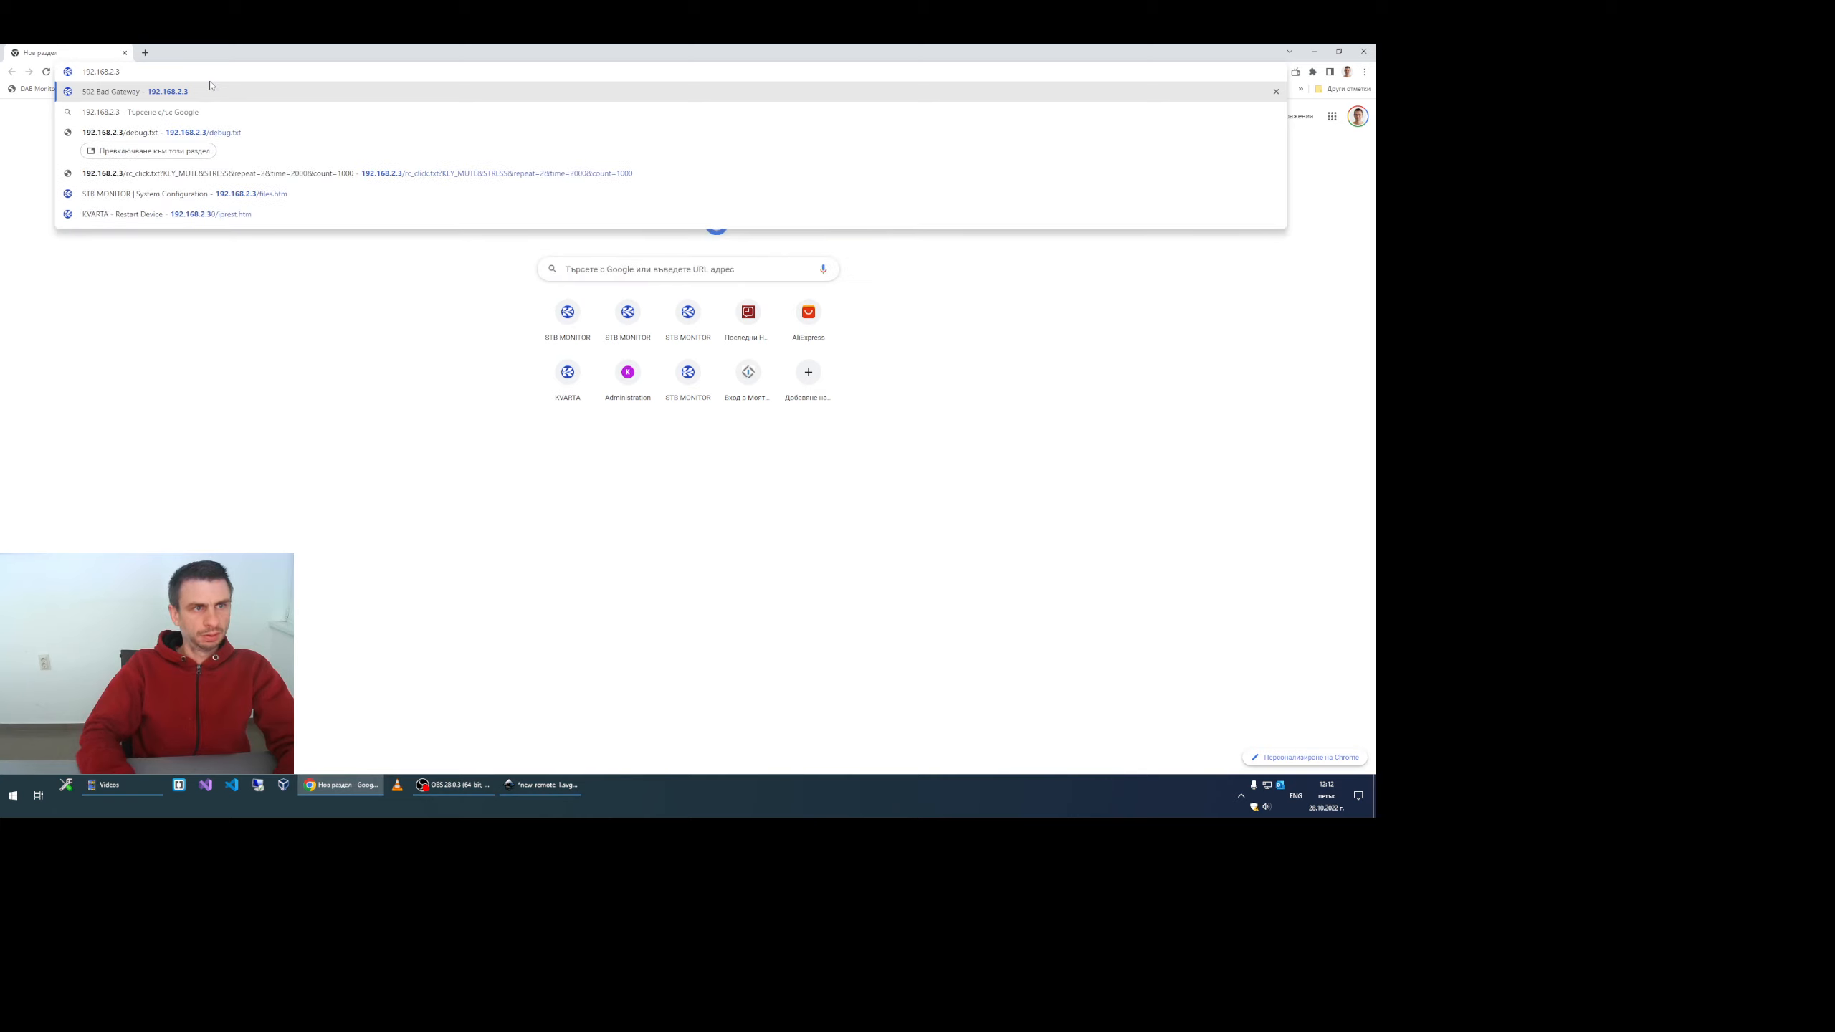
{"action": "key", "text": "Enter"}
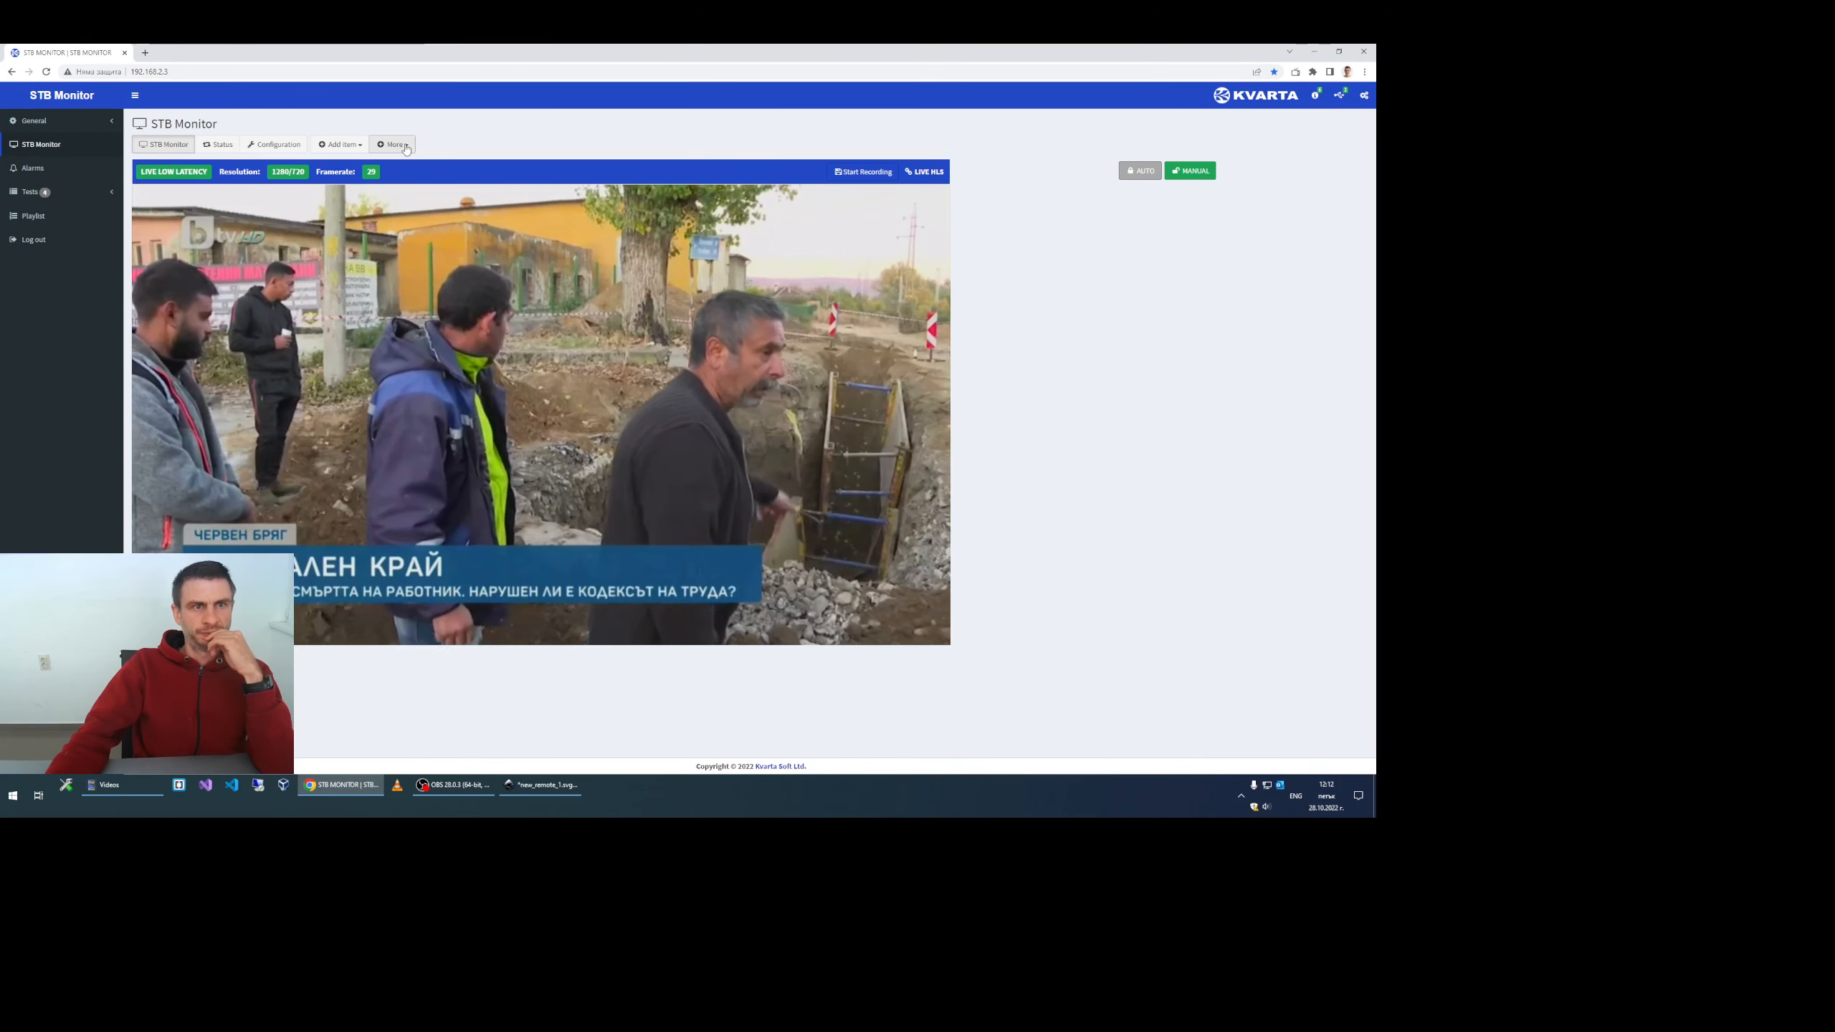
{"action": "left_click", "coordinate": [393, 144]}
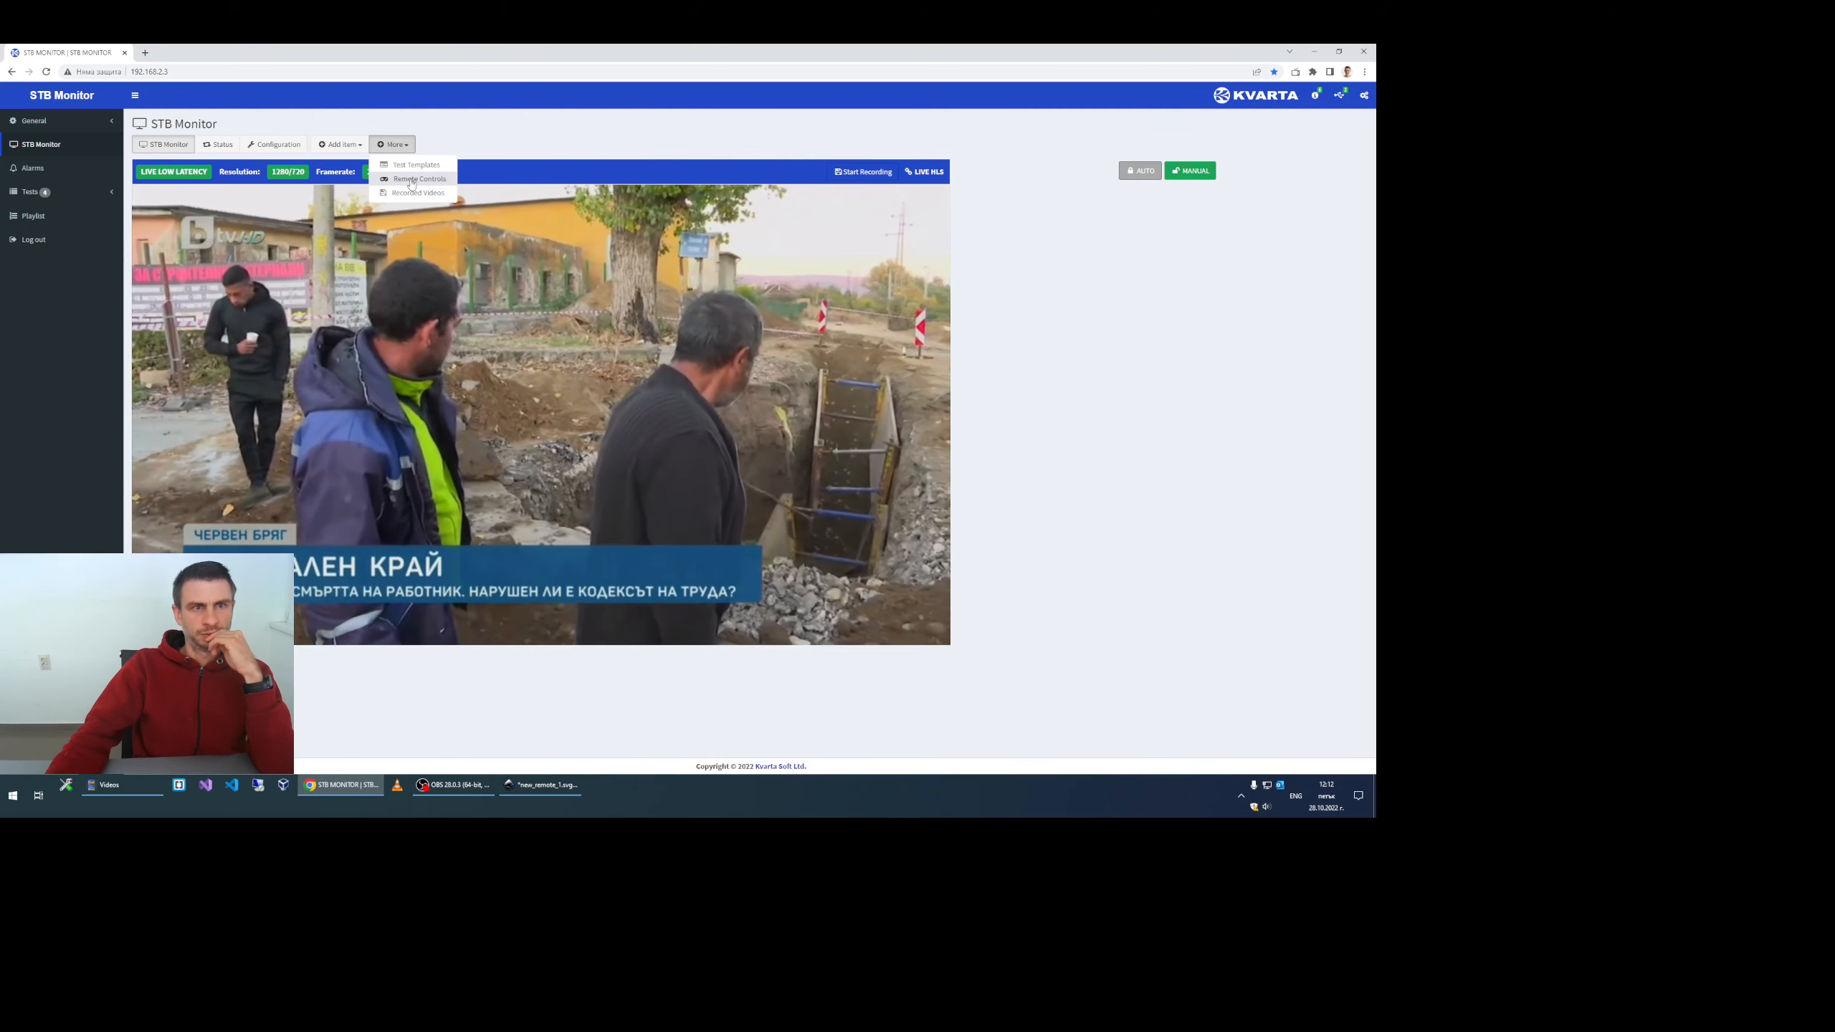
{"action": "left_click", "coordinate": [417, 178]}
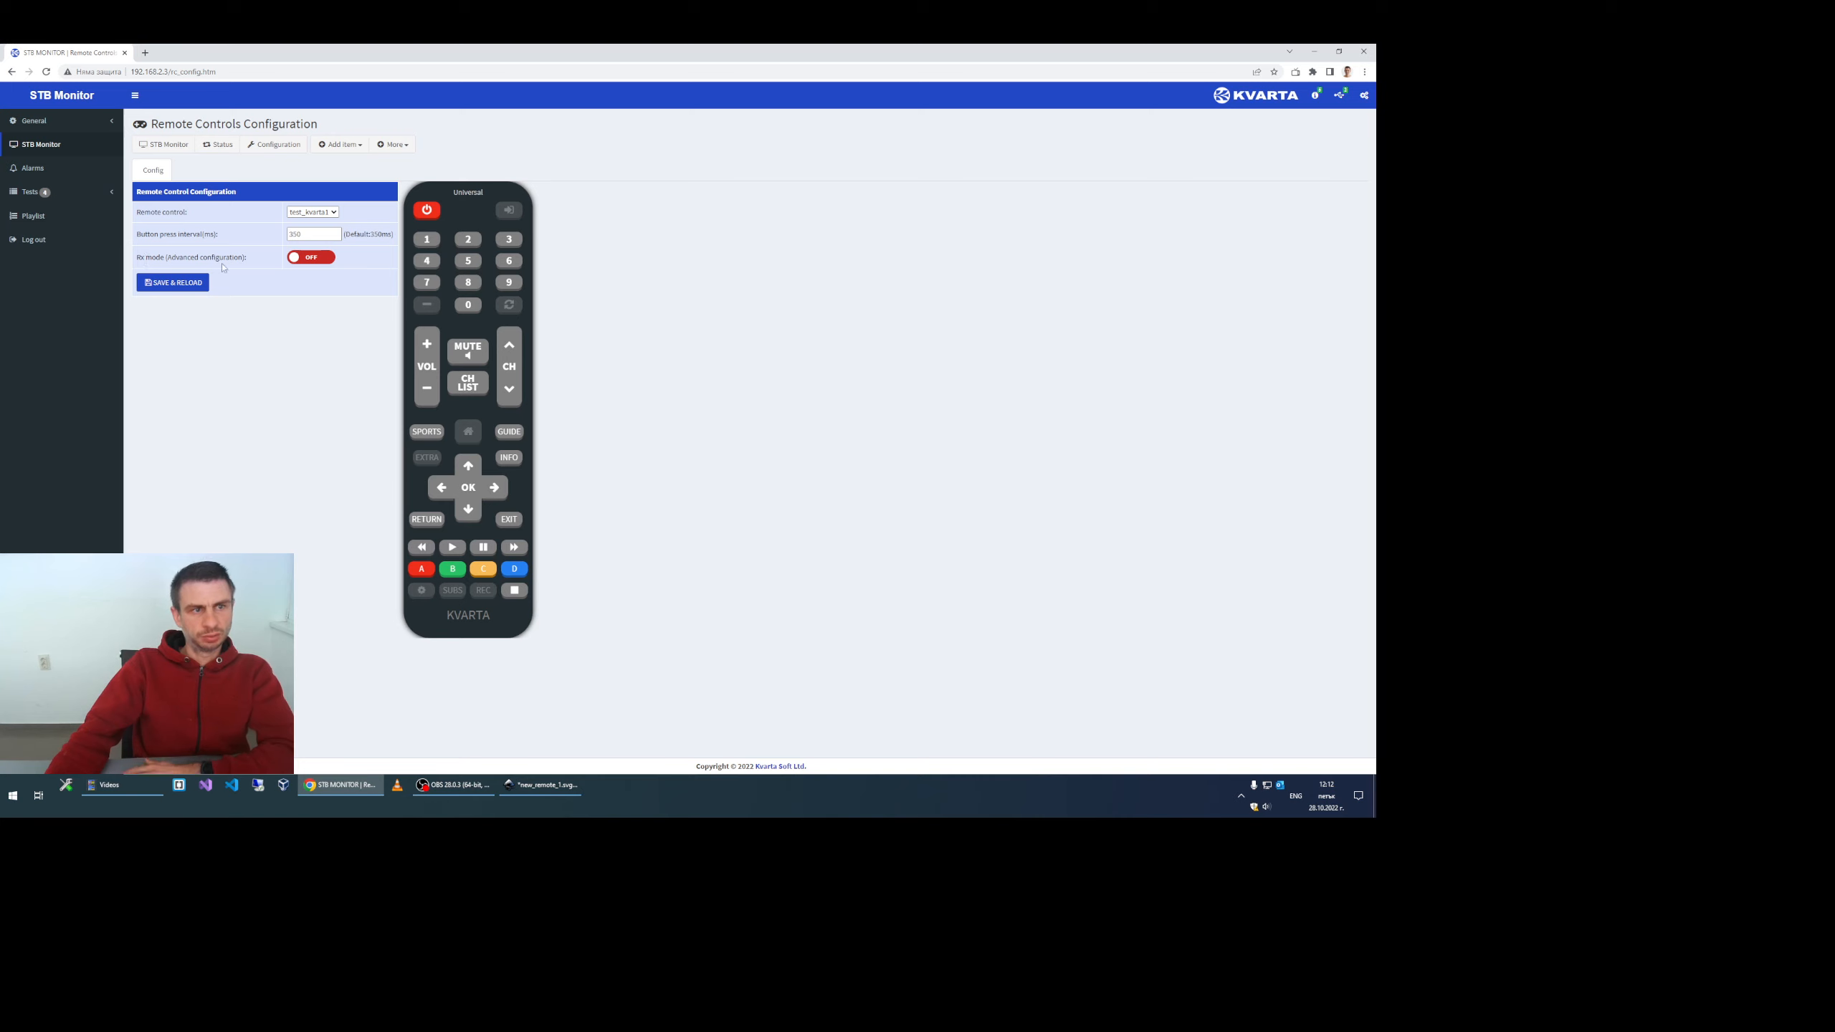
{"action": "left_click", "coordinate": [310, 256]}
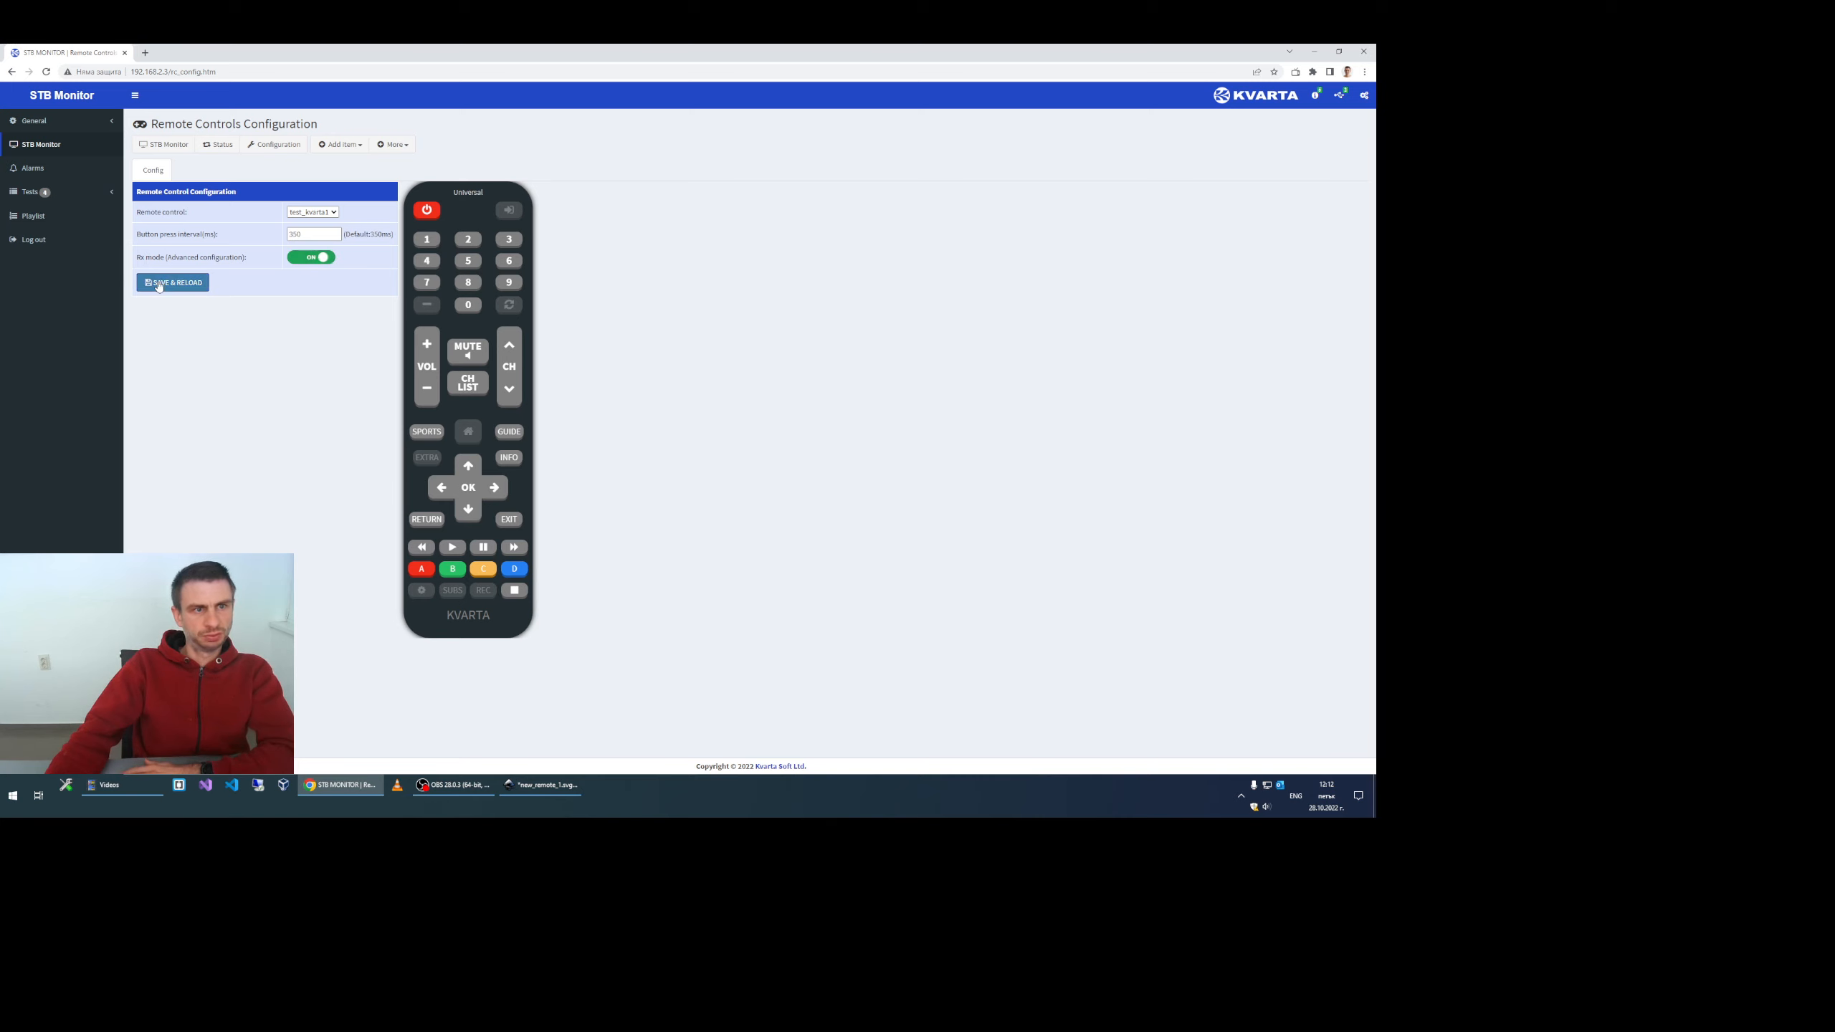
{"action": "left_click", "coordinate": [174, 282]}
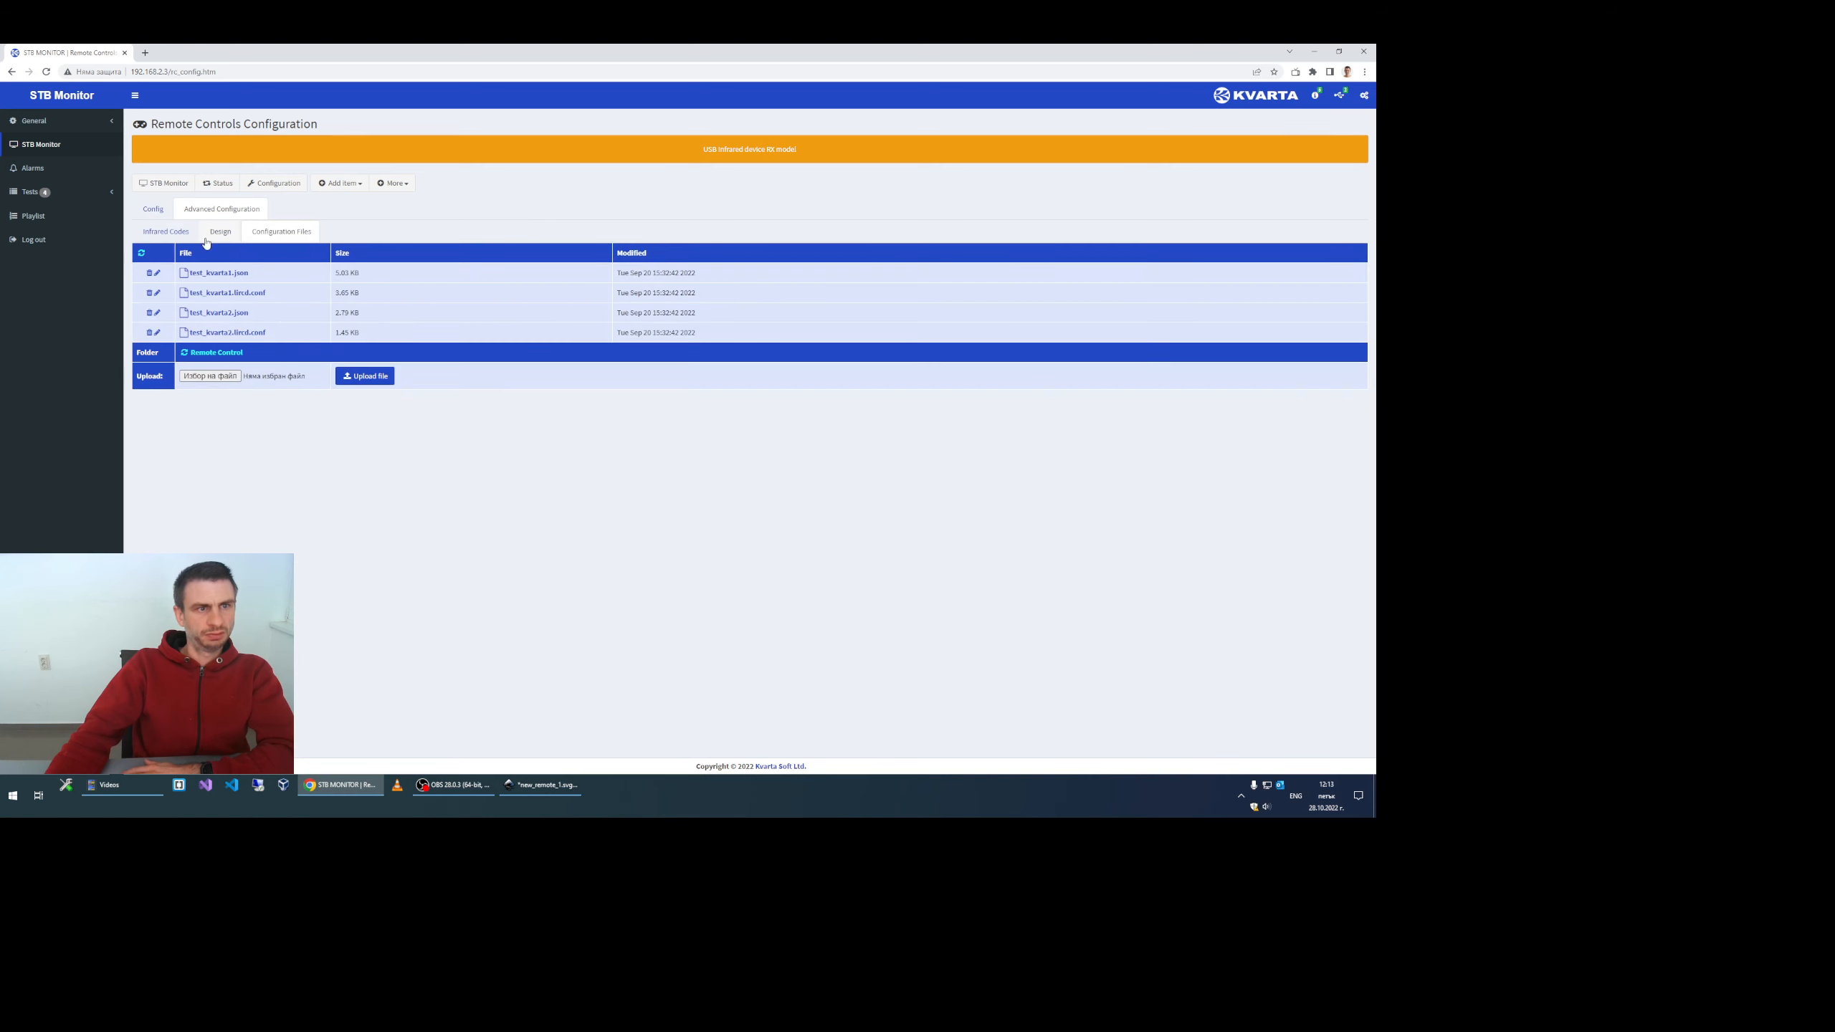
Step: Add a new infrared remote named new_remote_1 and start recording its codes
{"action": "left_click", "coordinate": [165, 230]}
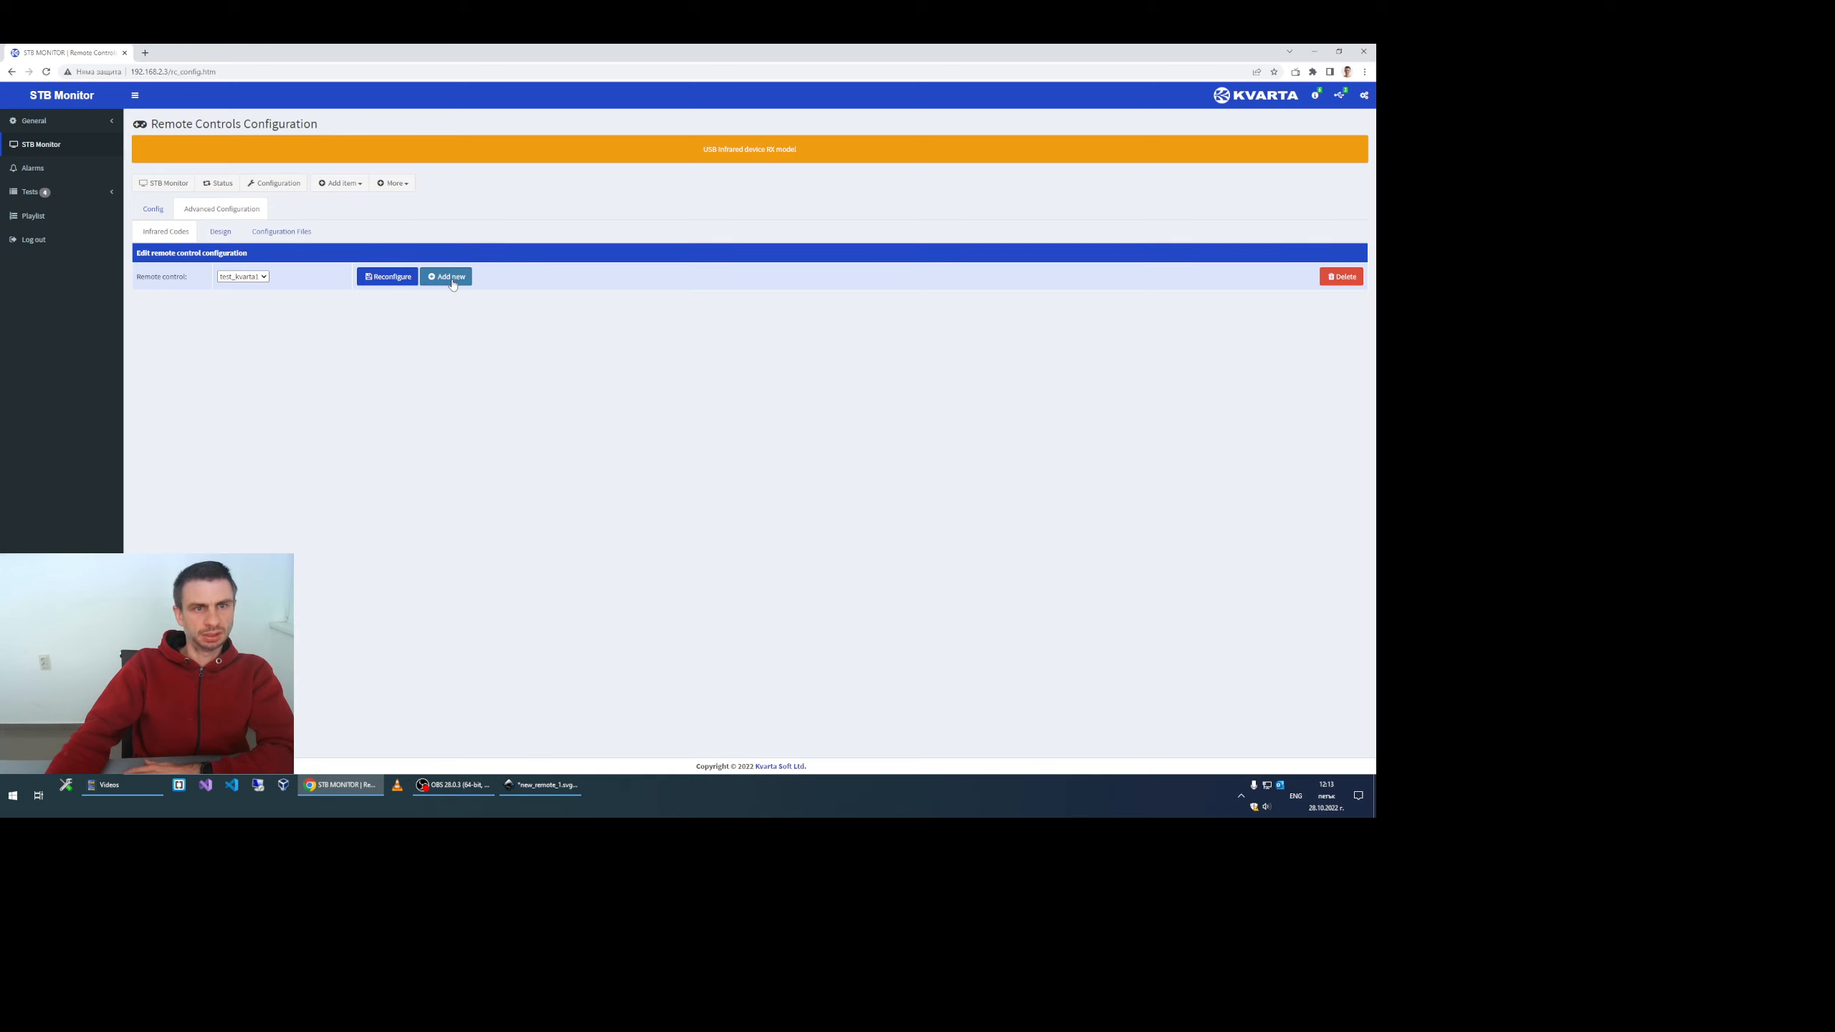
{"action": "left_click", "coordinate": [447, 277]}
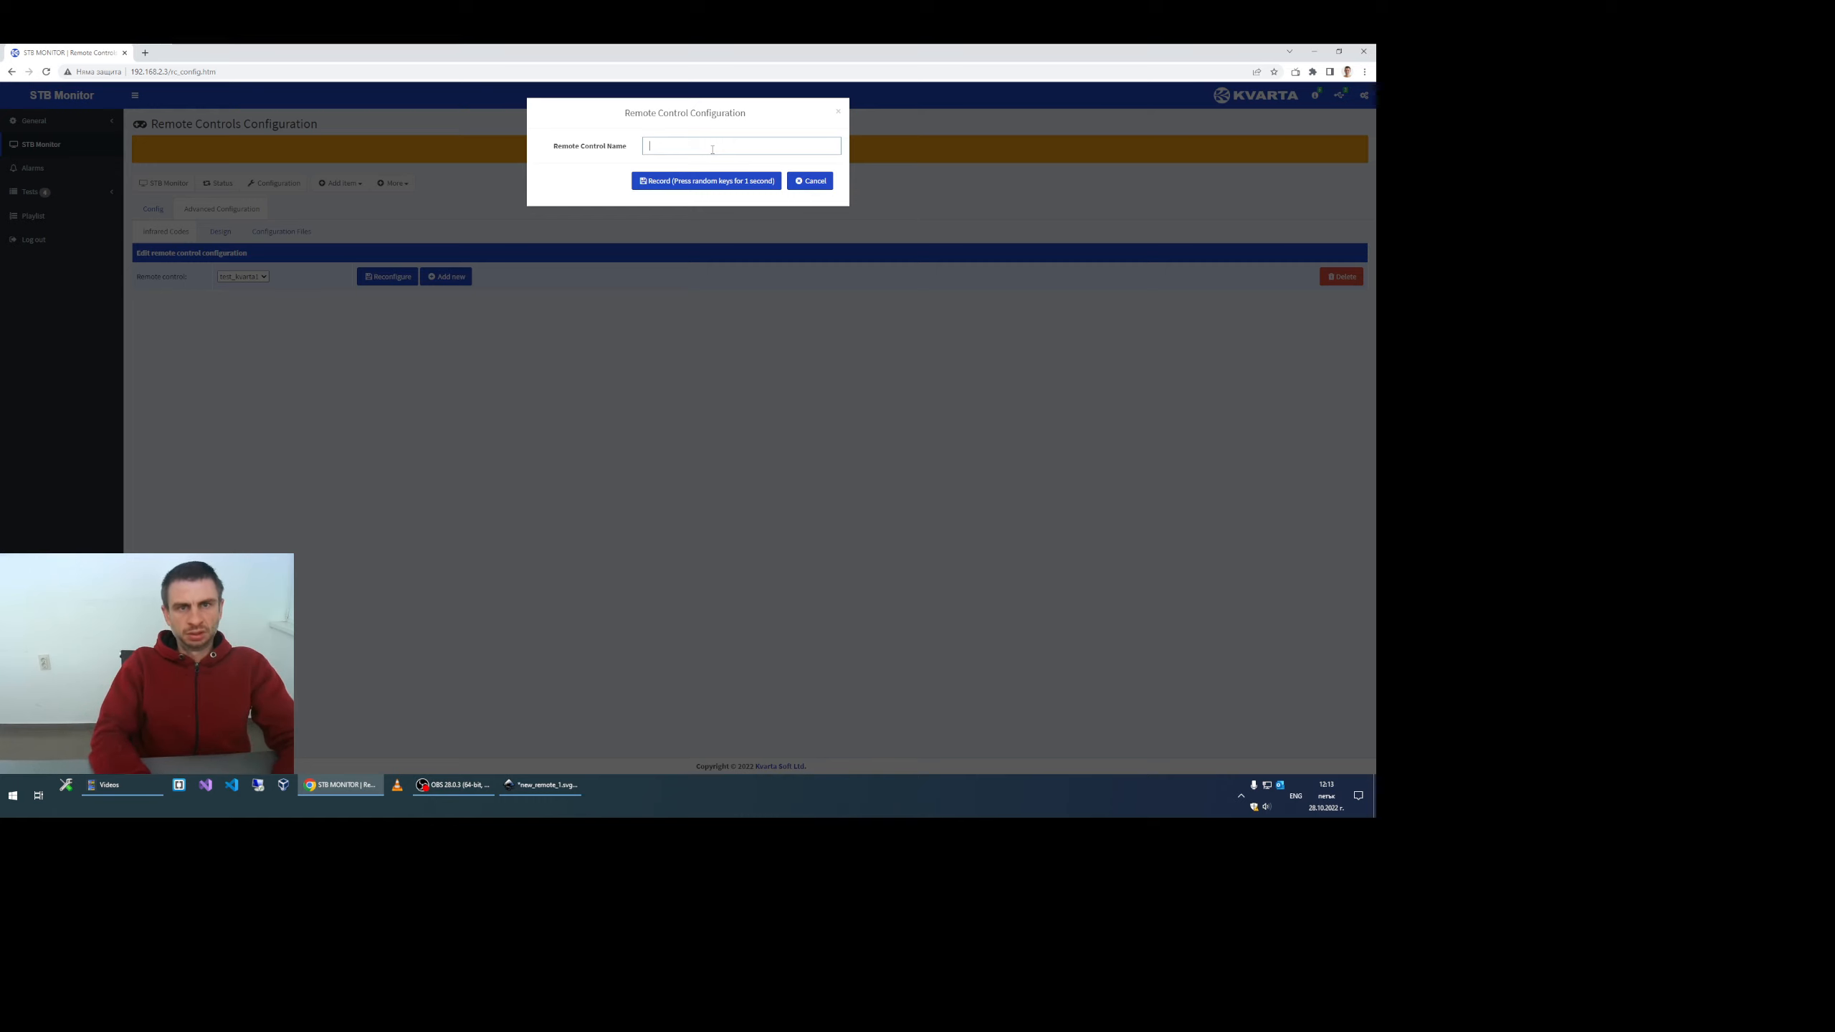
{"action": "type", "text": "new_remote_1"}
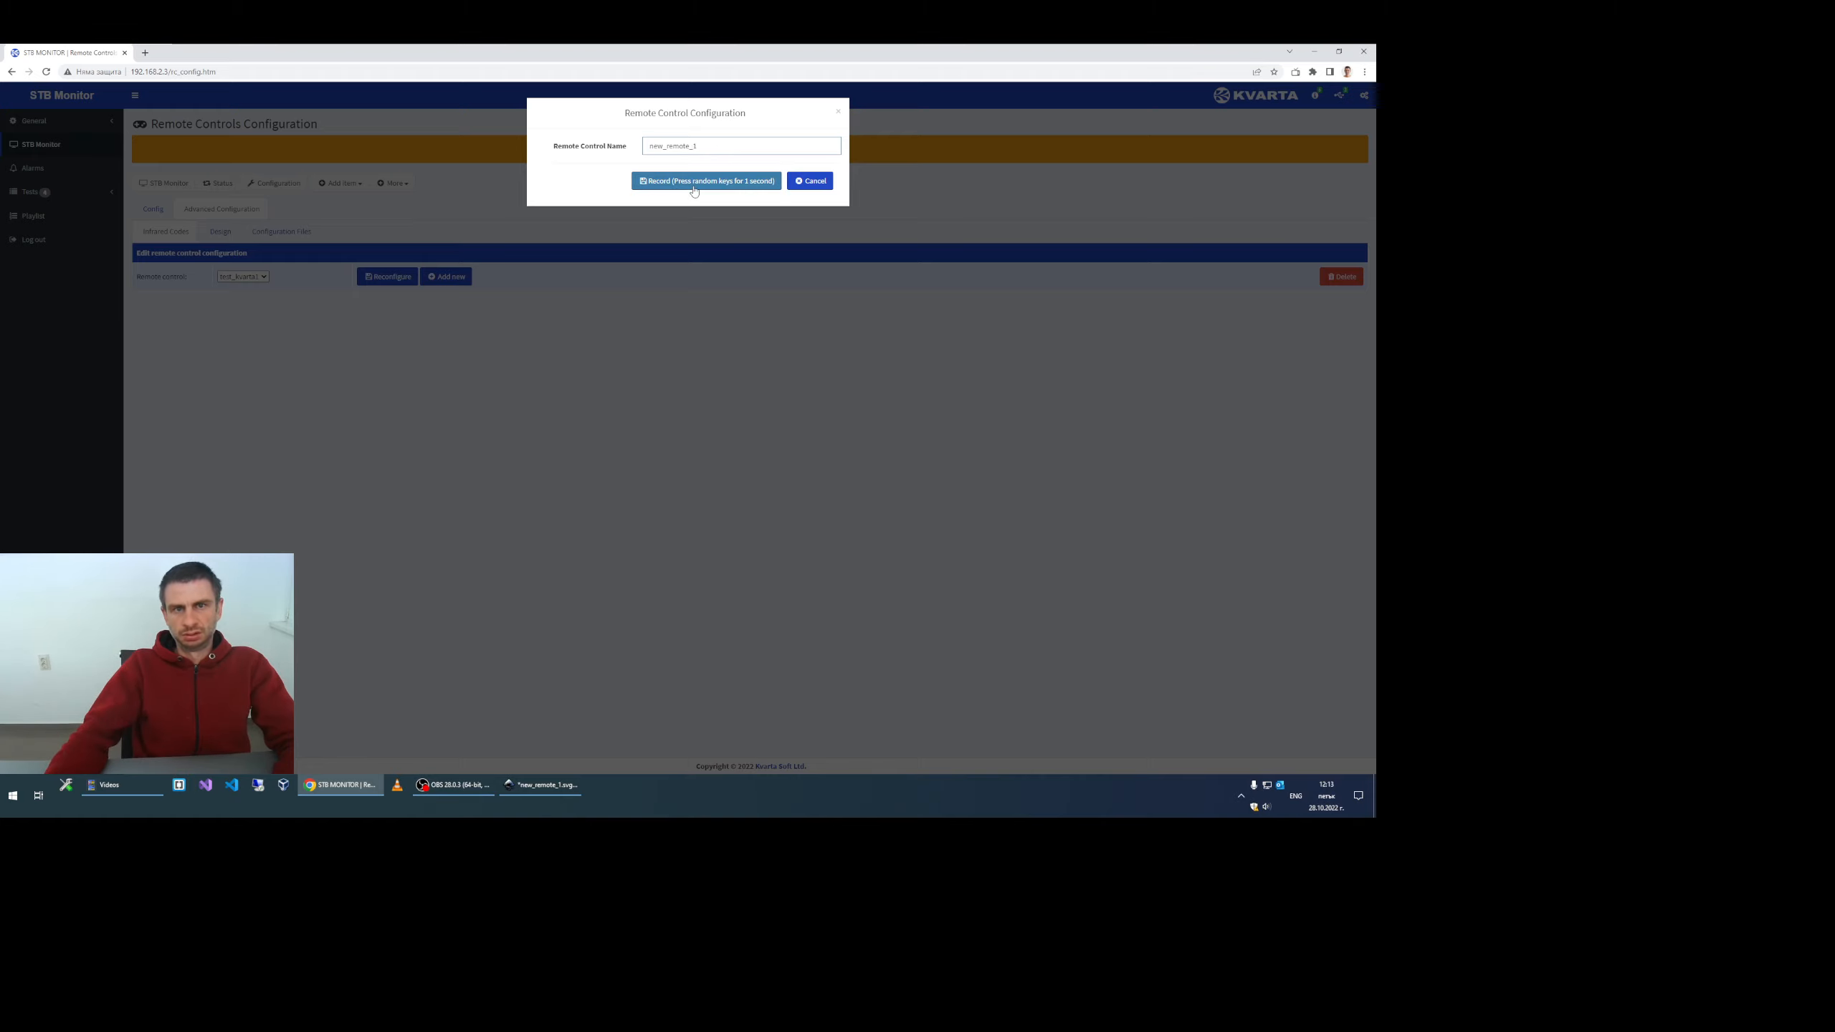
{"action": "left_click", "coordinate": [706, 180]}
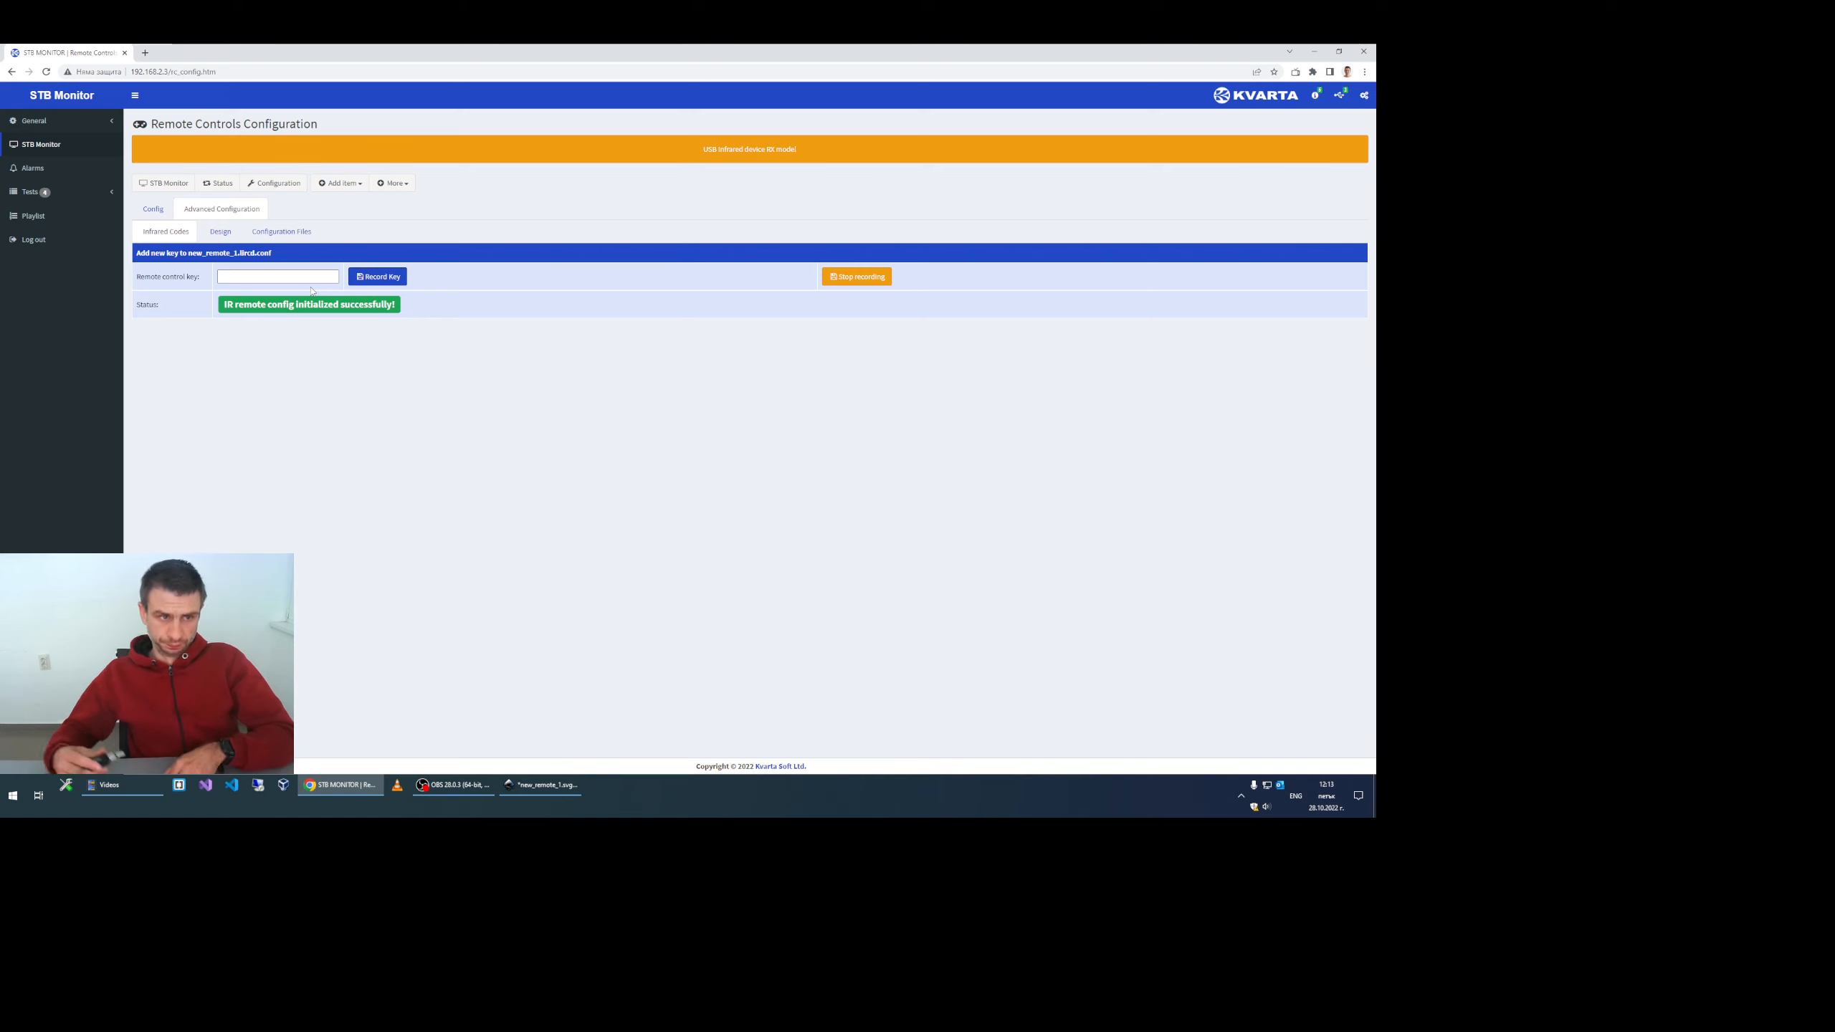
Step: Record the infrared codes for KEY_POWER and KEY_OK
{"action": "left_click", "coordinate": [277, 277]}
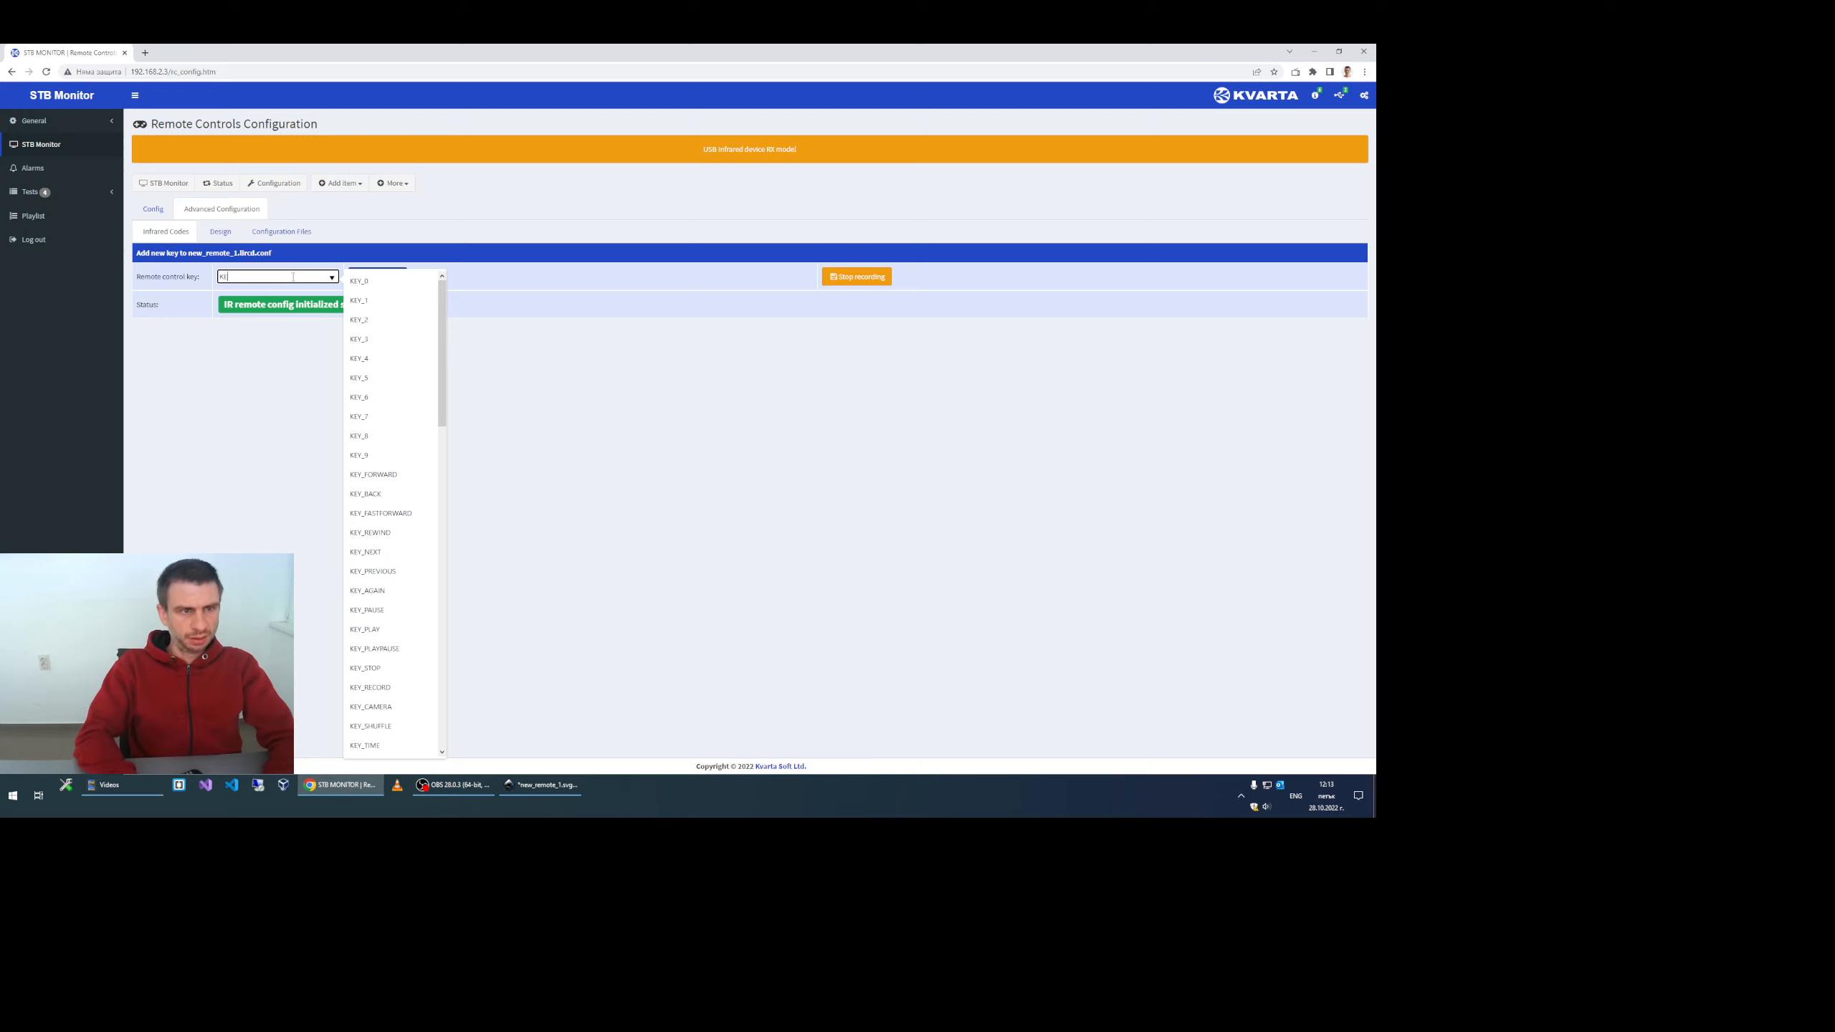
{"action": "type", "text": "KEY_POWER"}
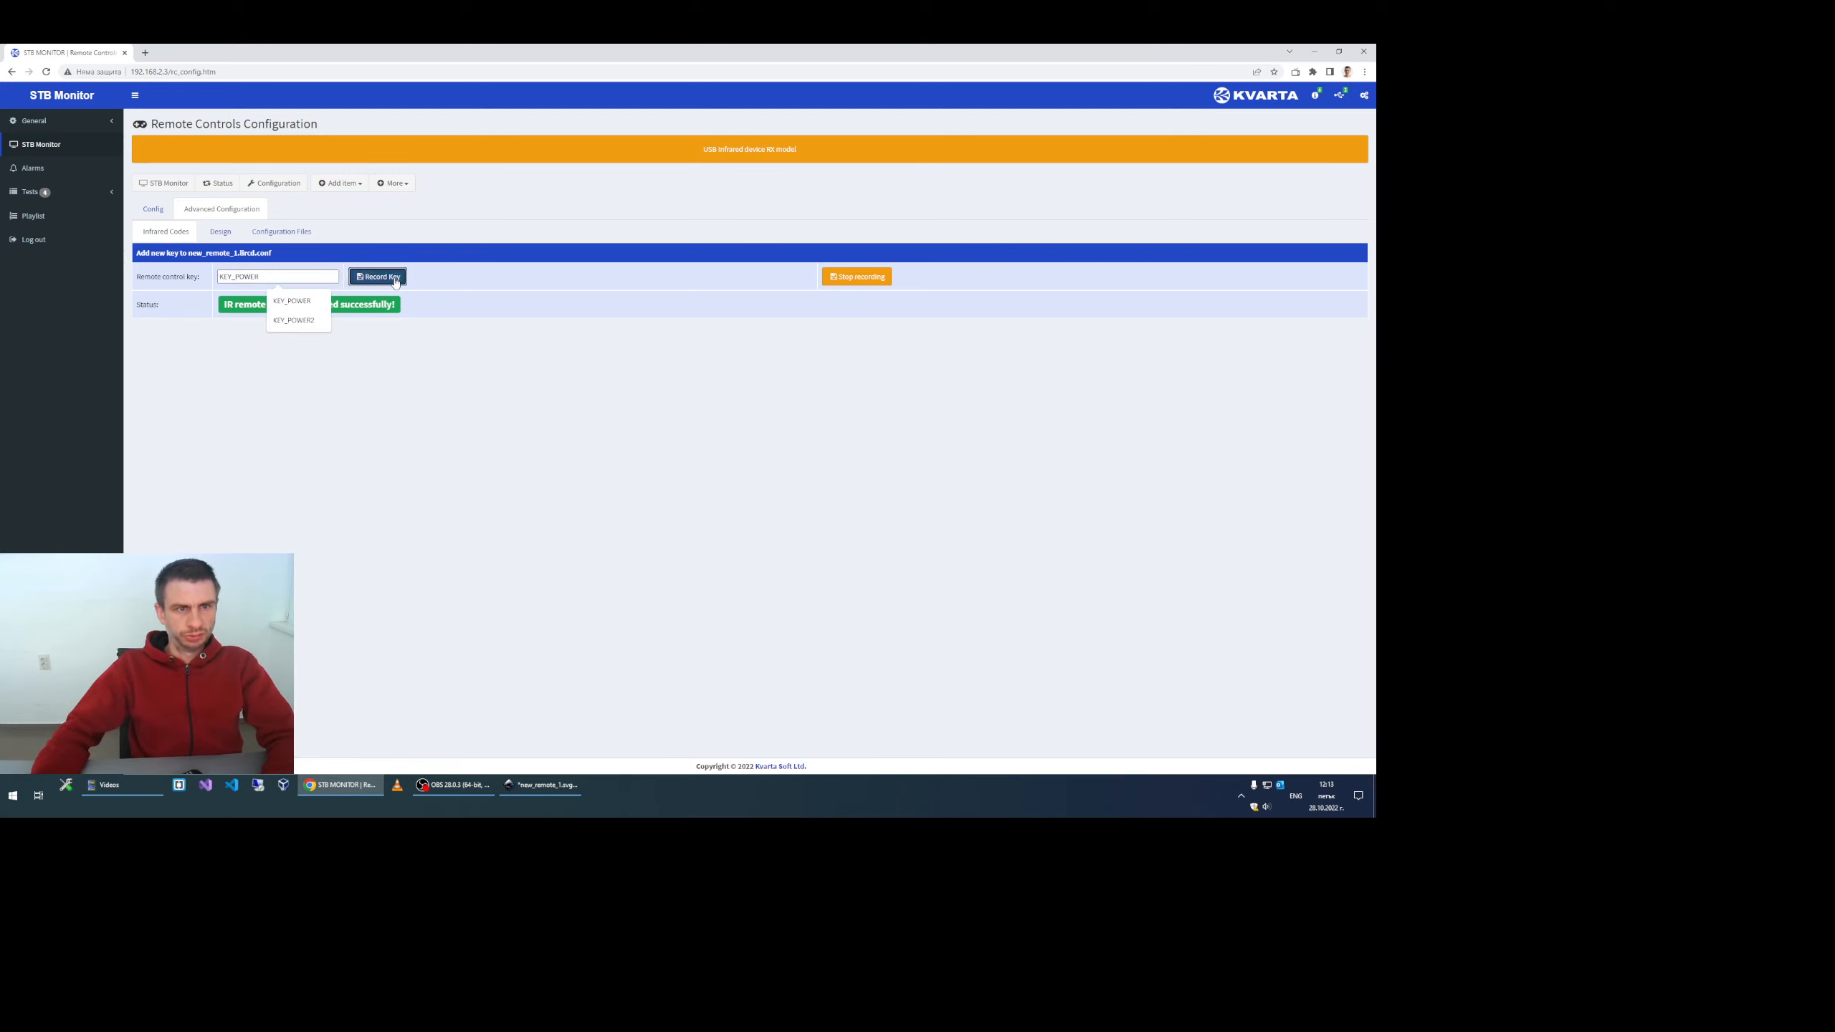
{"action": "left_click", "coordinate": [377, 277]}
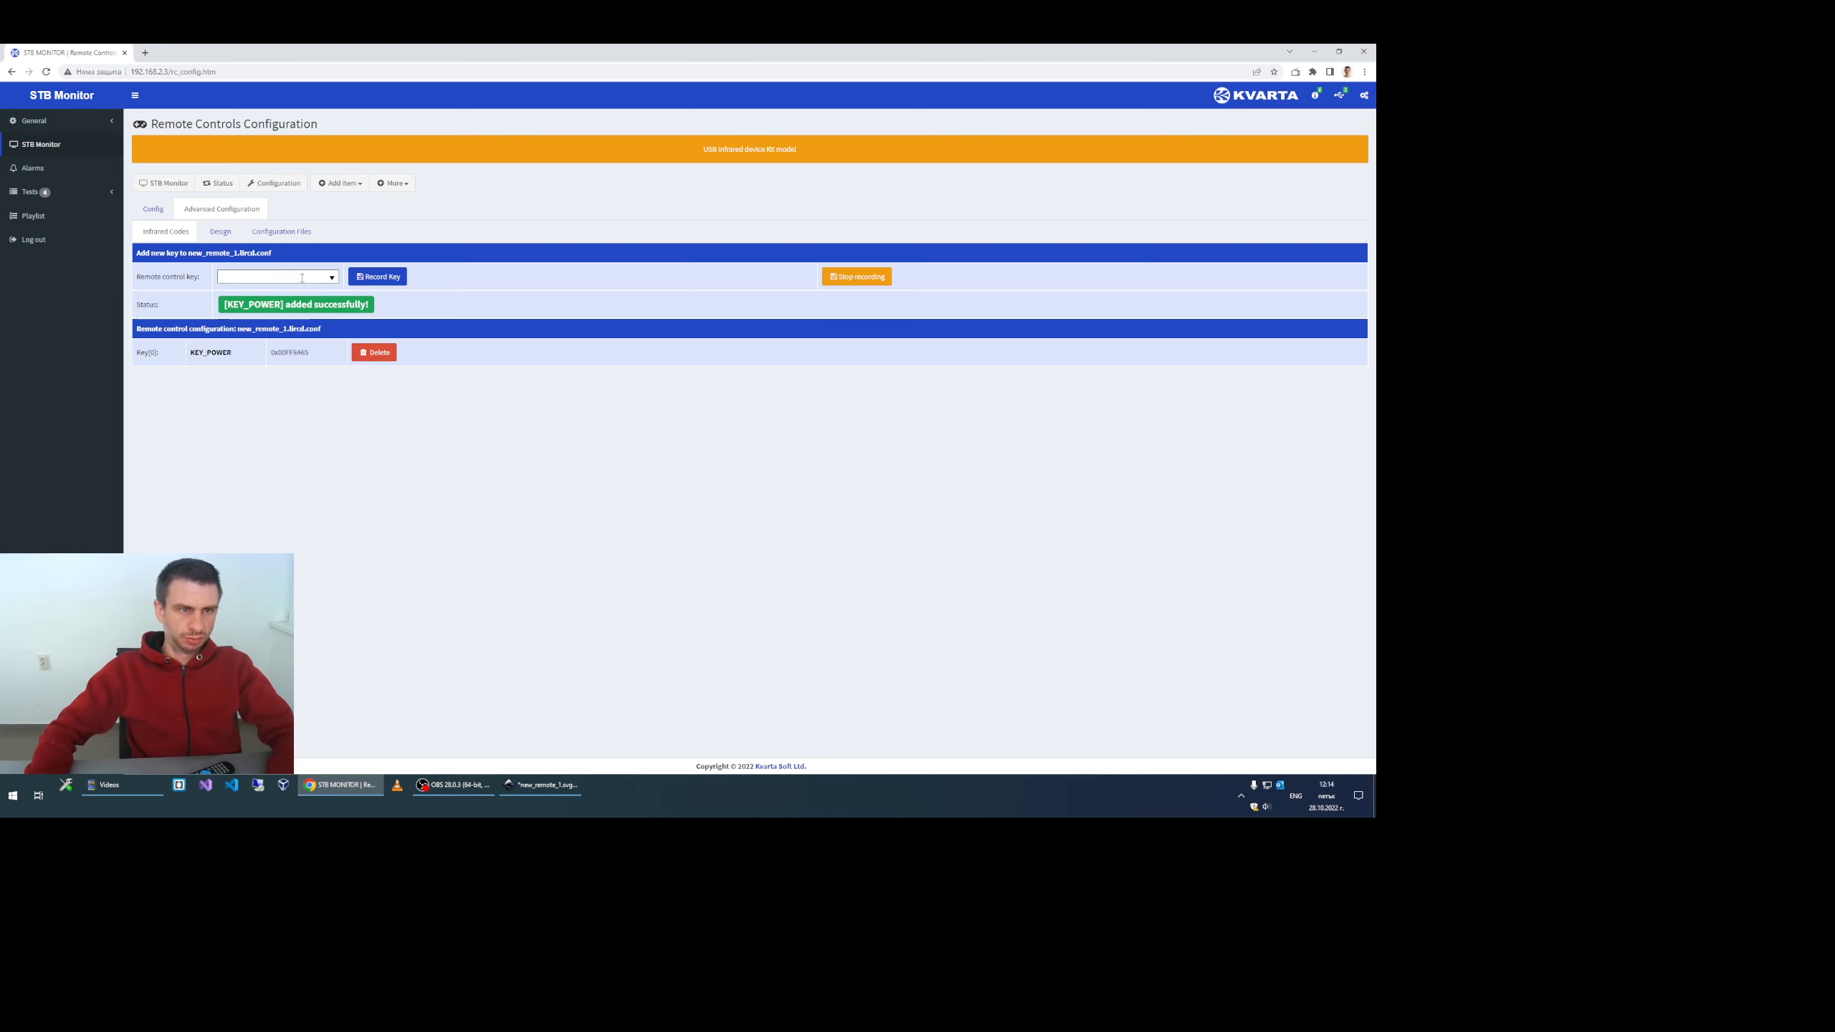
{"action": "type", "text": "KEY_OK"}
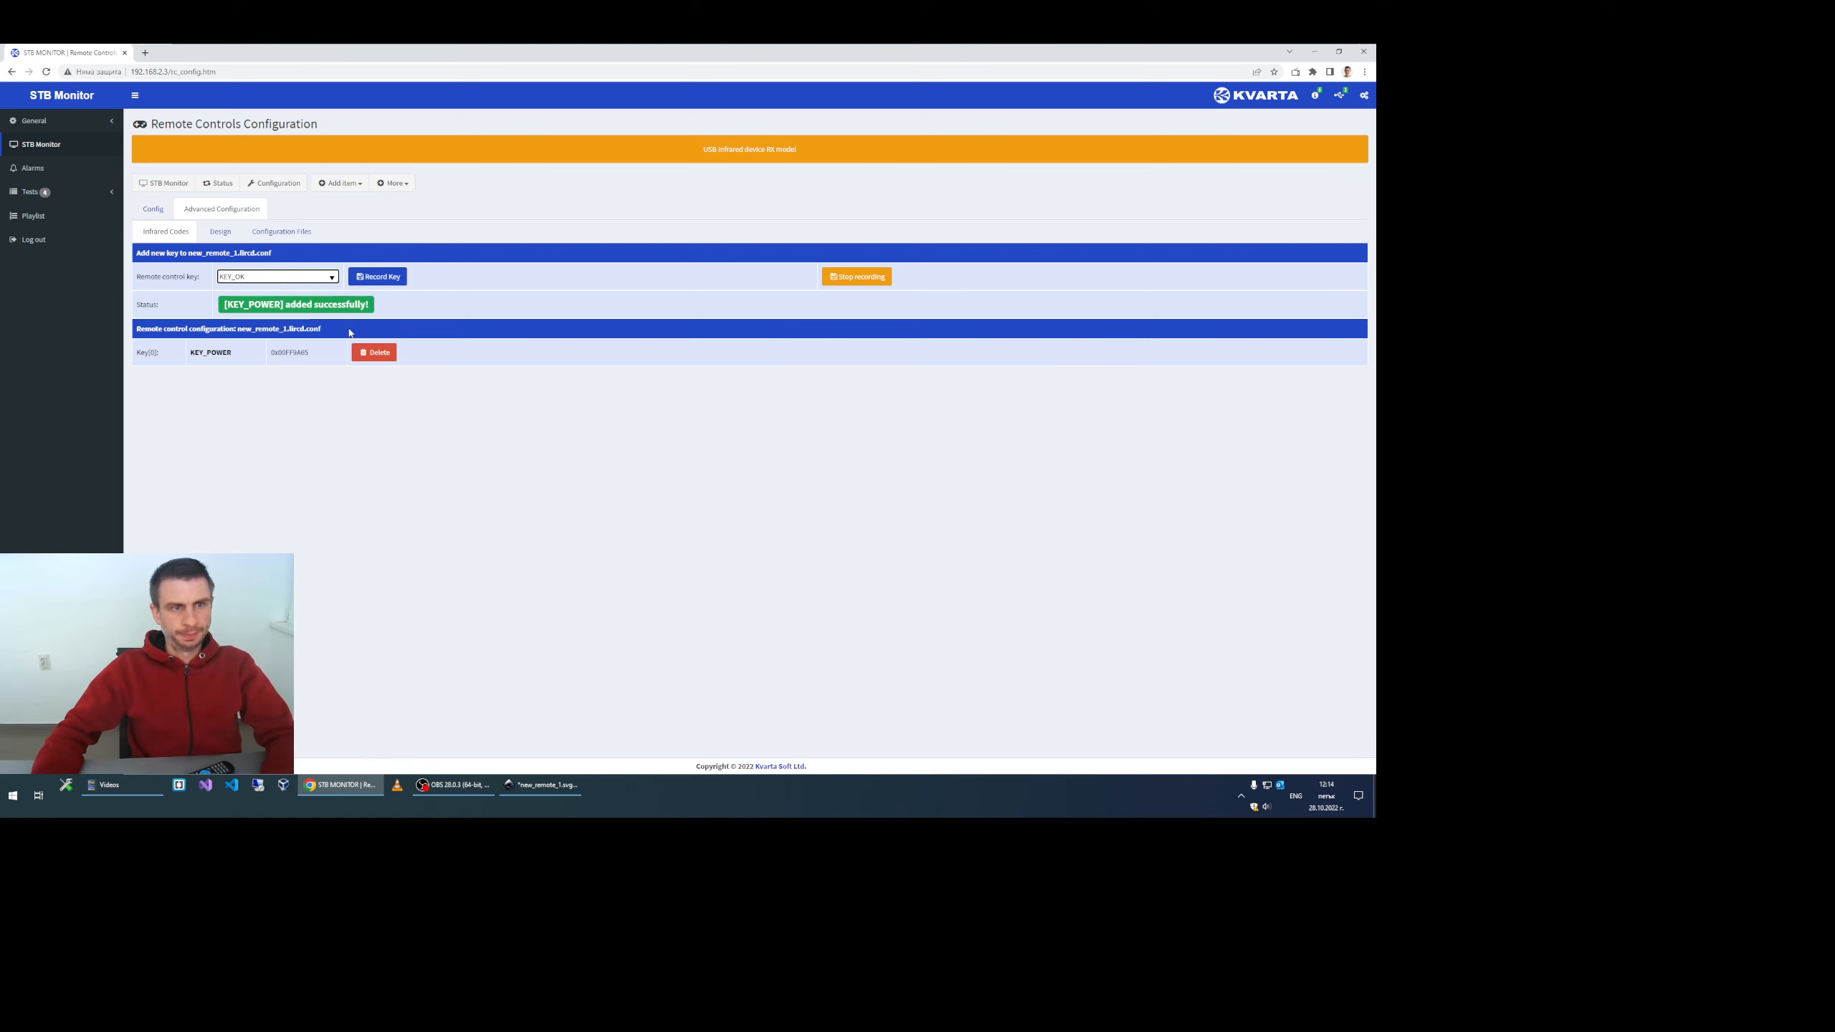
{"action": "left_click", "coordinate": [377, 277]}
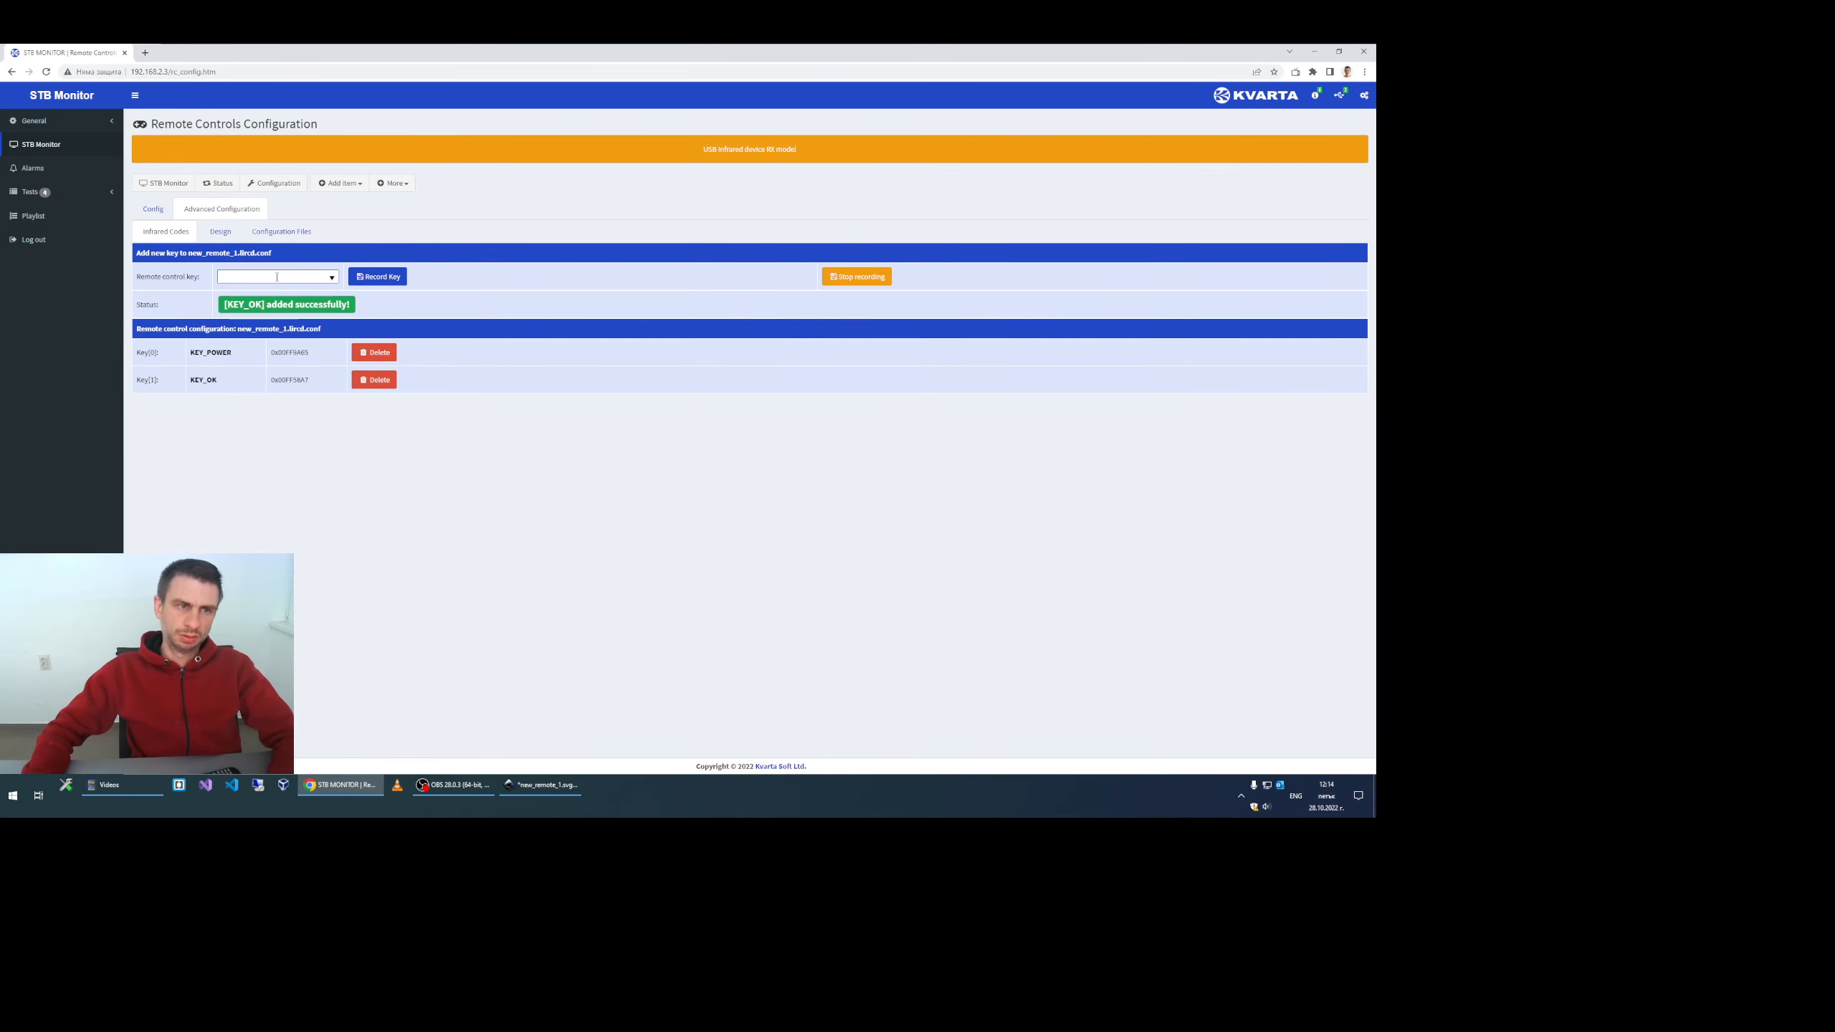
Step: Record the infrared codes for KEY_1 and KEY_2
{"action": "type", "text": "KEY"}
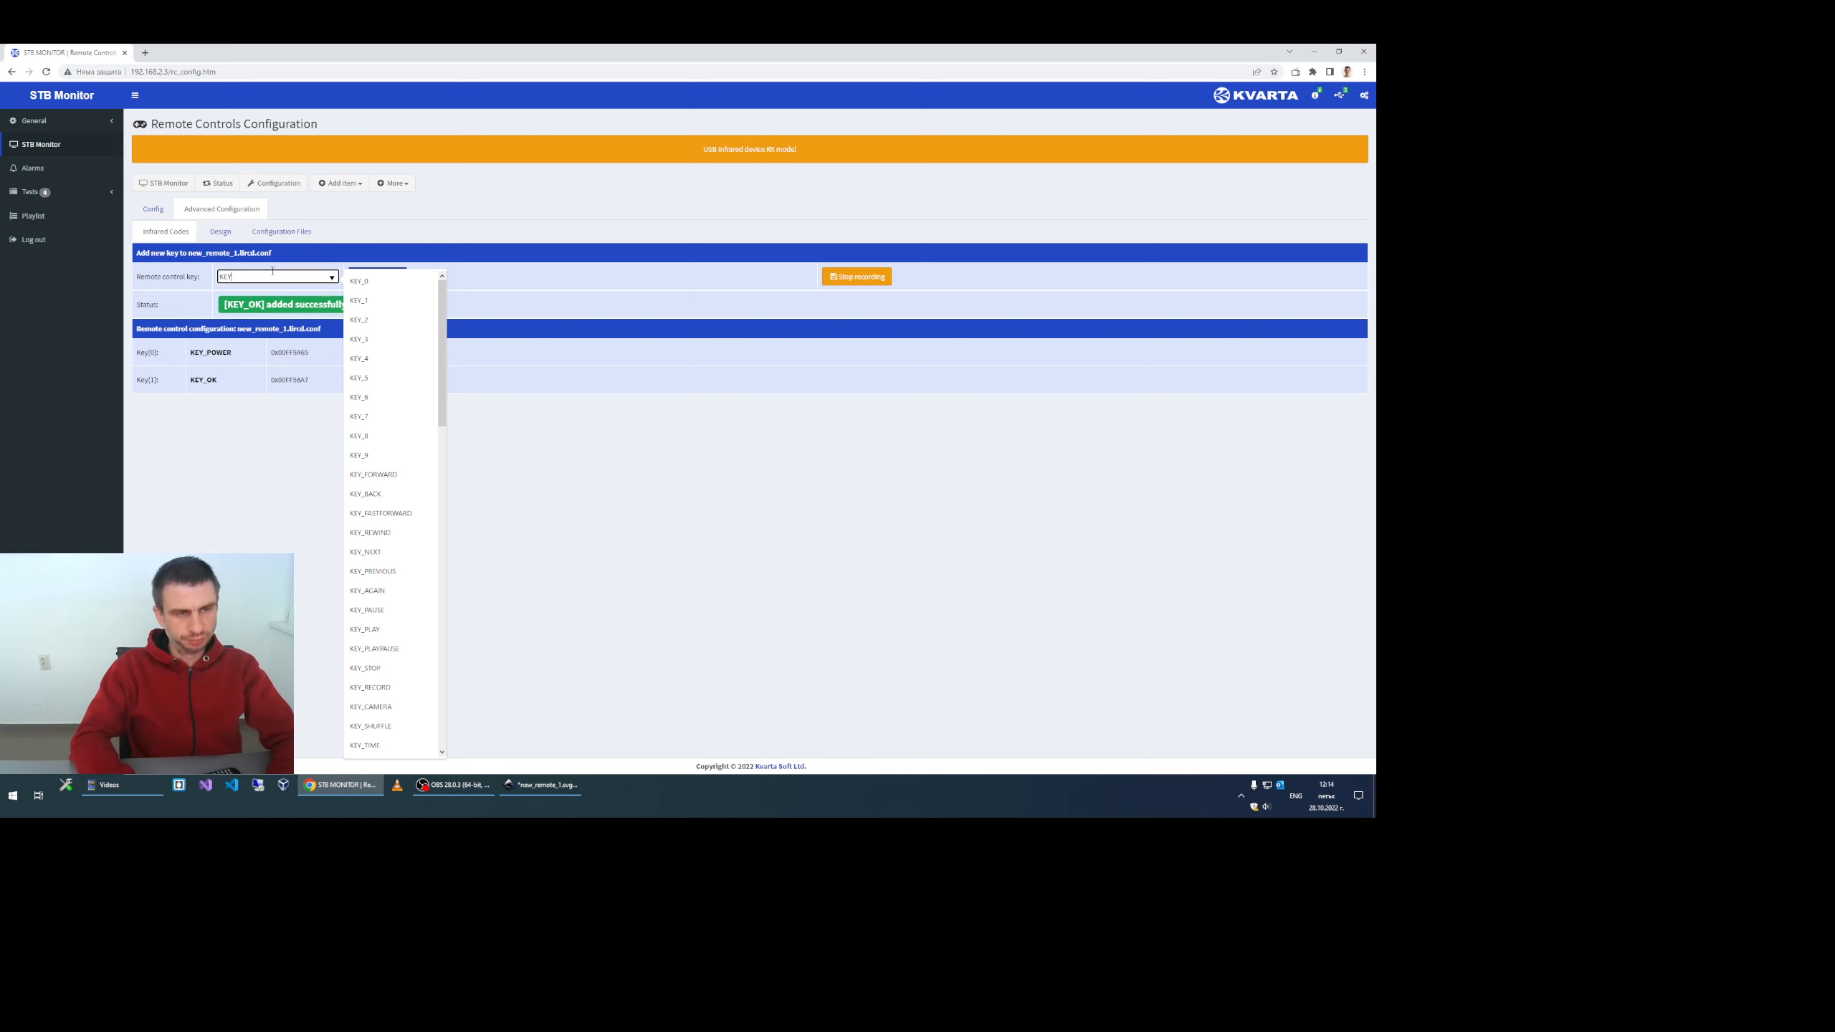
{"action": "type", "text": "_"}
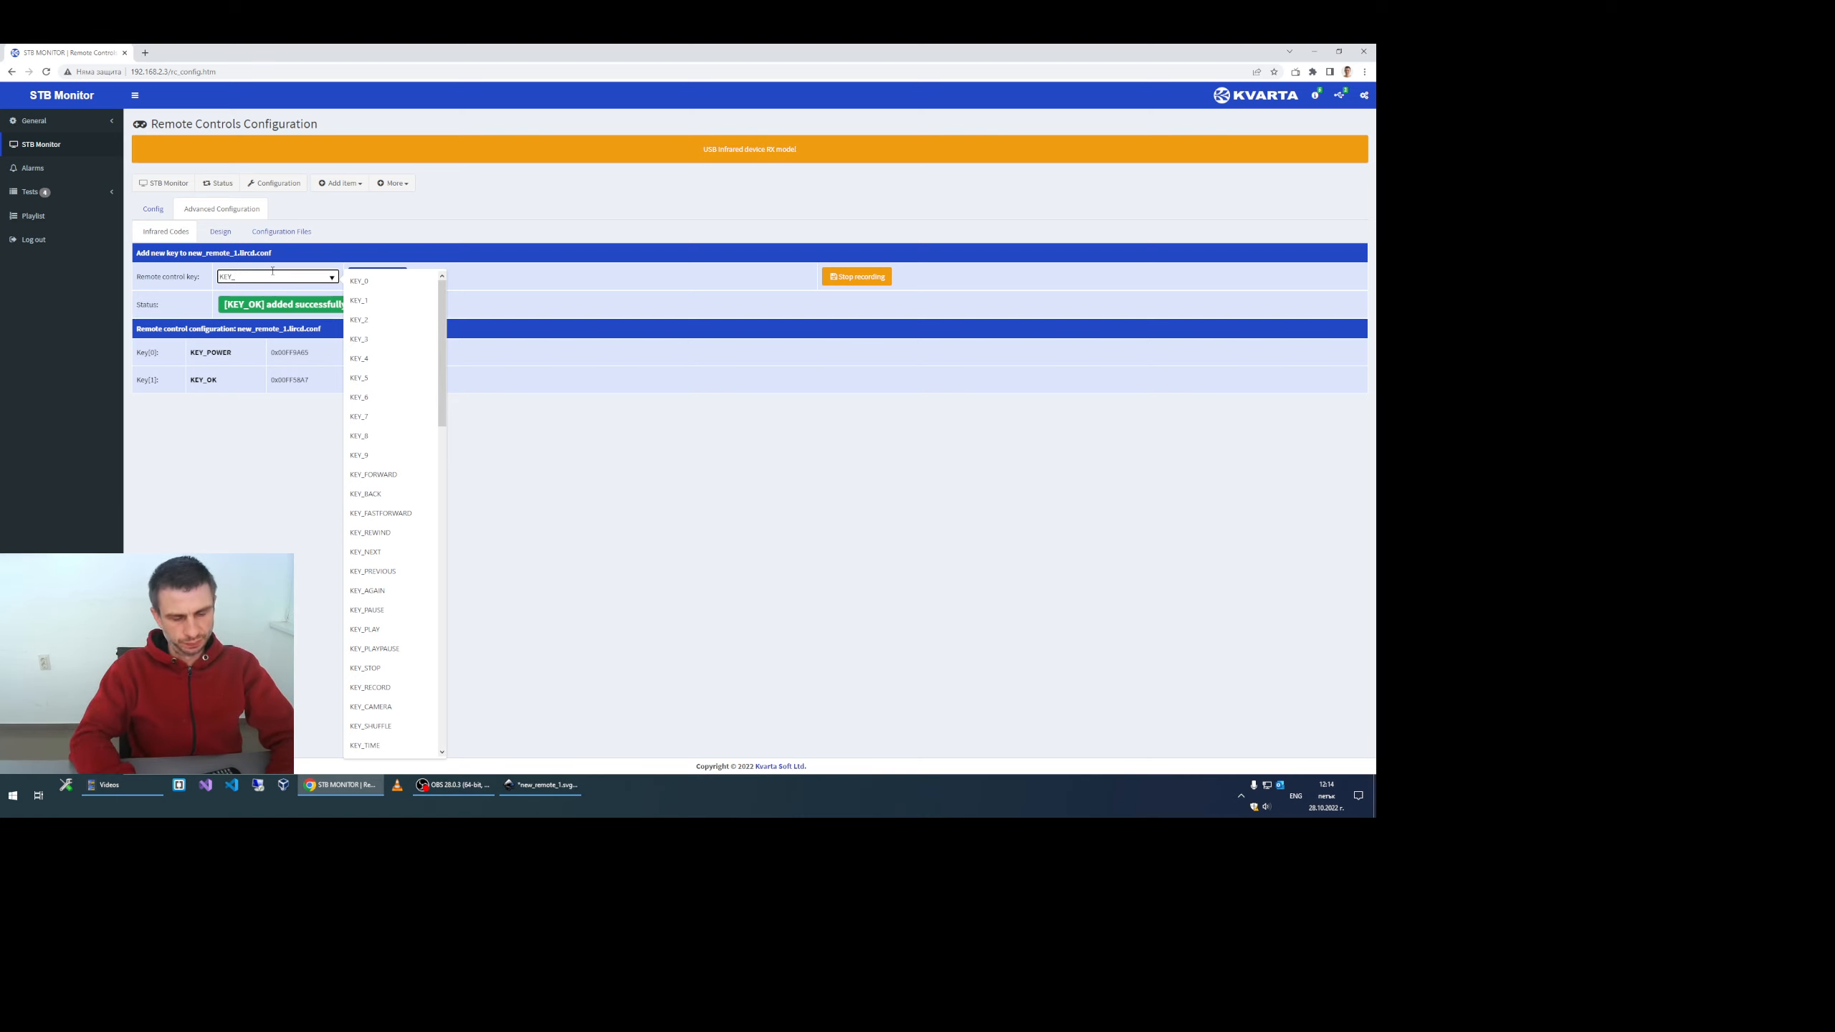
{"action": "left_click", "coordinate": [360, 300]}
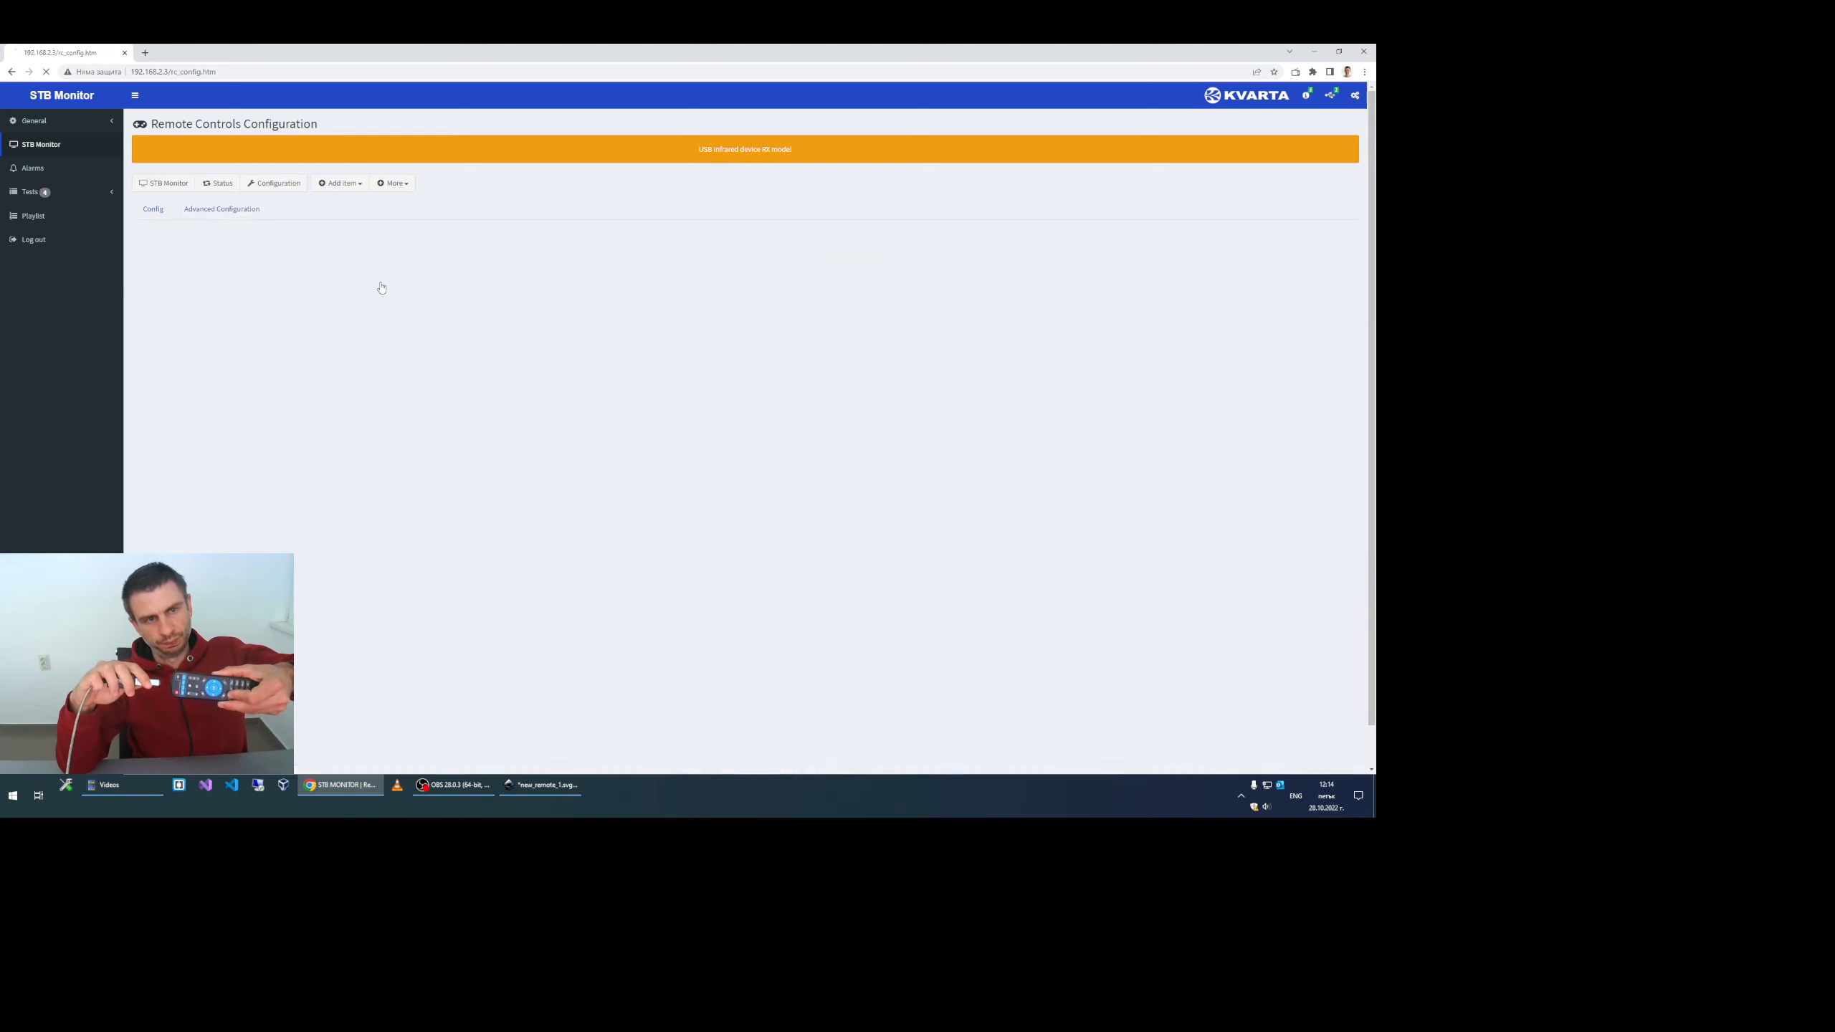
{"action": "left_click", "coordinate": [221, 208]}
{"action": "type", "text": "KEY_2"}
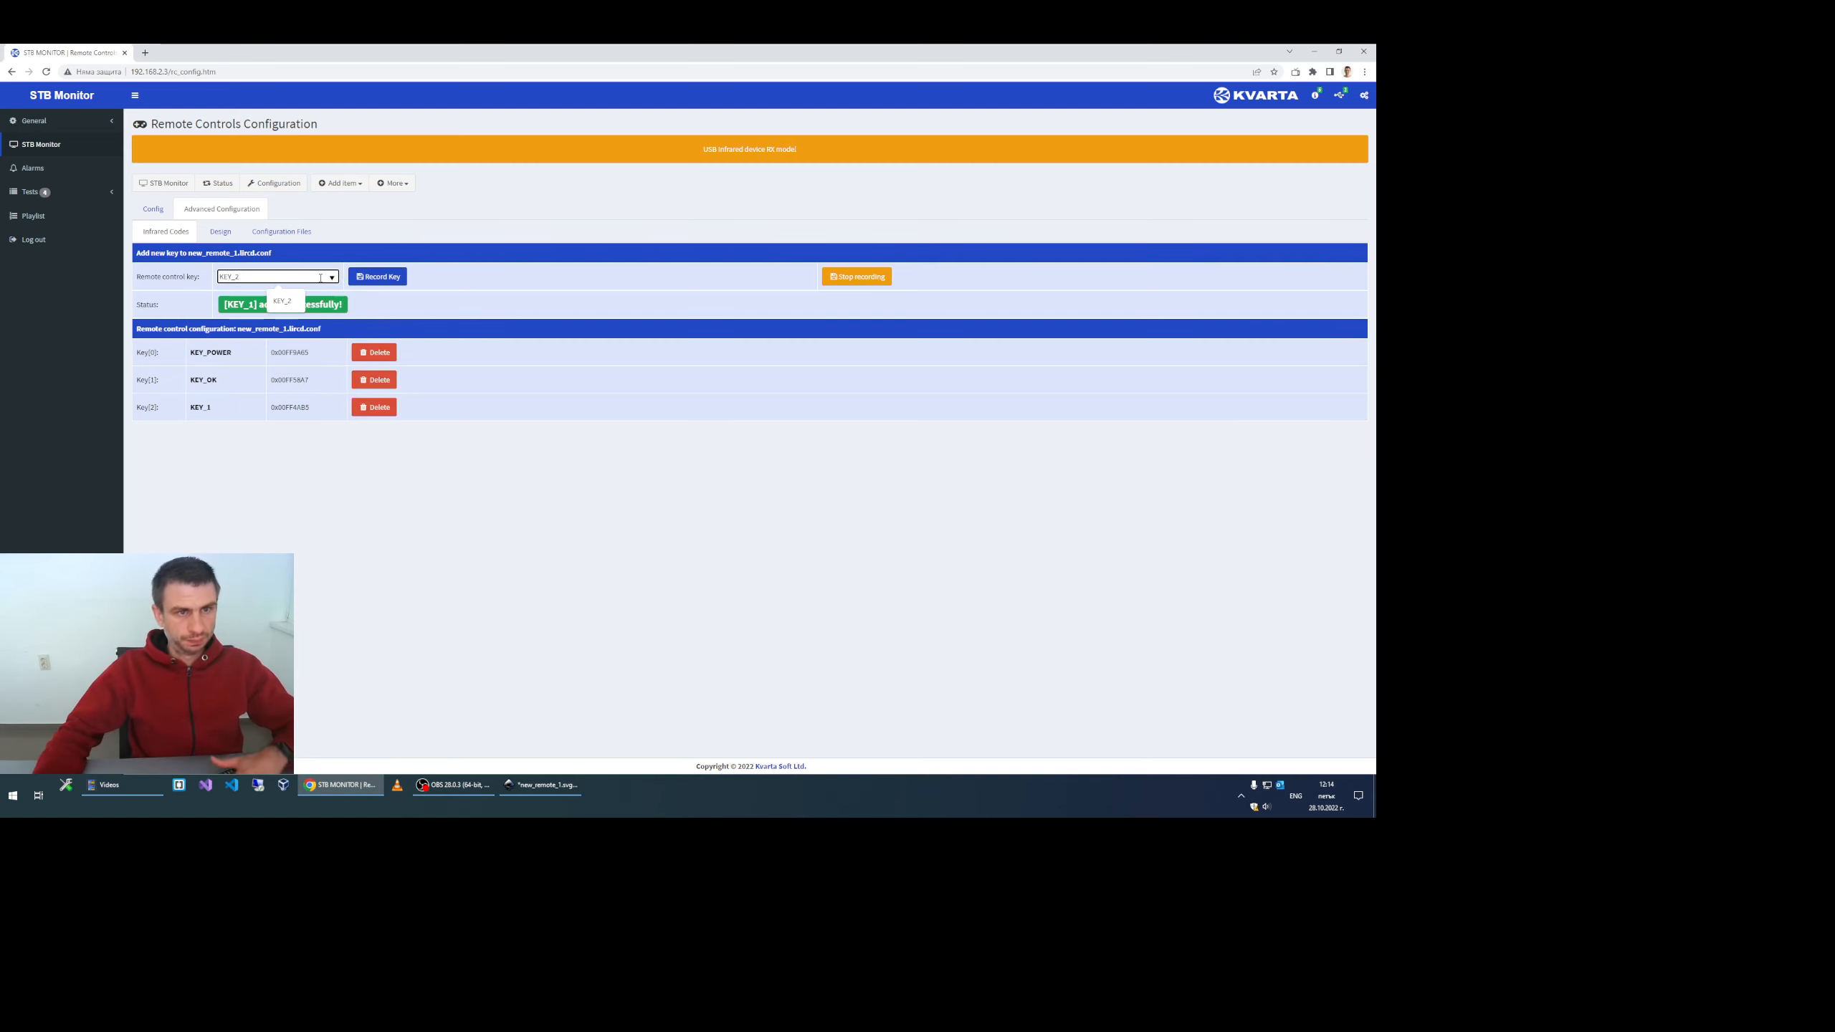
{"action": "left_click", "coordinate": [377, 277]}
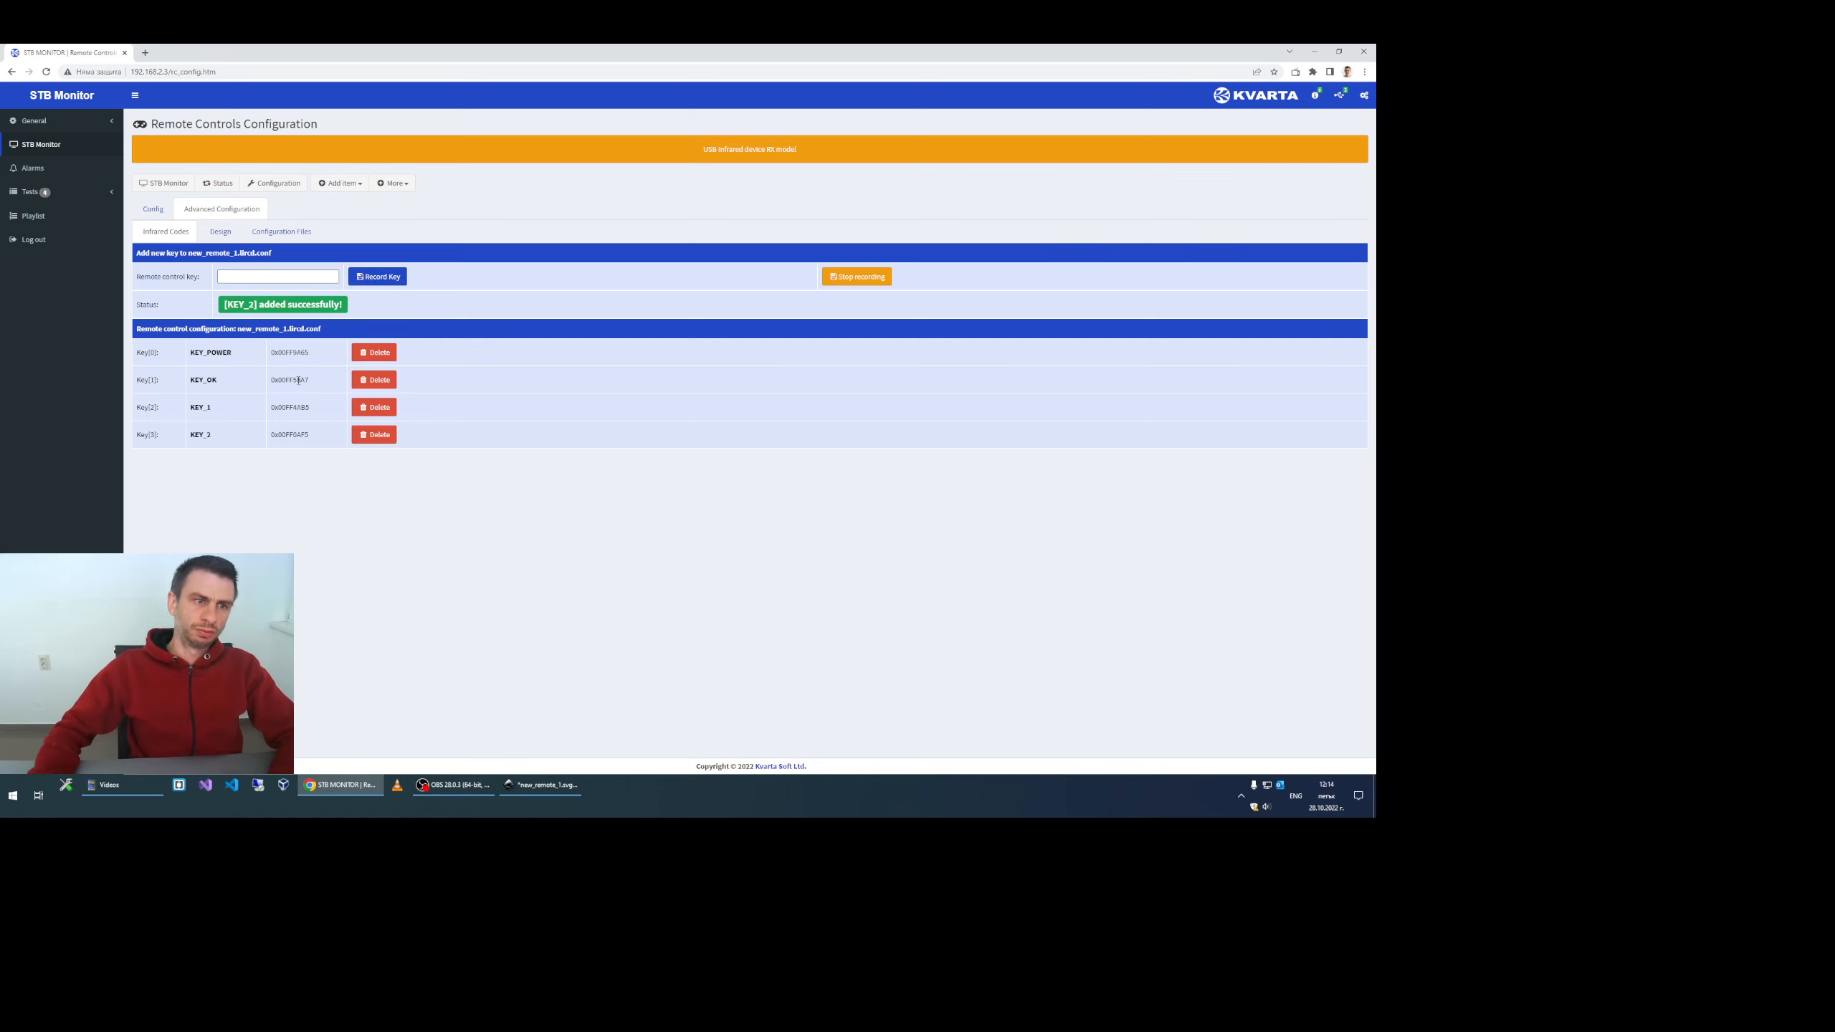
Step: Upload new_remote_1.svg from the Desktop to the Configuration Files list
{"action": "left_click", "coordinate": [281, 231]}
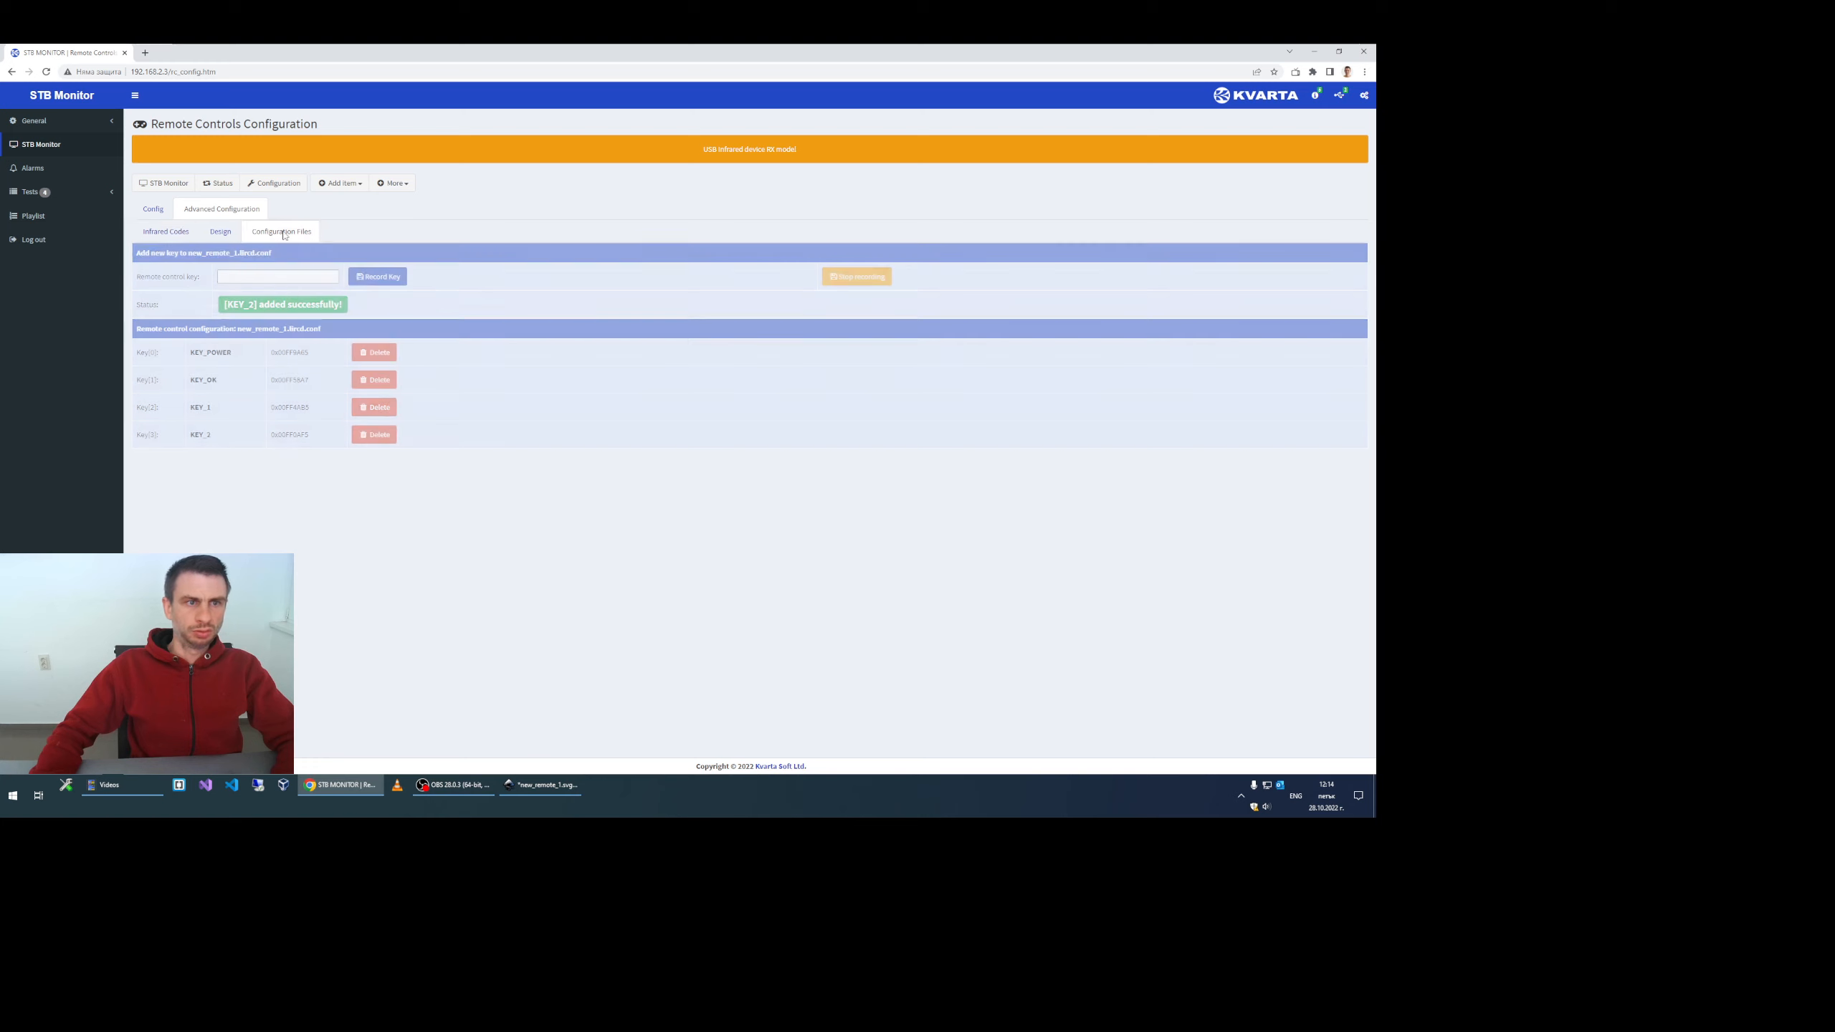
{"action": "left_click", "coordinate": [281, 231]}
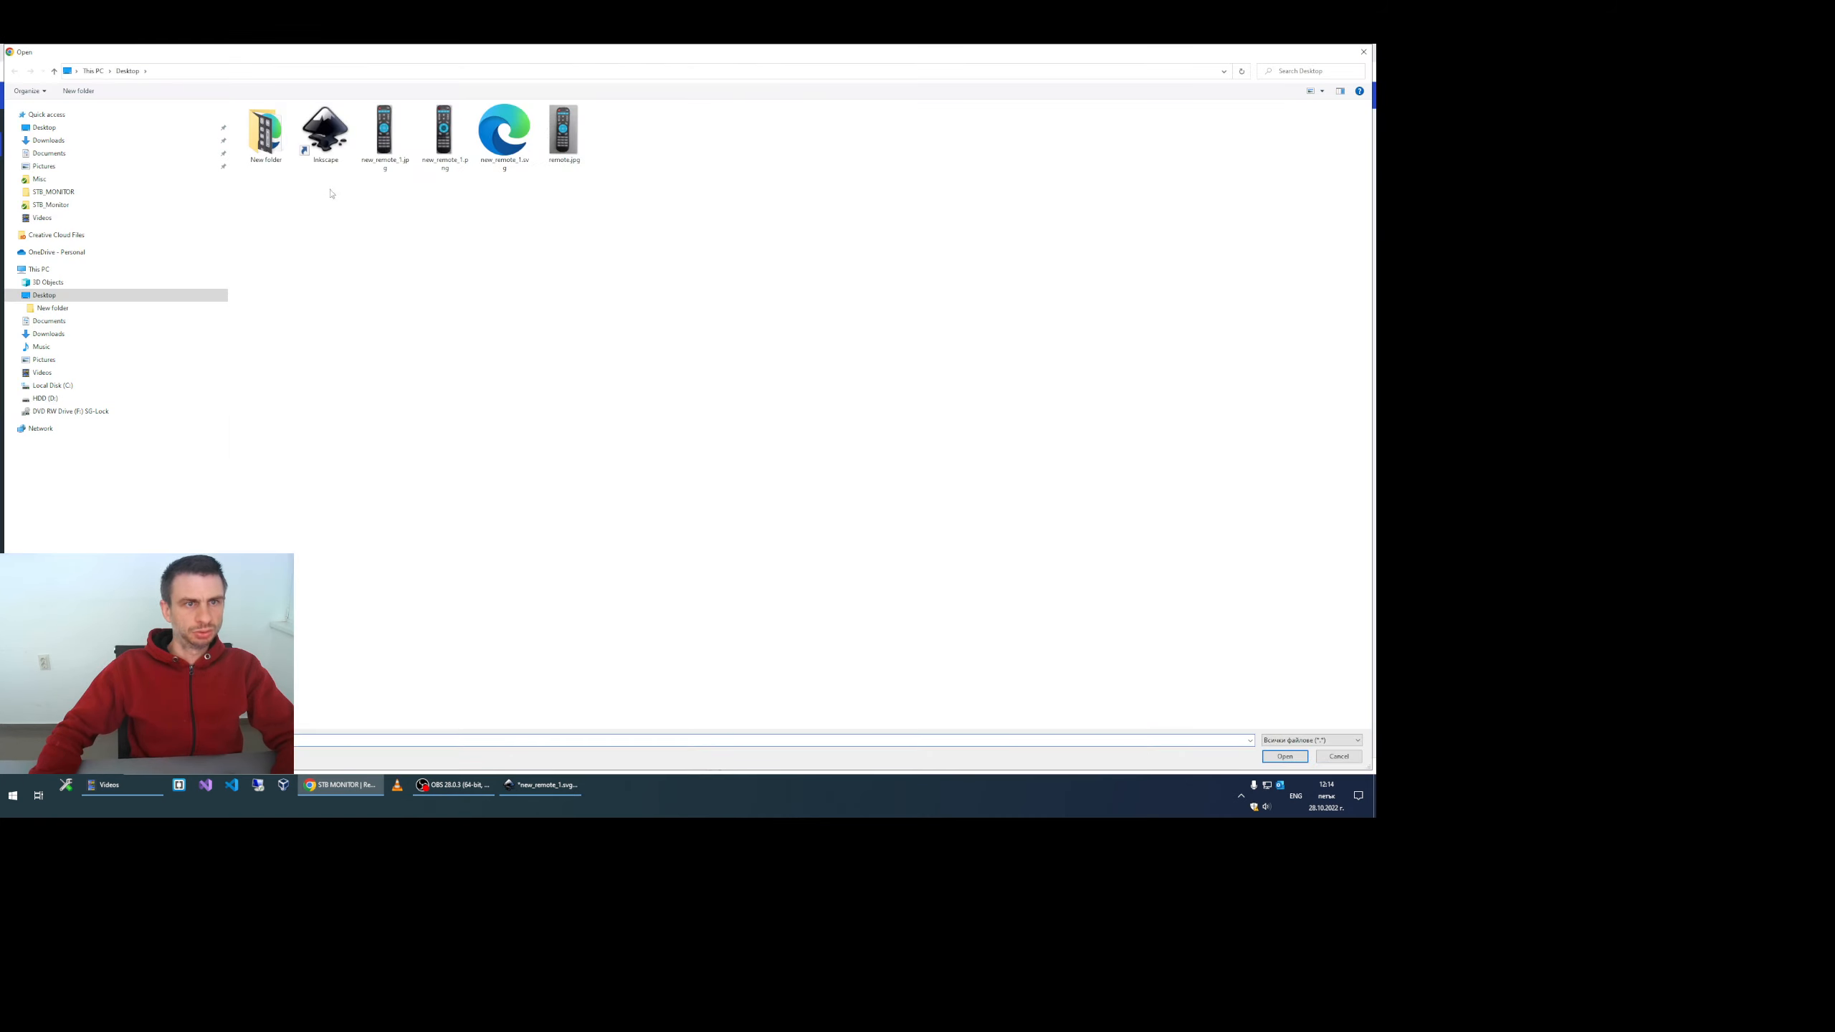
{"action": "left_click", "coordinate": [504, 129]}
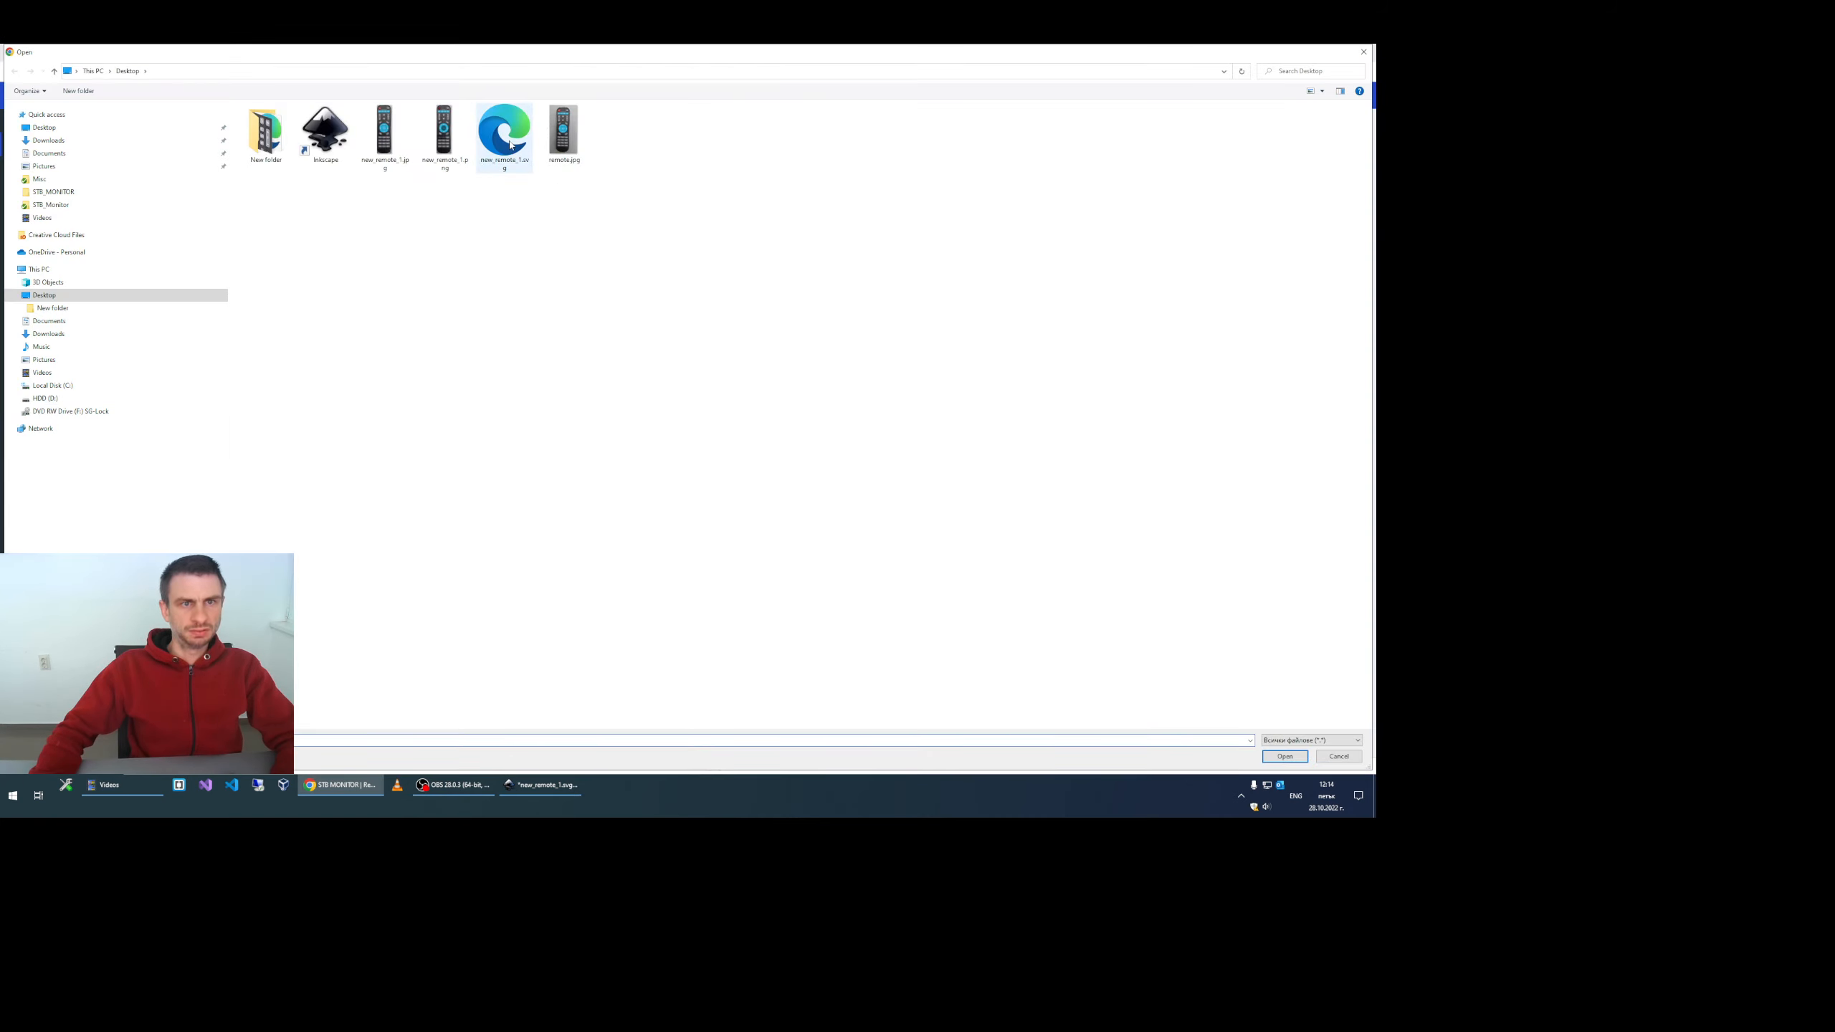
{"action": "mouse_move", "coordinate": [503, 135]}
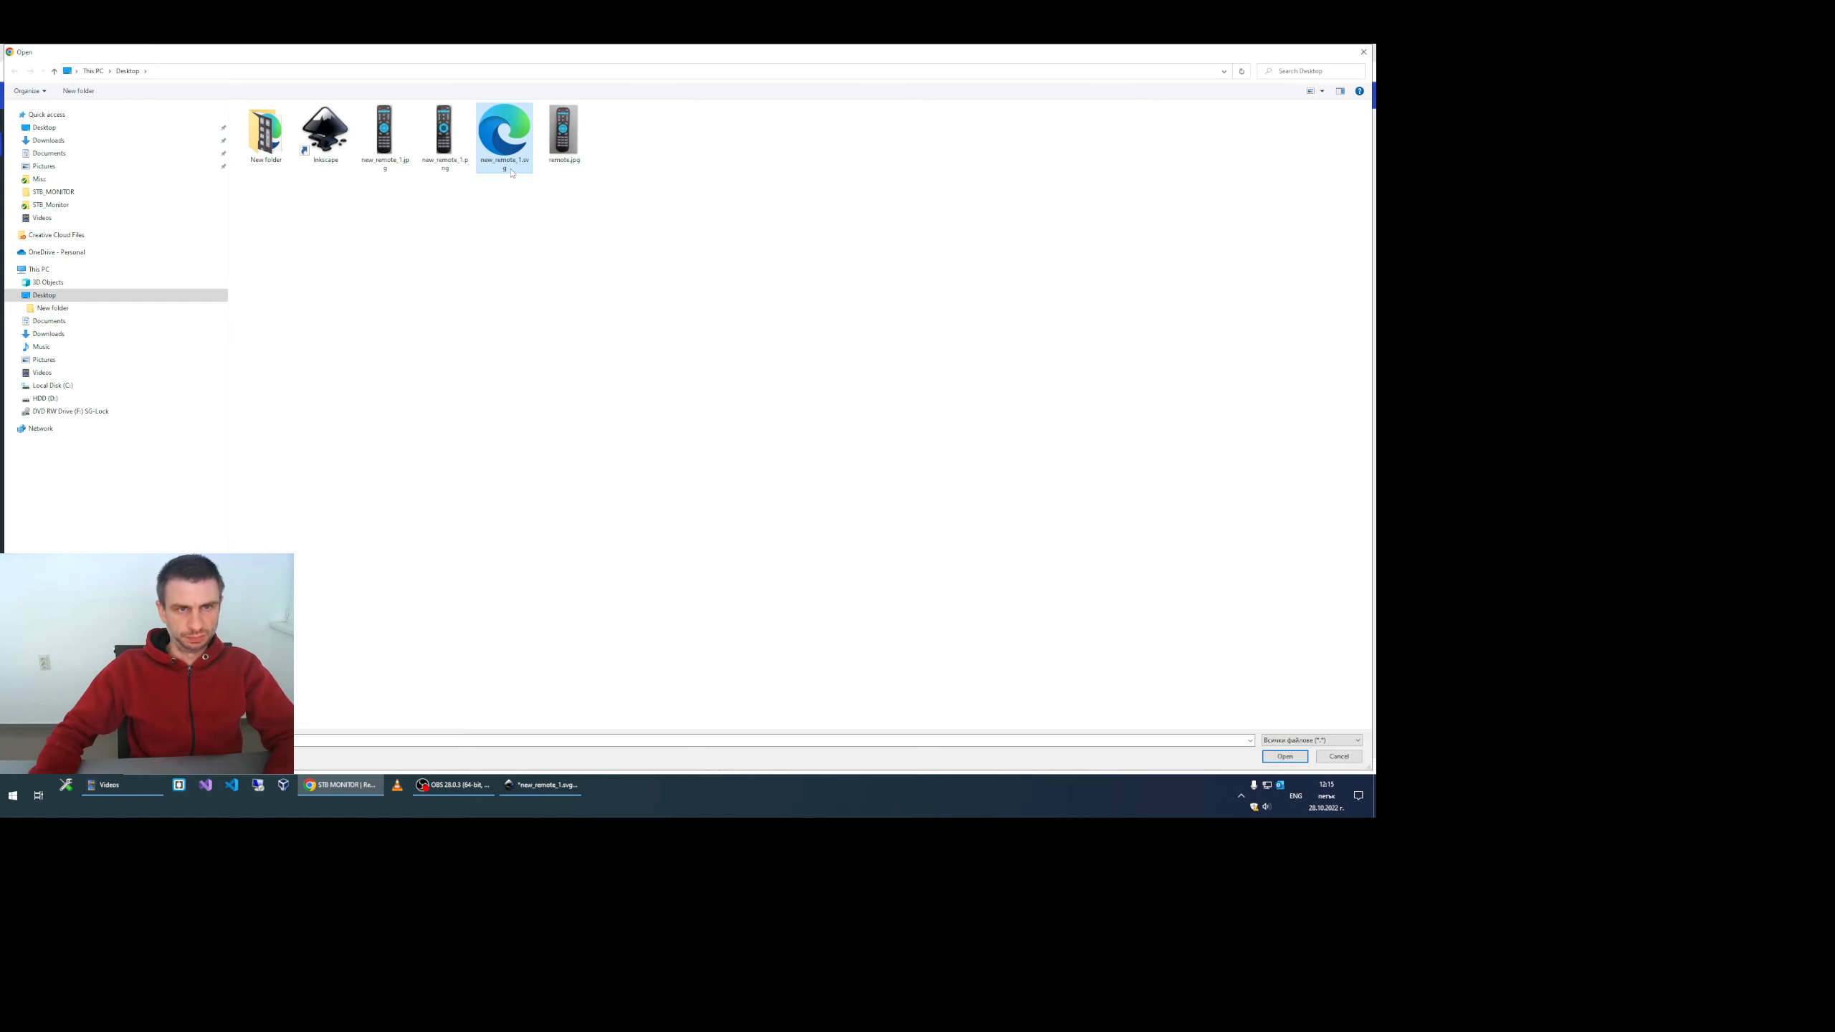
{"action": "left_click", "coordinate": [1285, 756]}
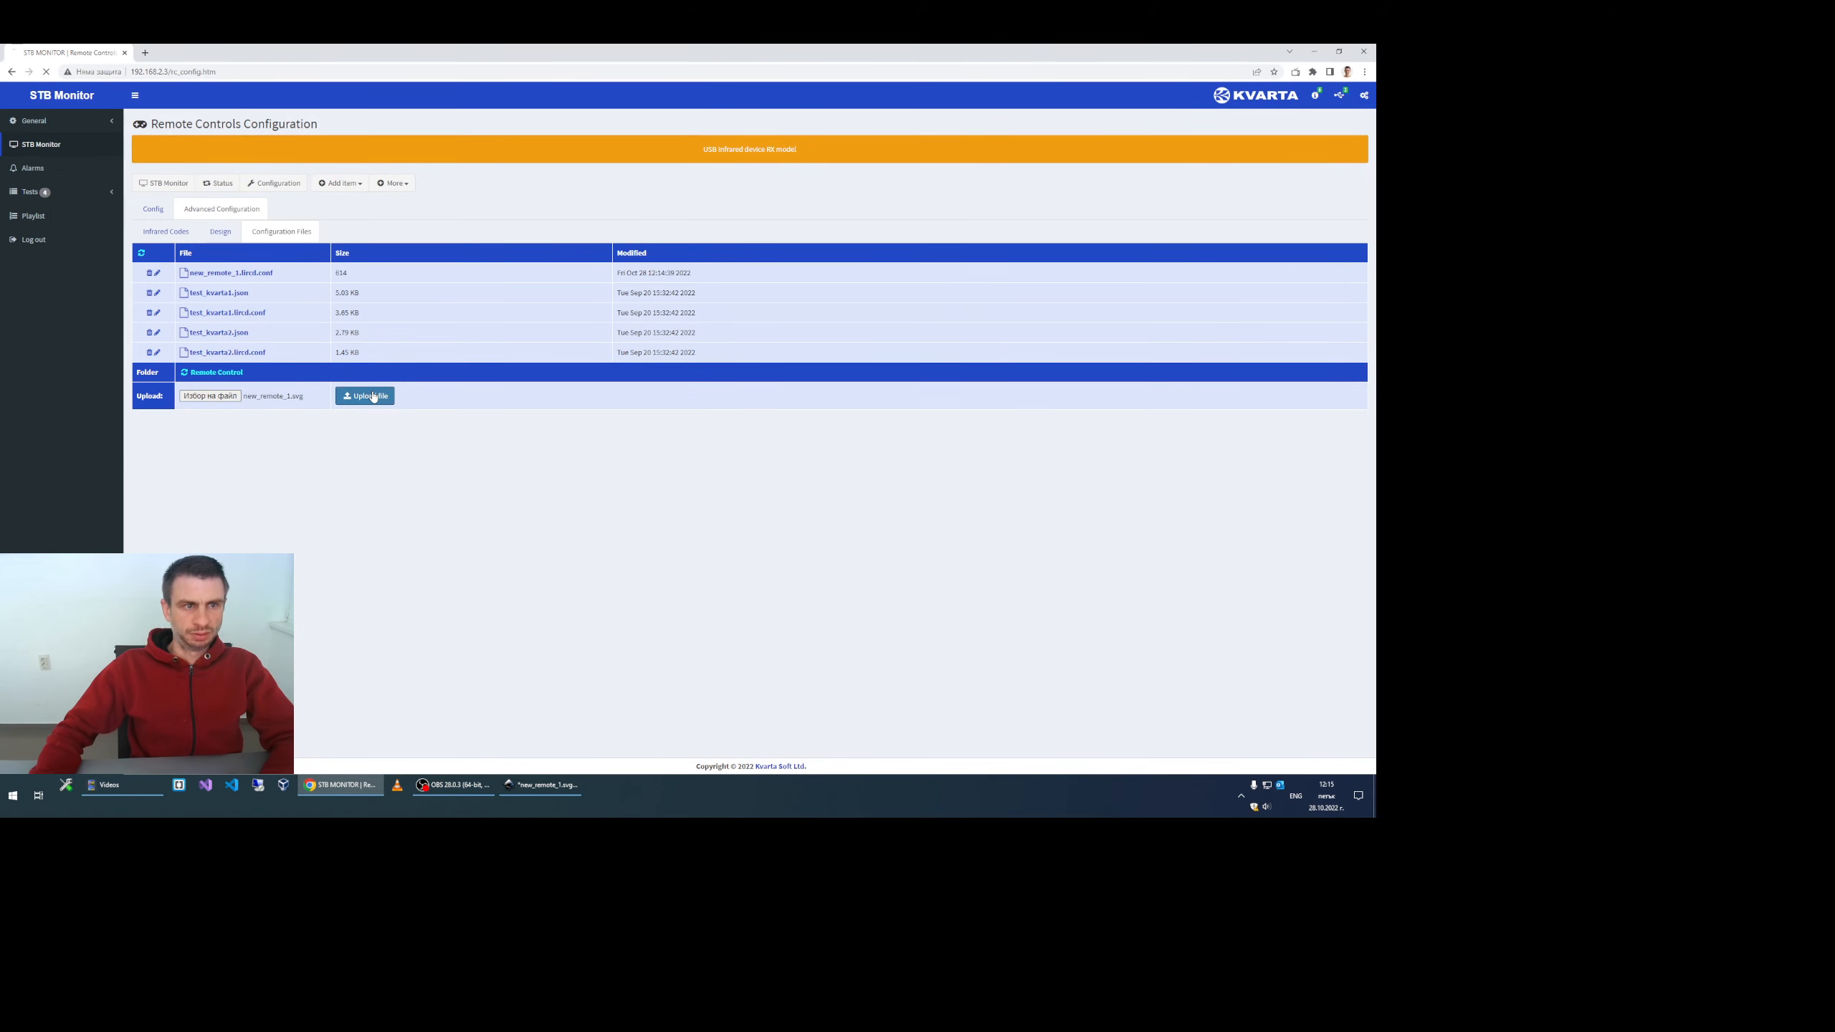
{"action": "left_click", "coordinate": [364, 396]}
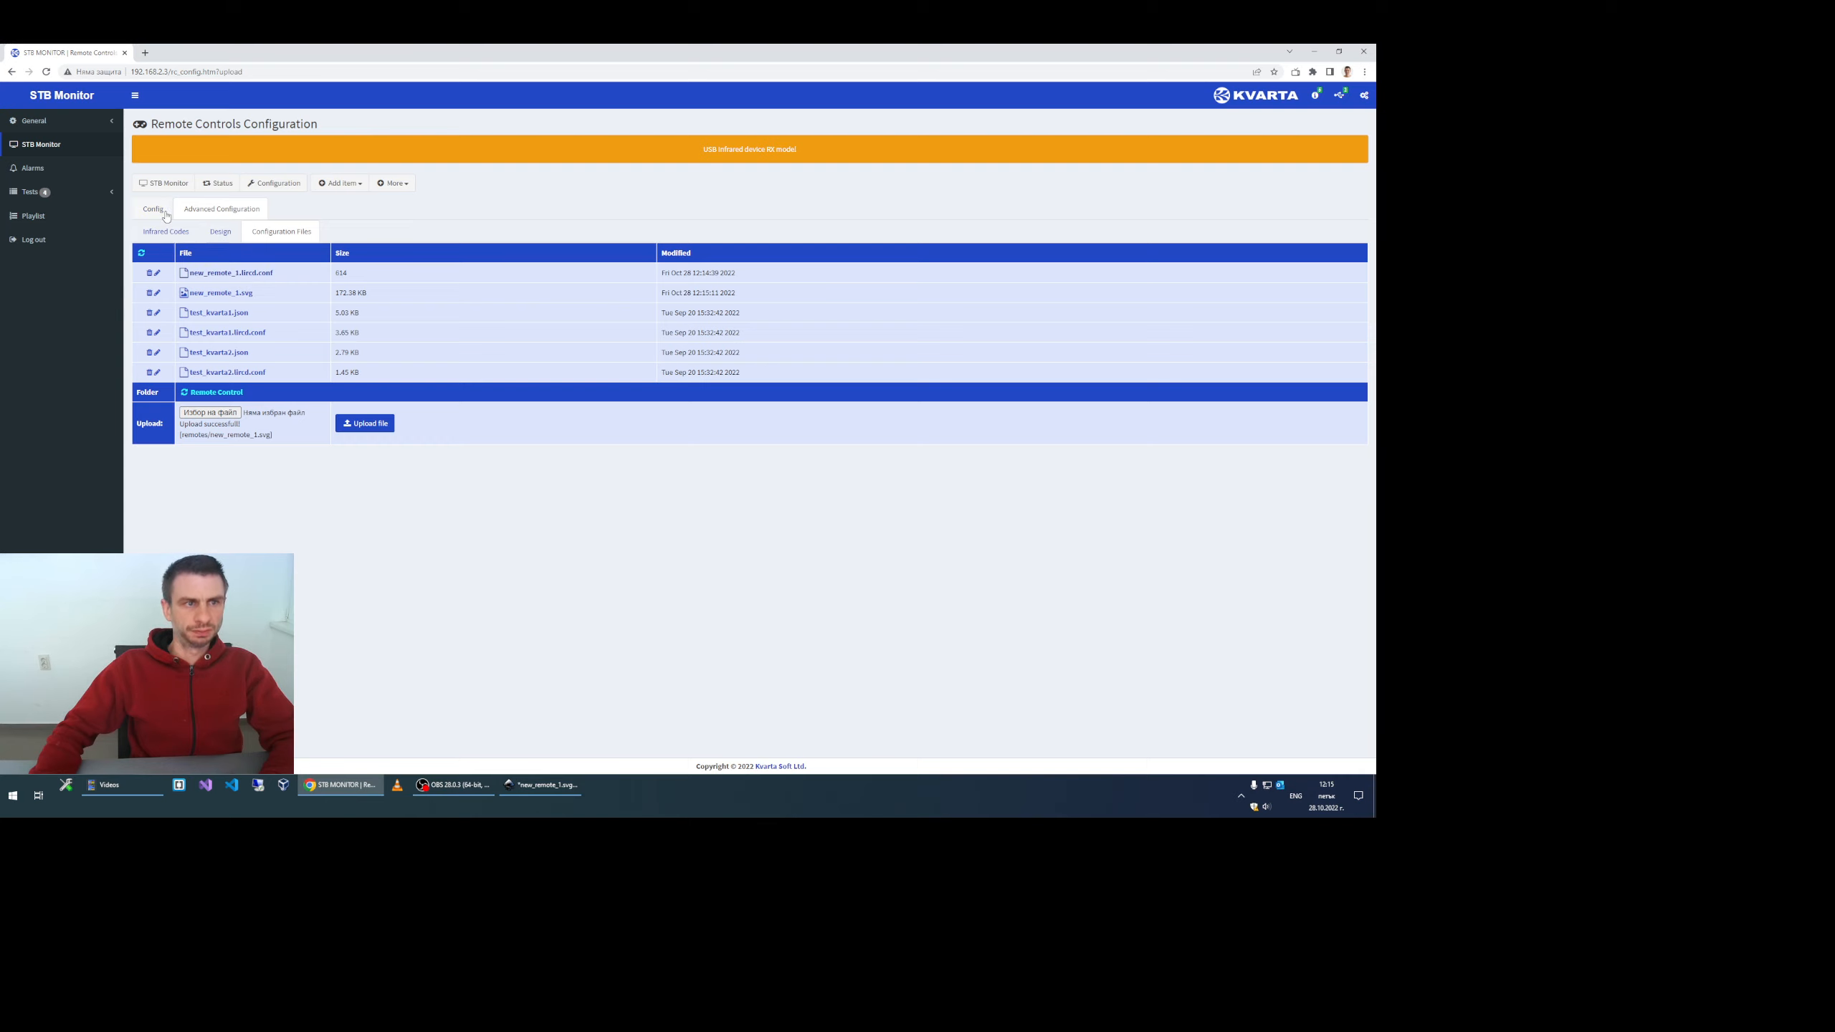
Step: Select new_remote_1 as the active remote control and Save & Reload
{"action": "left_click", "coordinate": [152, 208]}
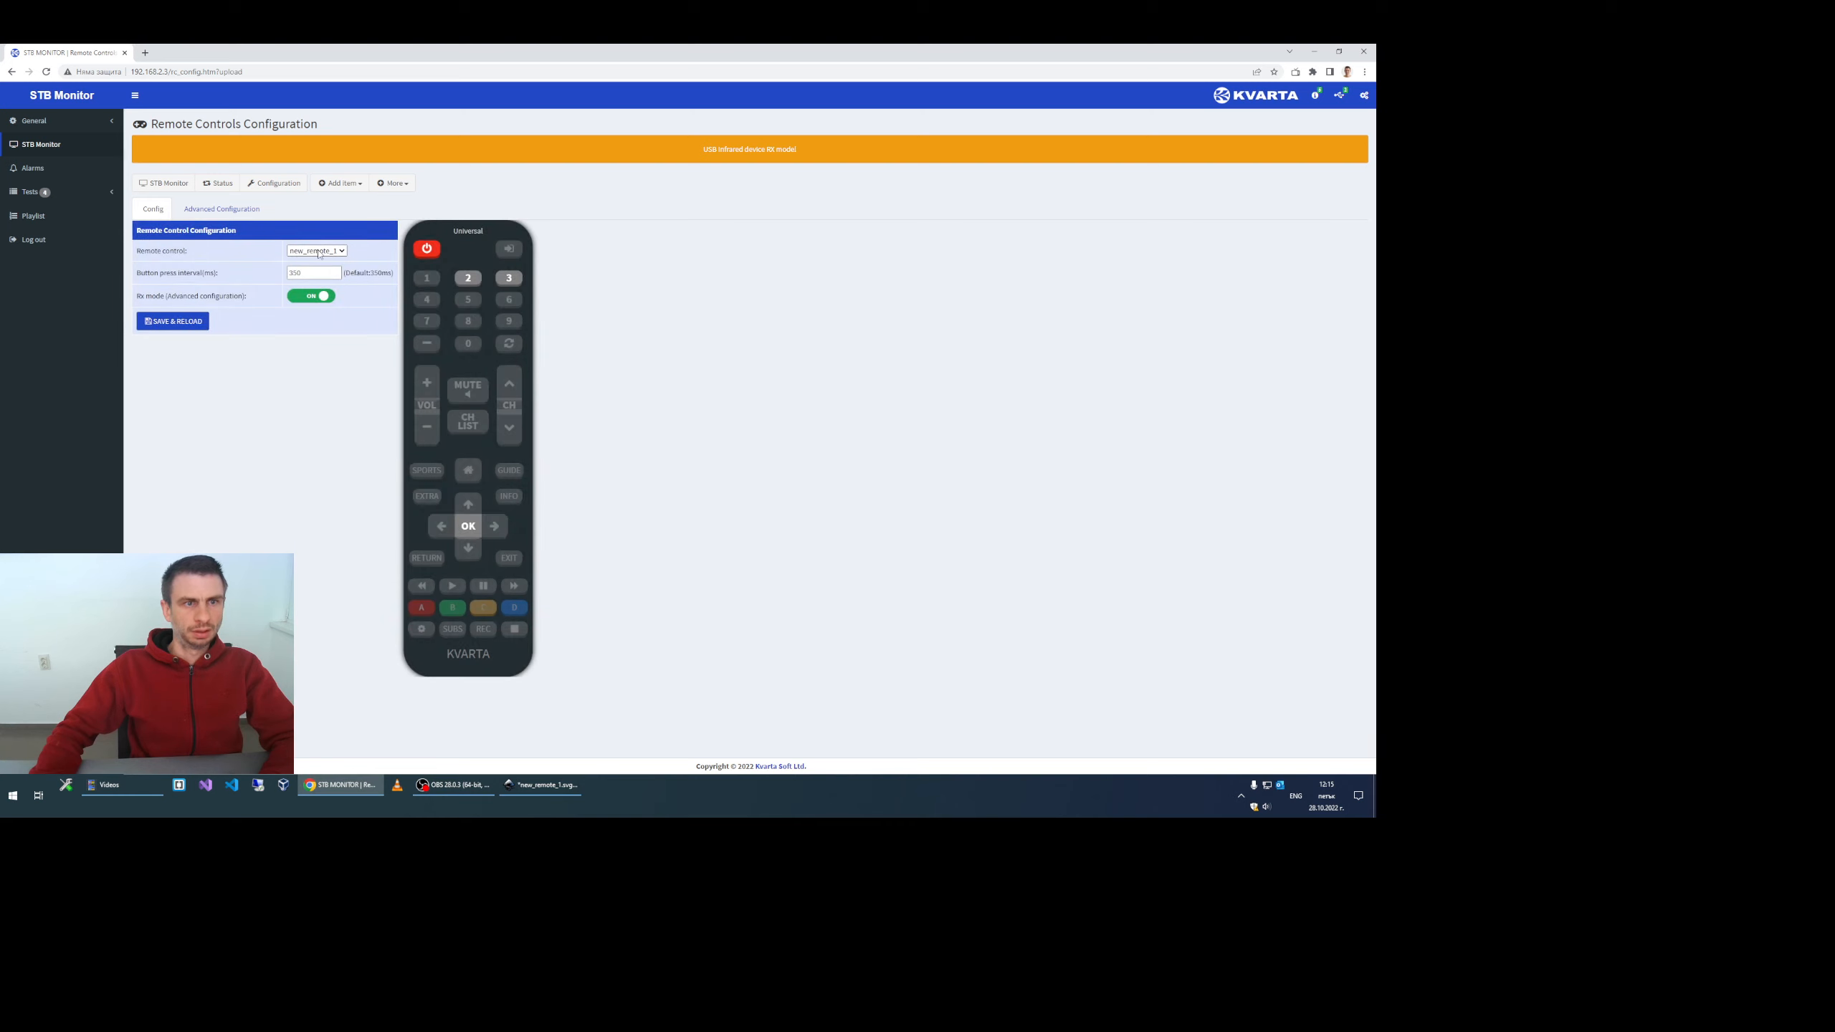
{"action": "left_click", "coordinate": [316, 250]}
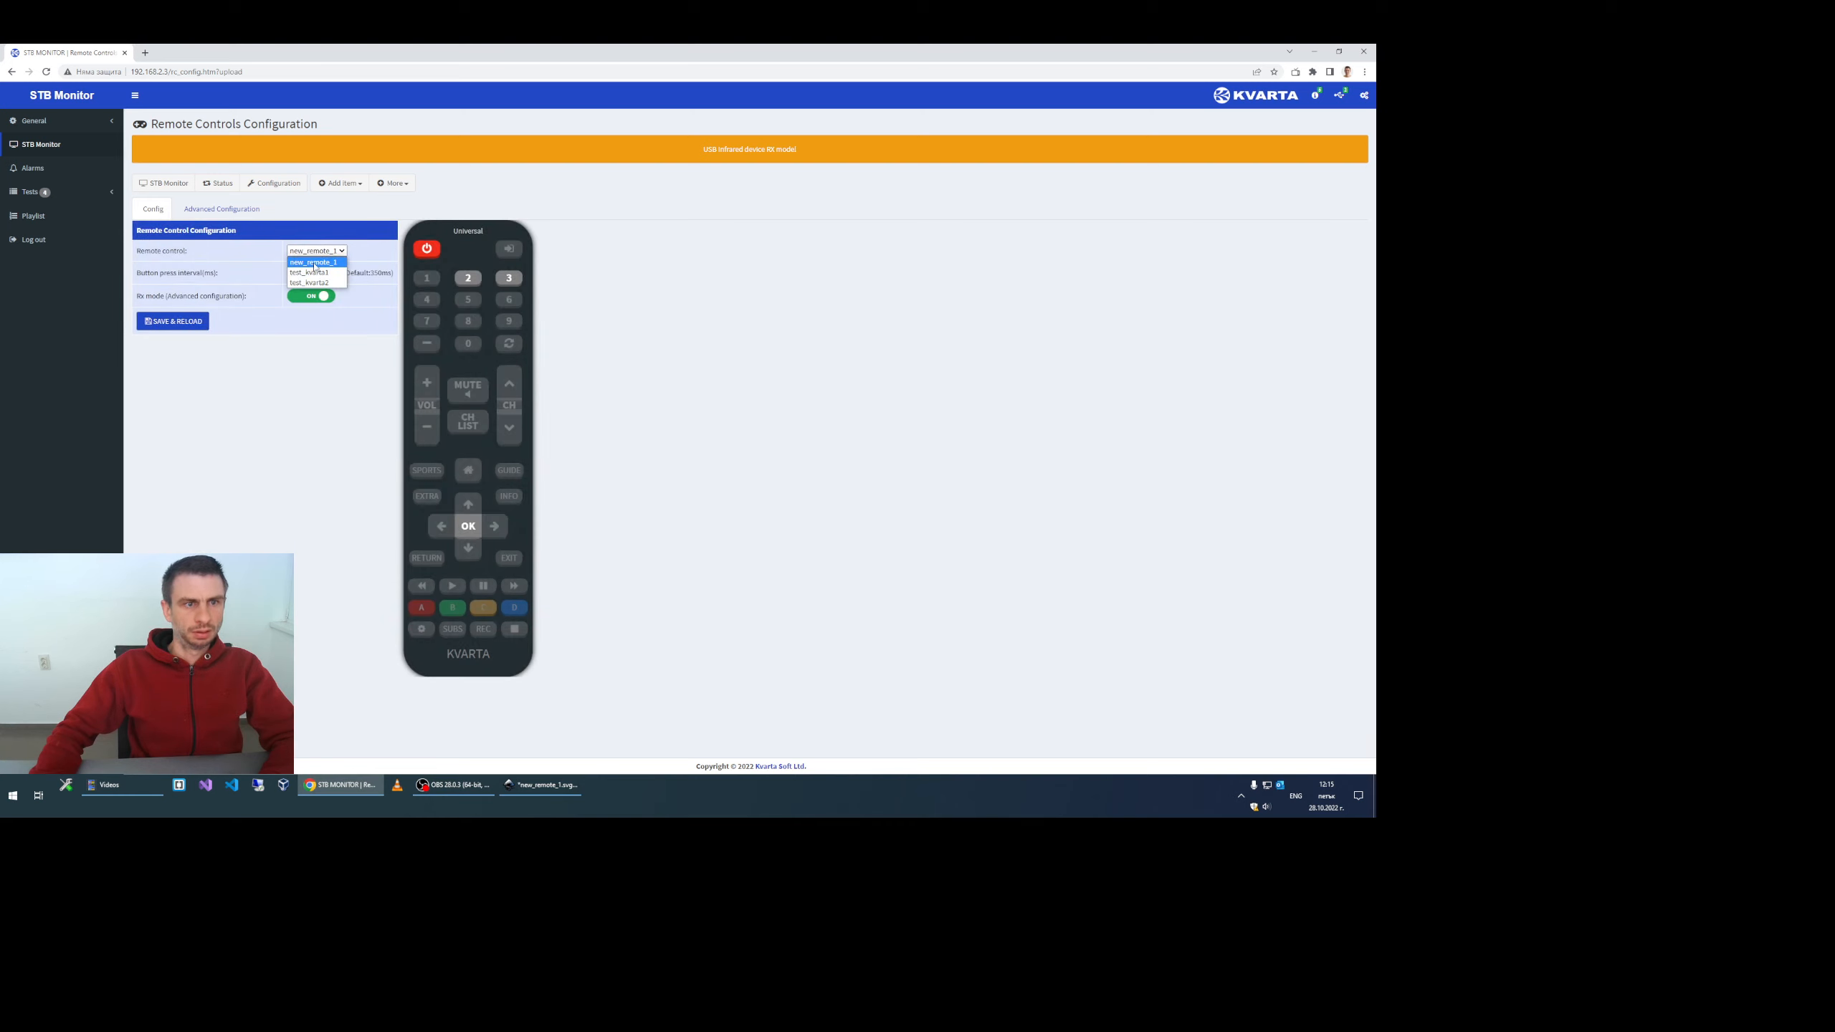
{"action": "left_click", "coordinate": [312, 261]}
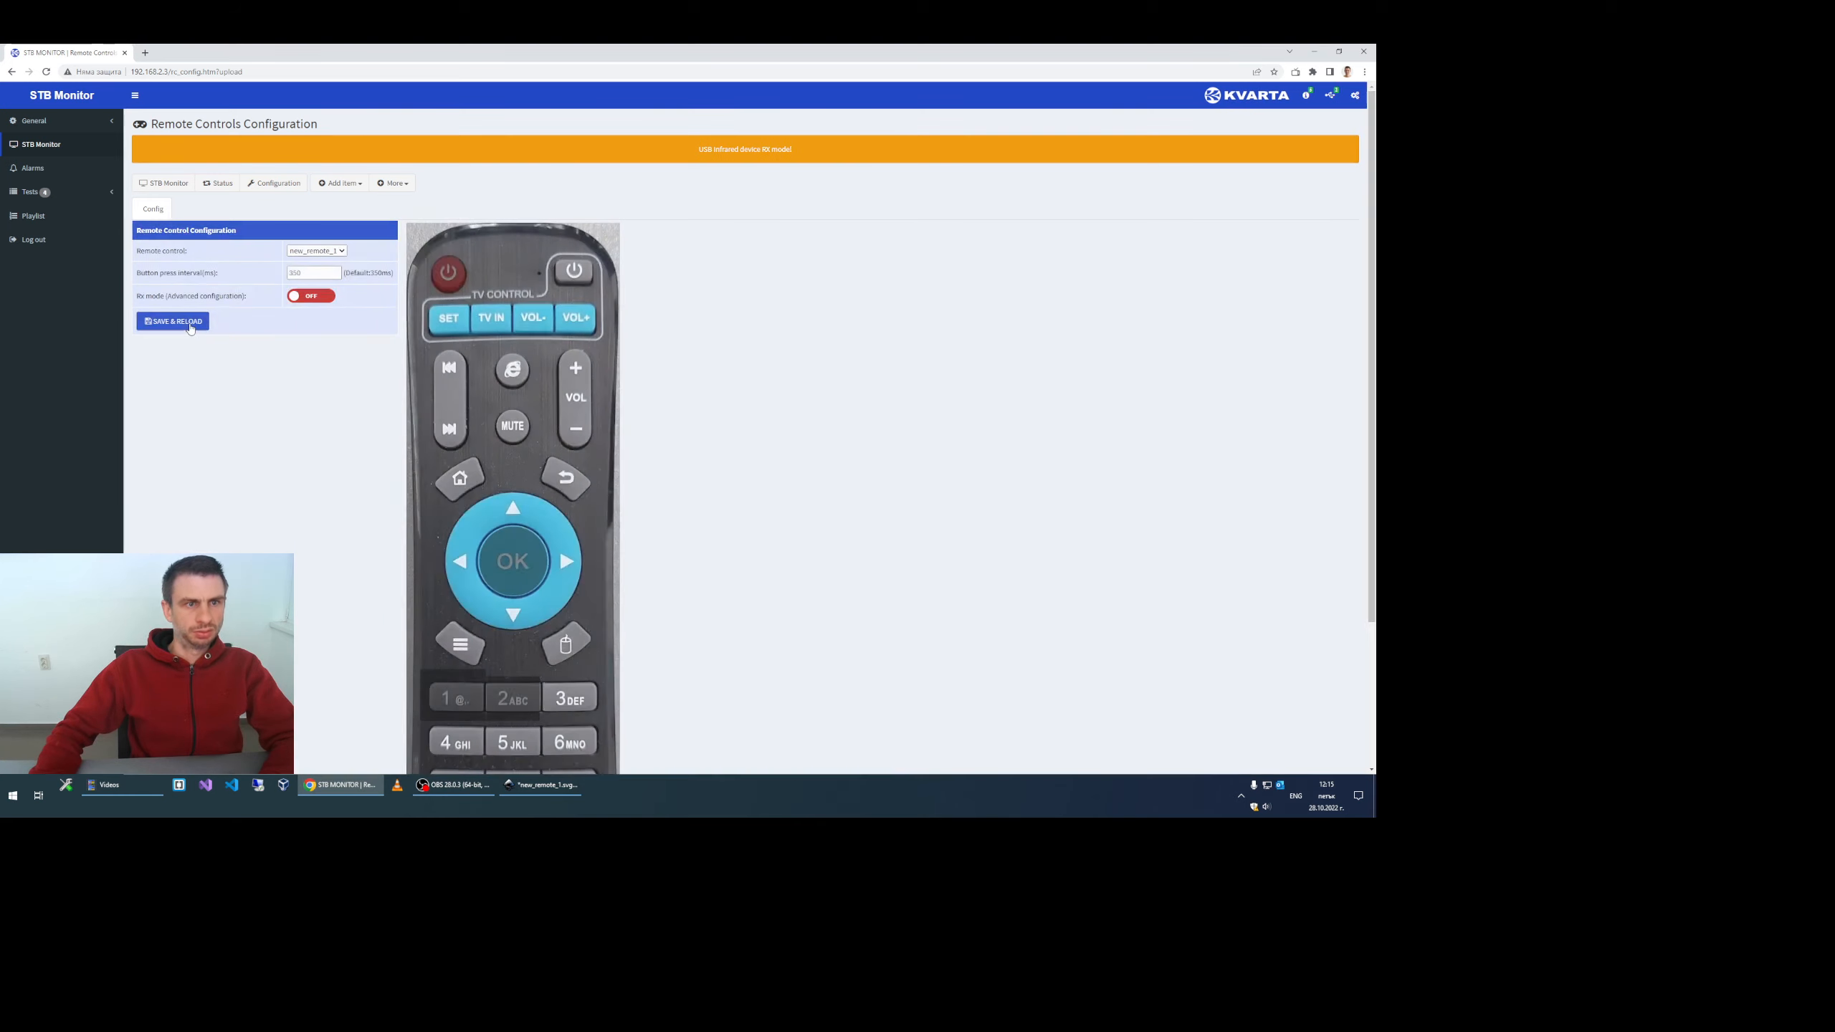
{"action": "left_click", "coordinate": [172, 321]}
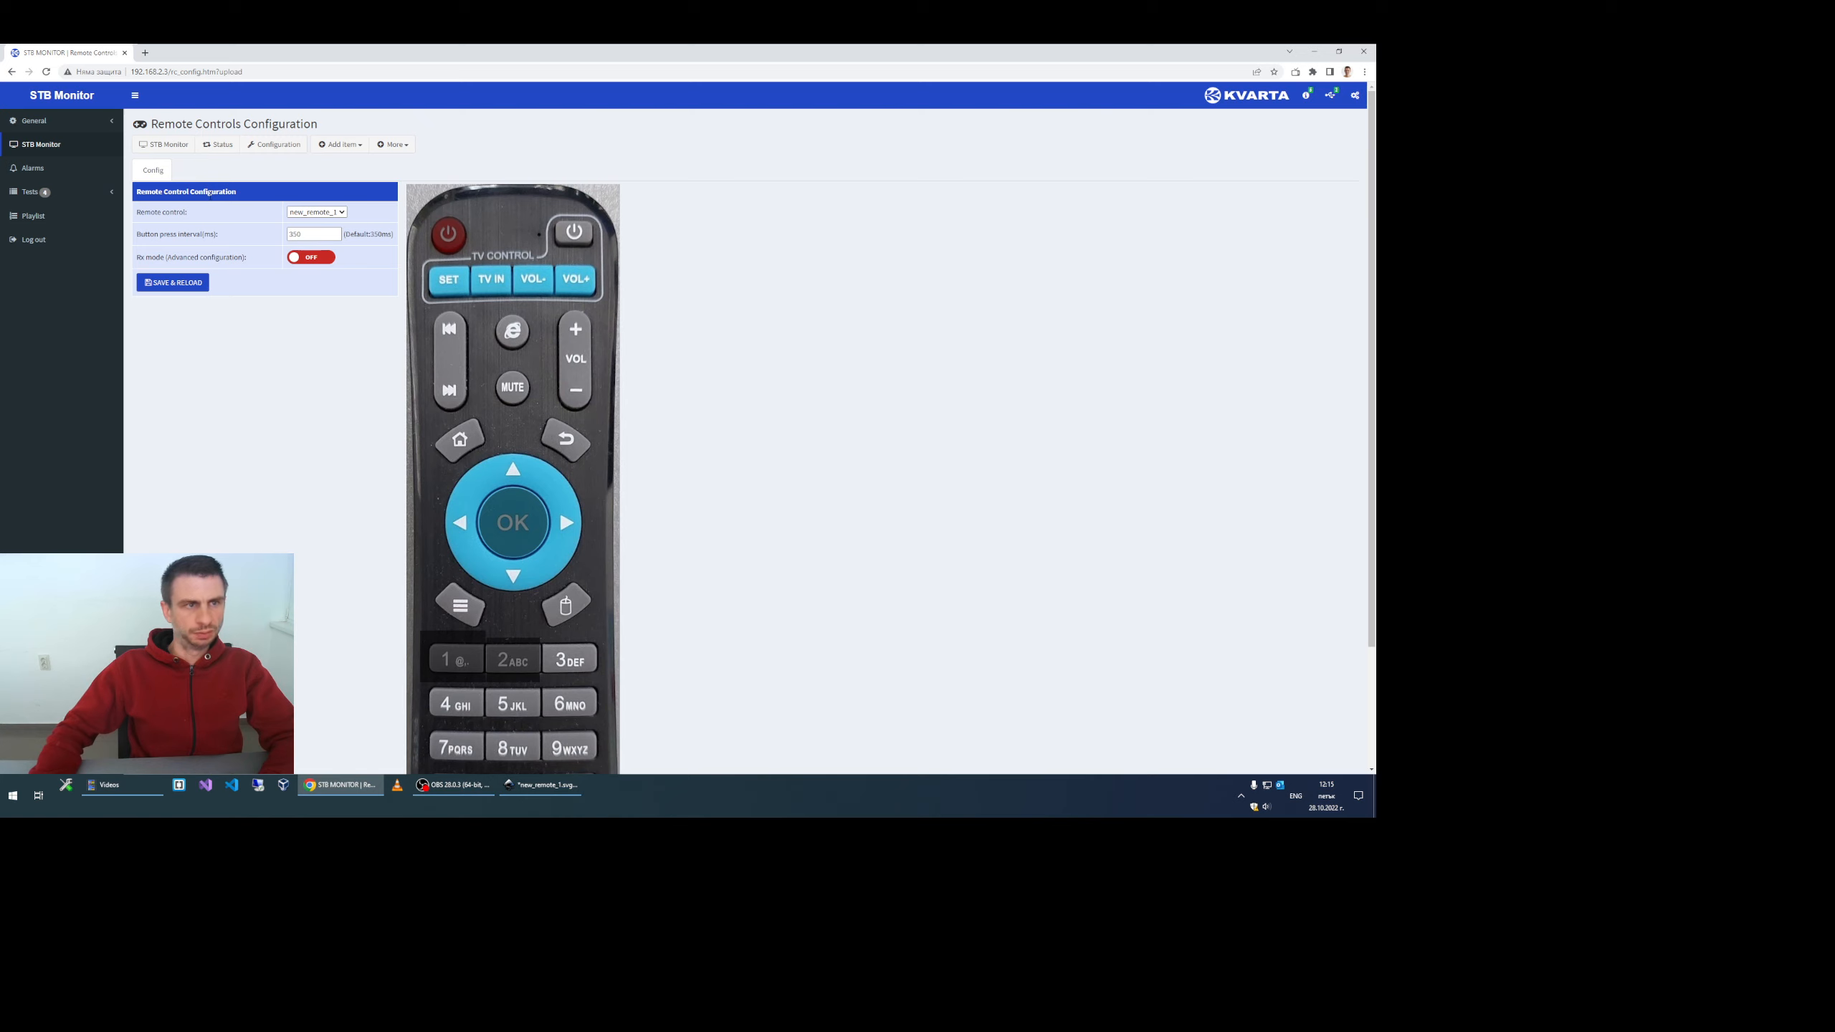
{"action": "left_click", "coordinate": [166, 144]}
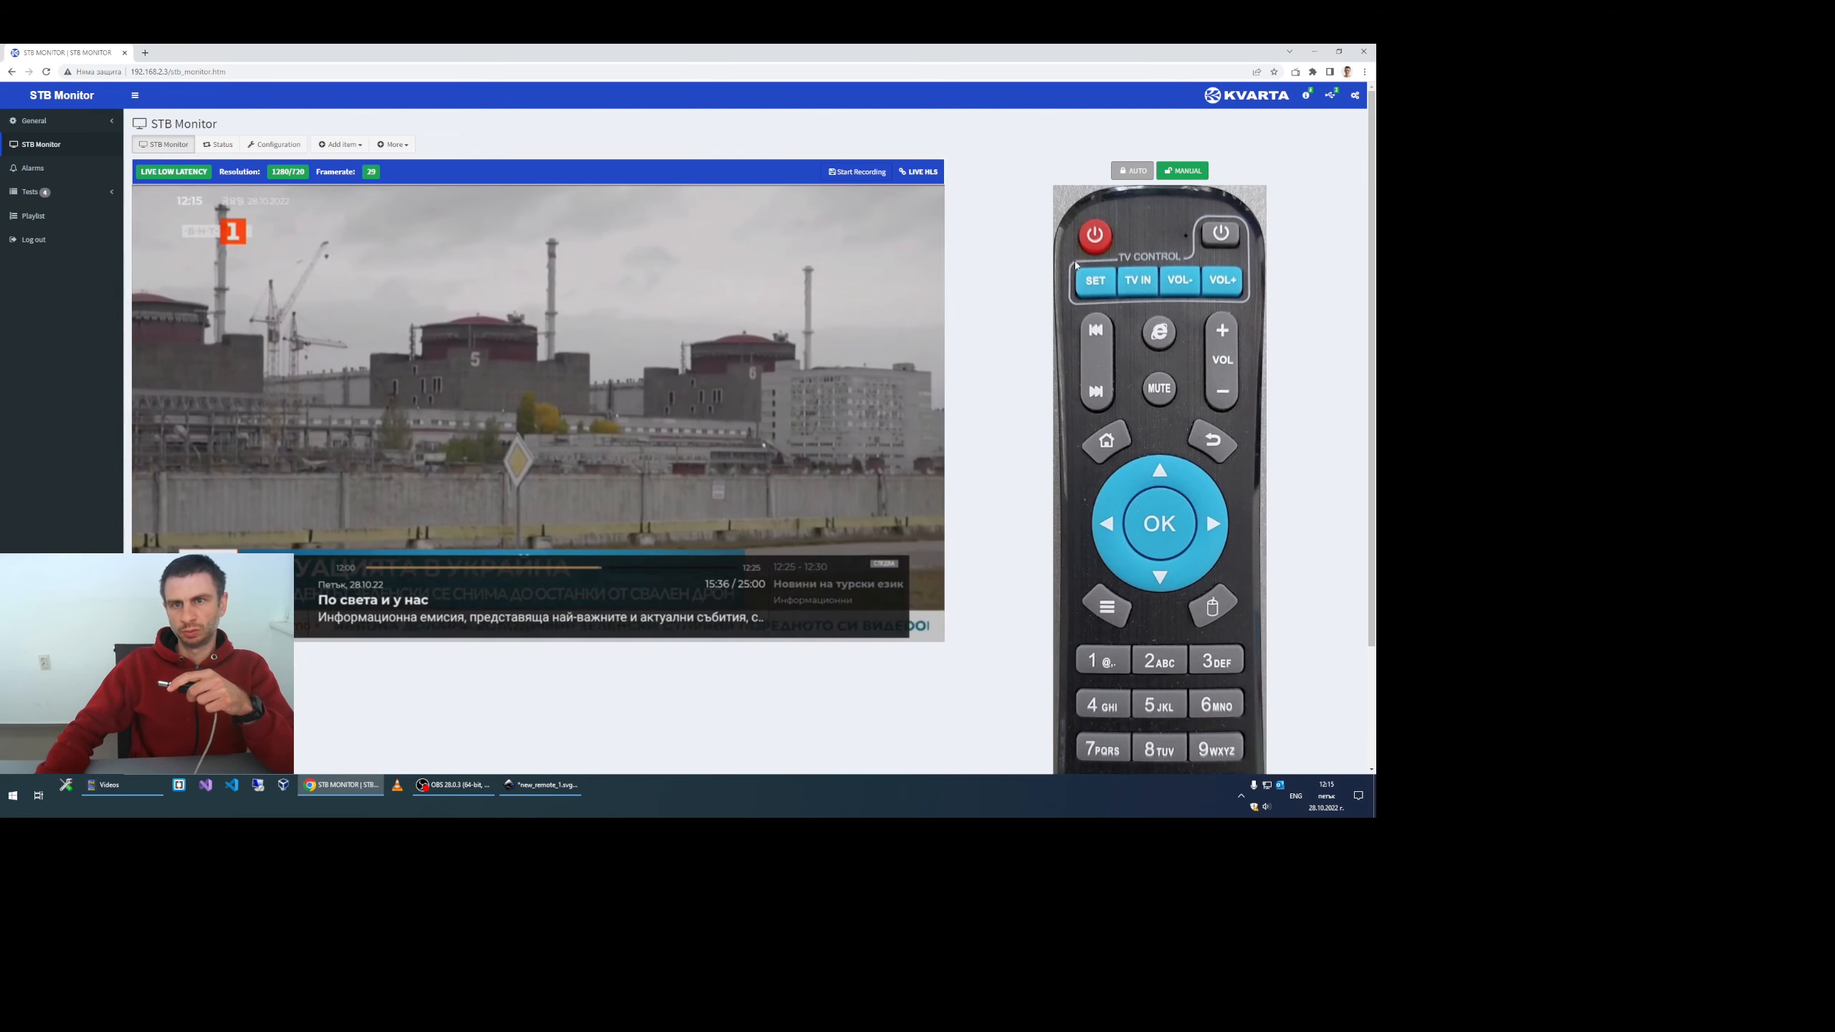
Step: Send a command from the new remote image beside the live TV stream
{"action": "left_click", "coordinate": [1157, 659]}
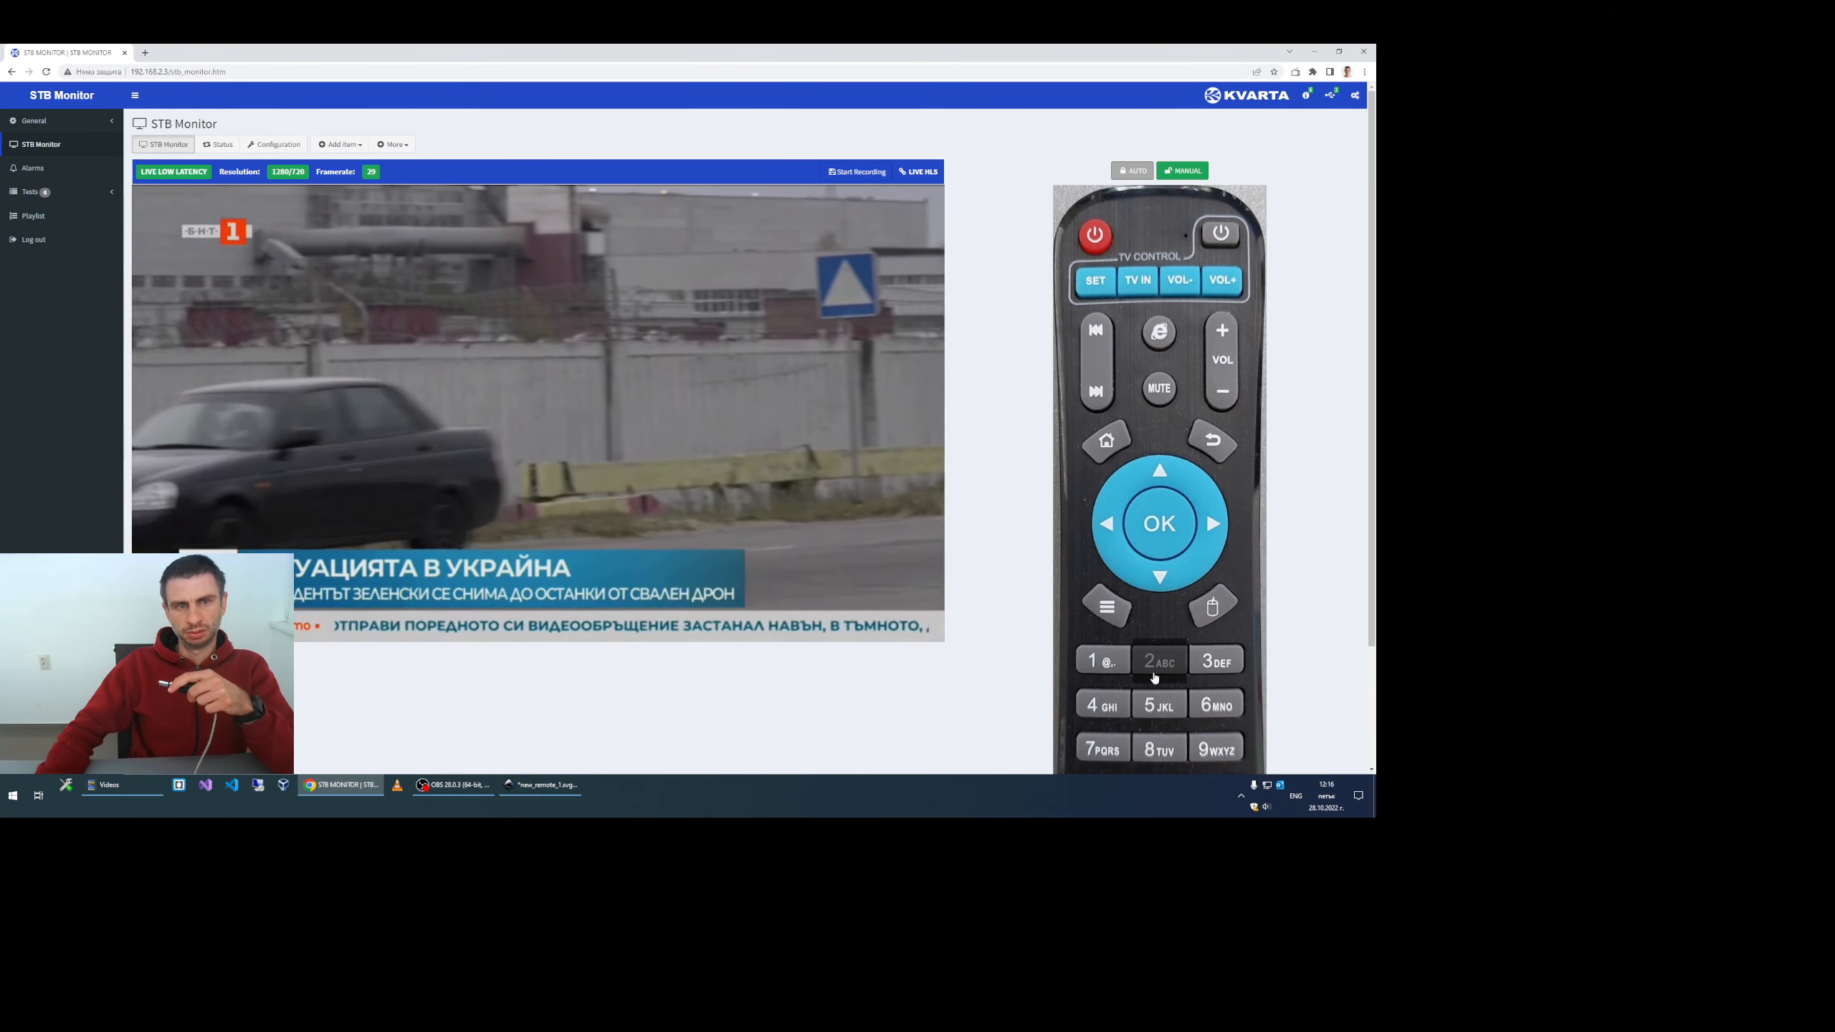
{"action": "scroll", "scroll_direction": "down", "scroll_amount": 3}
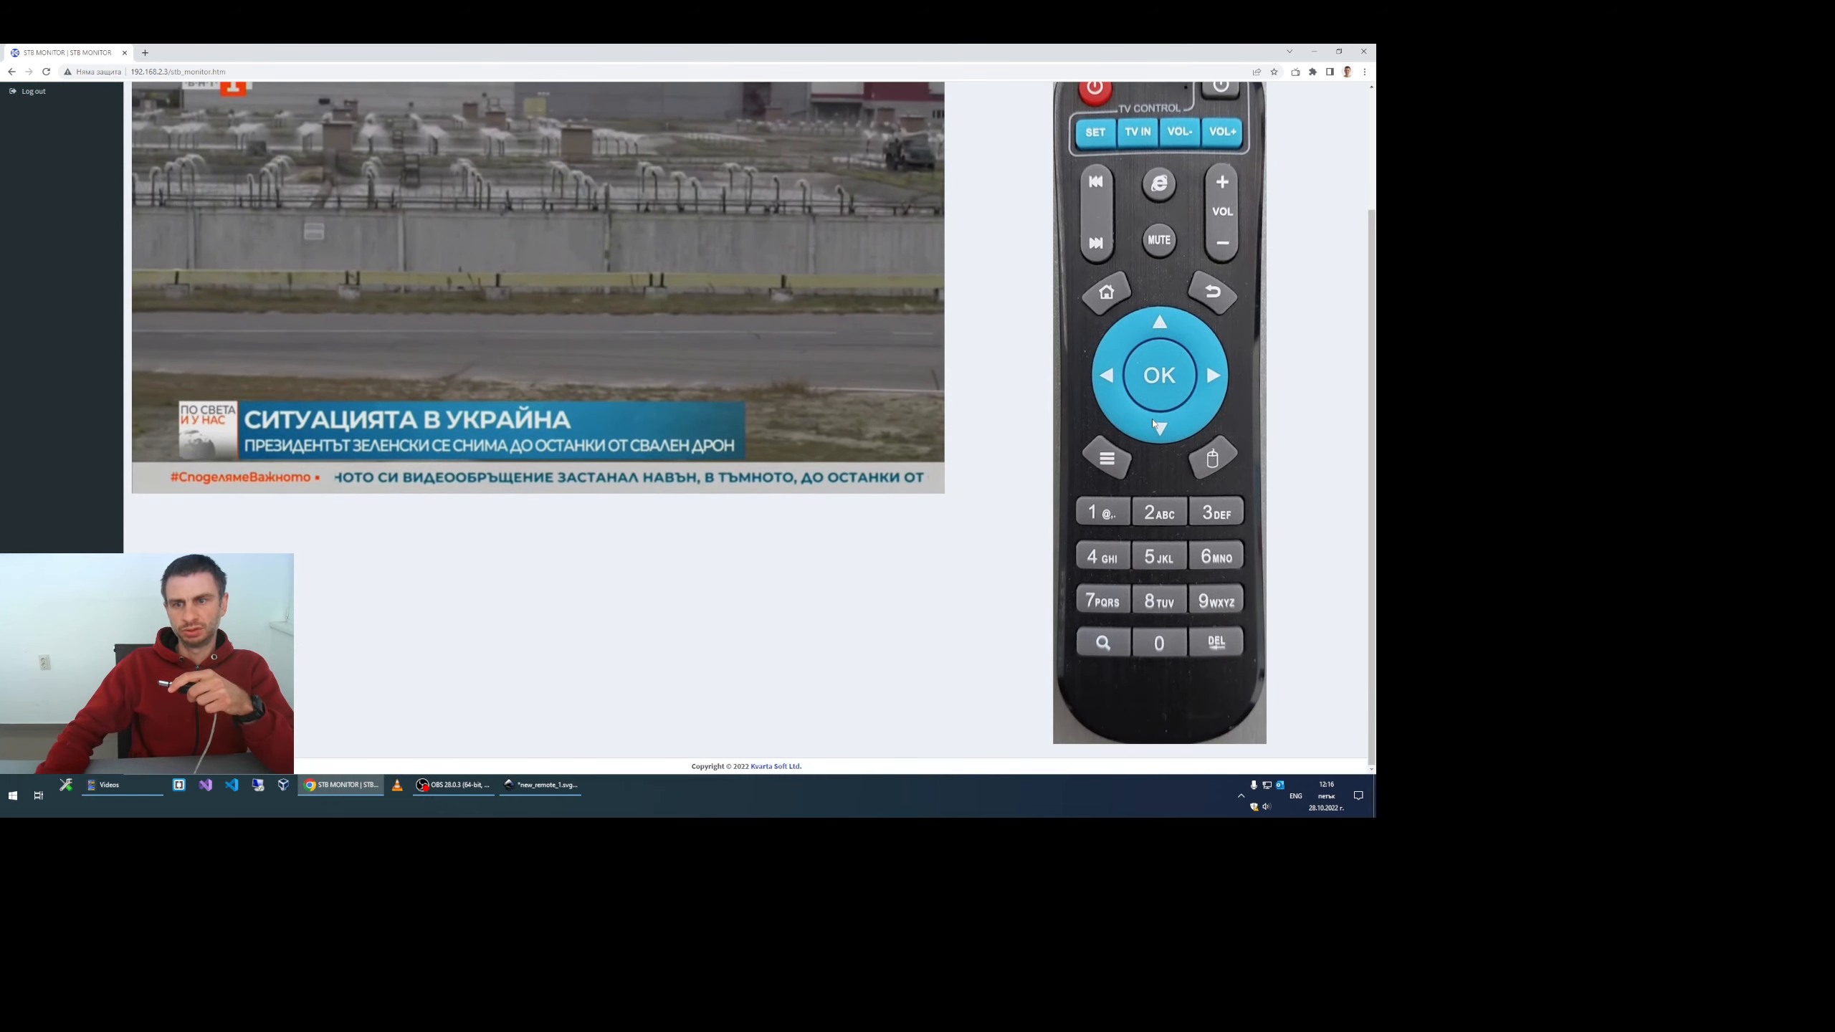